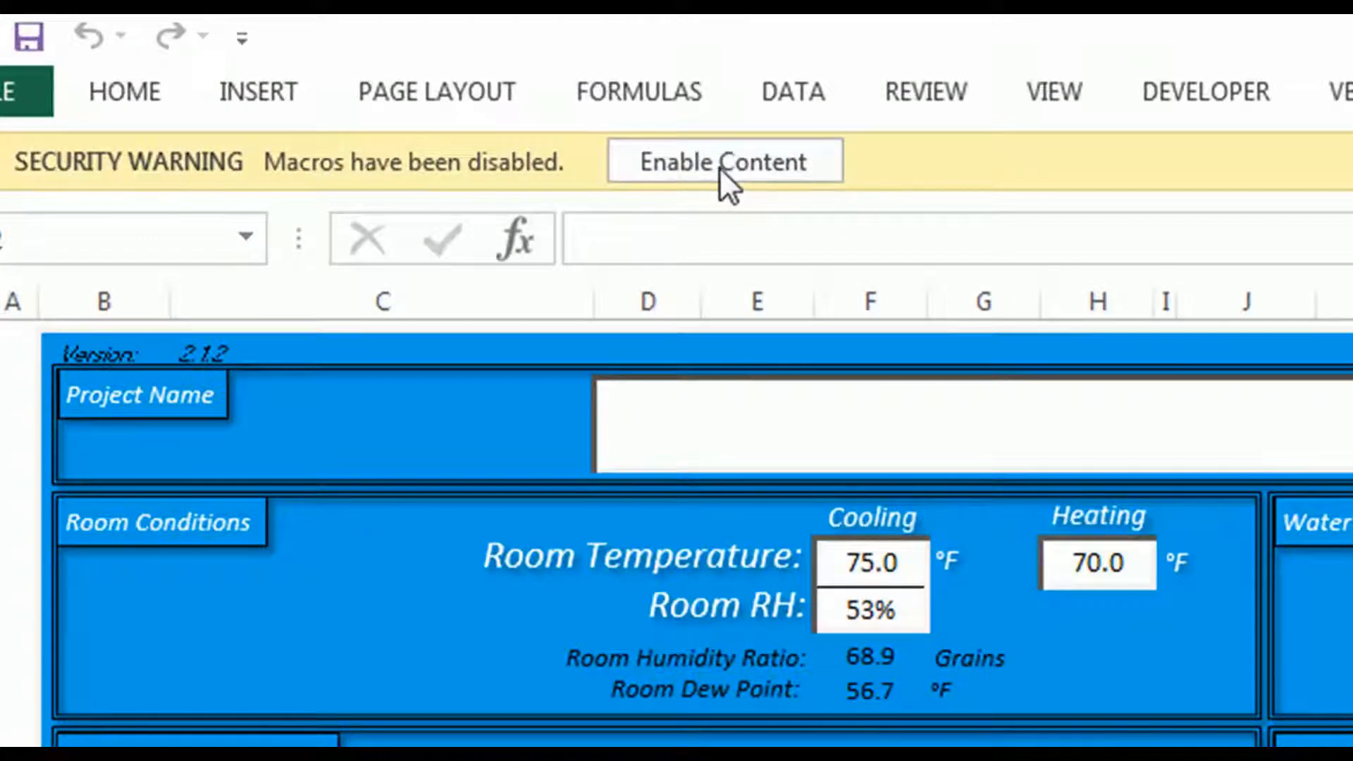
# Enable the Titus Active Beam Select workbook's macros from the Security Warning bar.
pyautogui.click(725, 162)
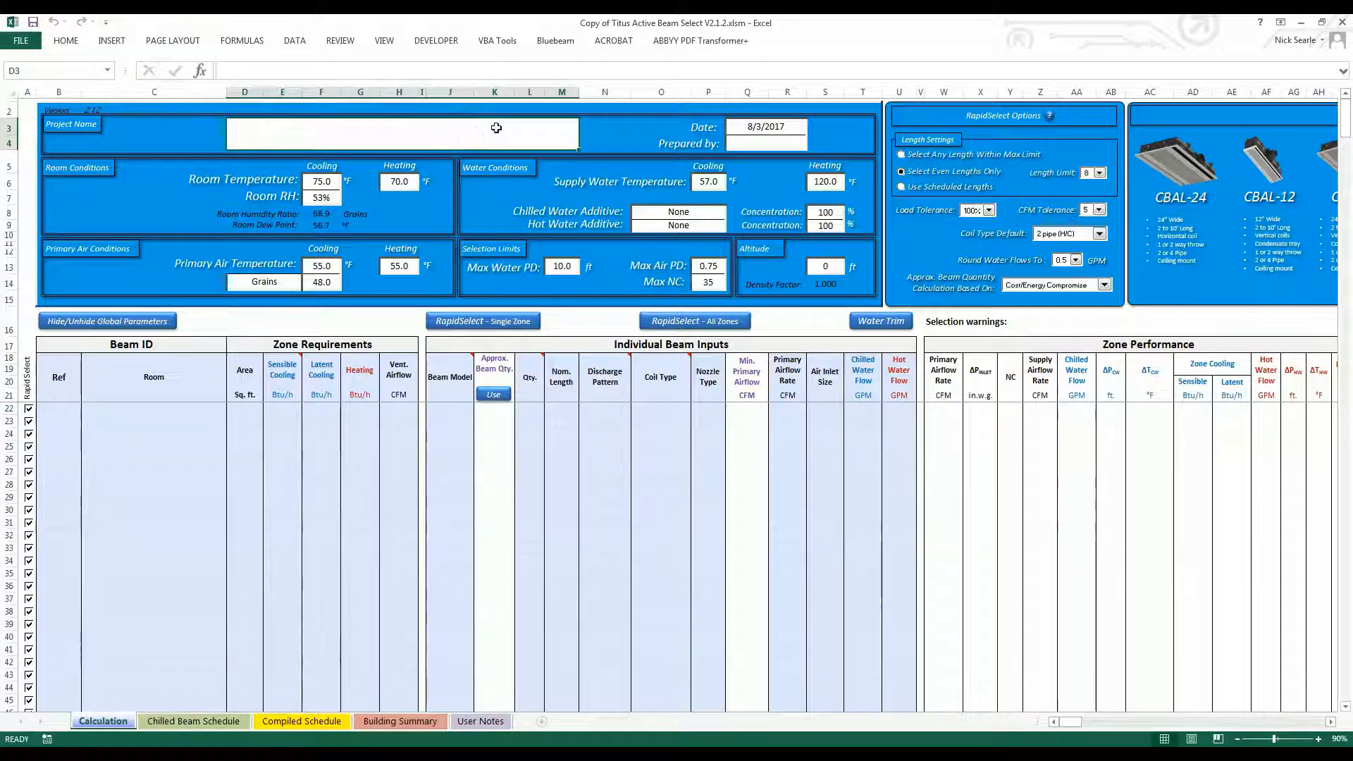
# Name the project School Project with primary air 63.0°F, supply water 59.0°F and max NC 27.
pyautogui.write('School Projec')
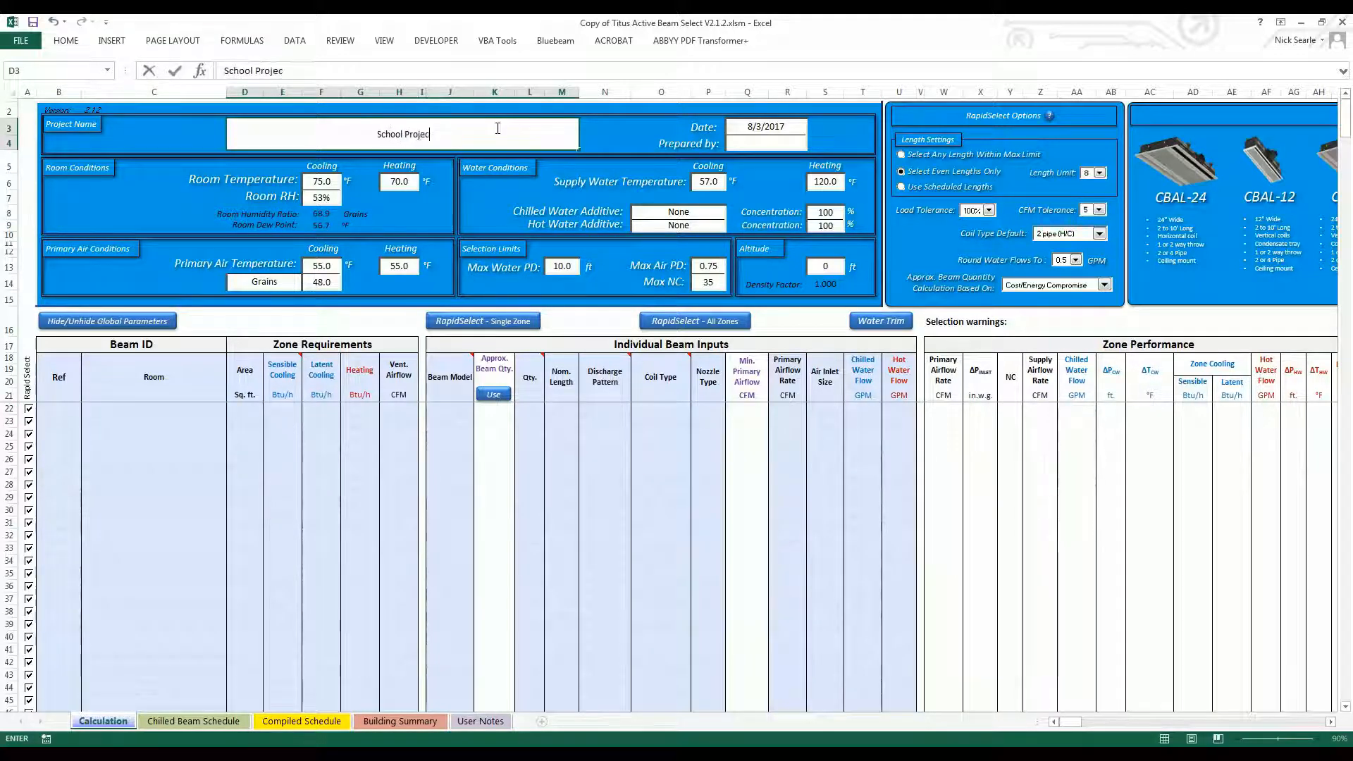
pyautogui.press('Enter')
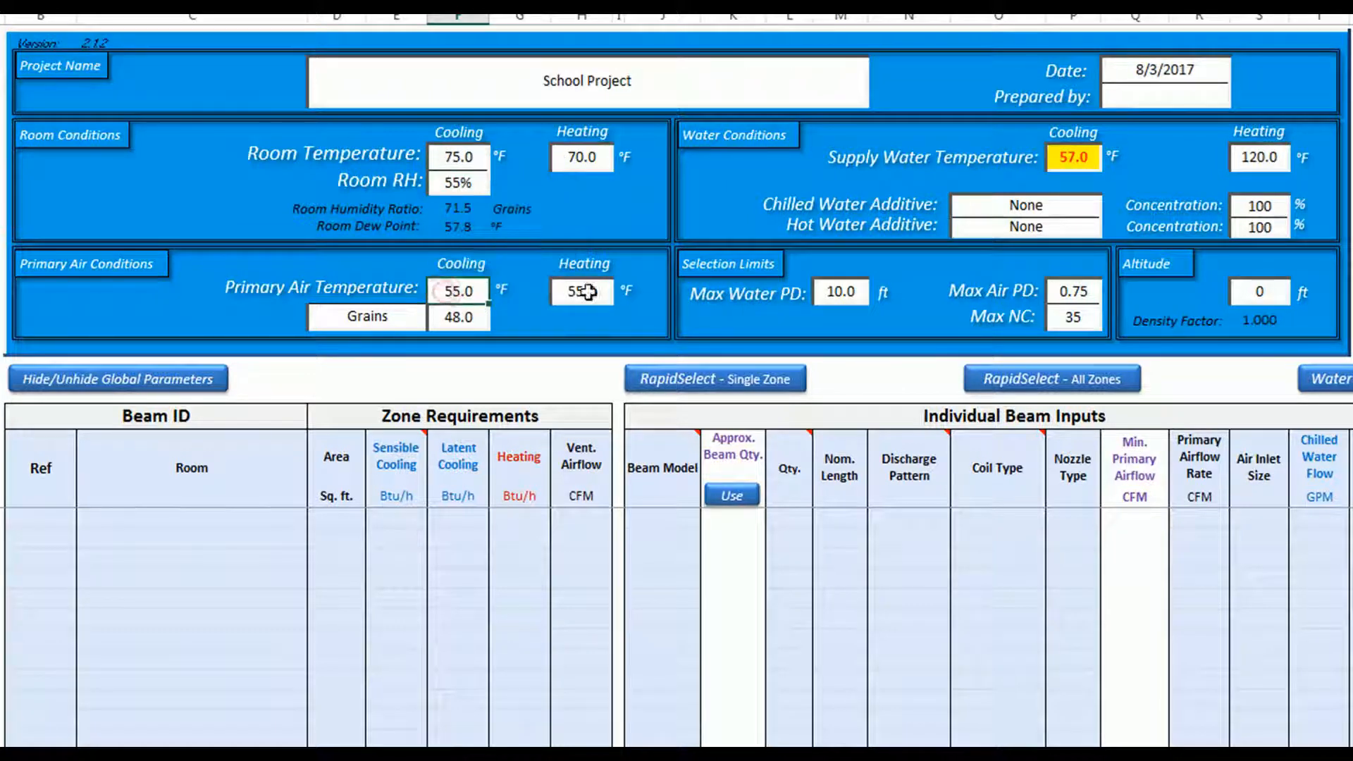
pyautogui.write('63')
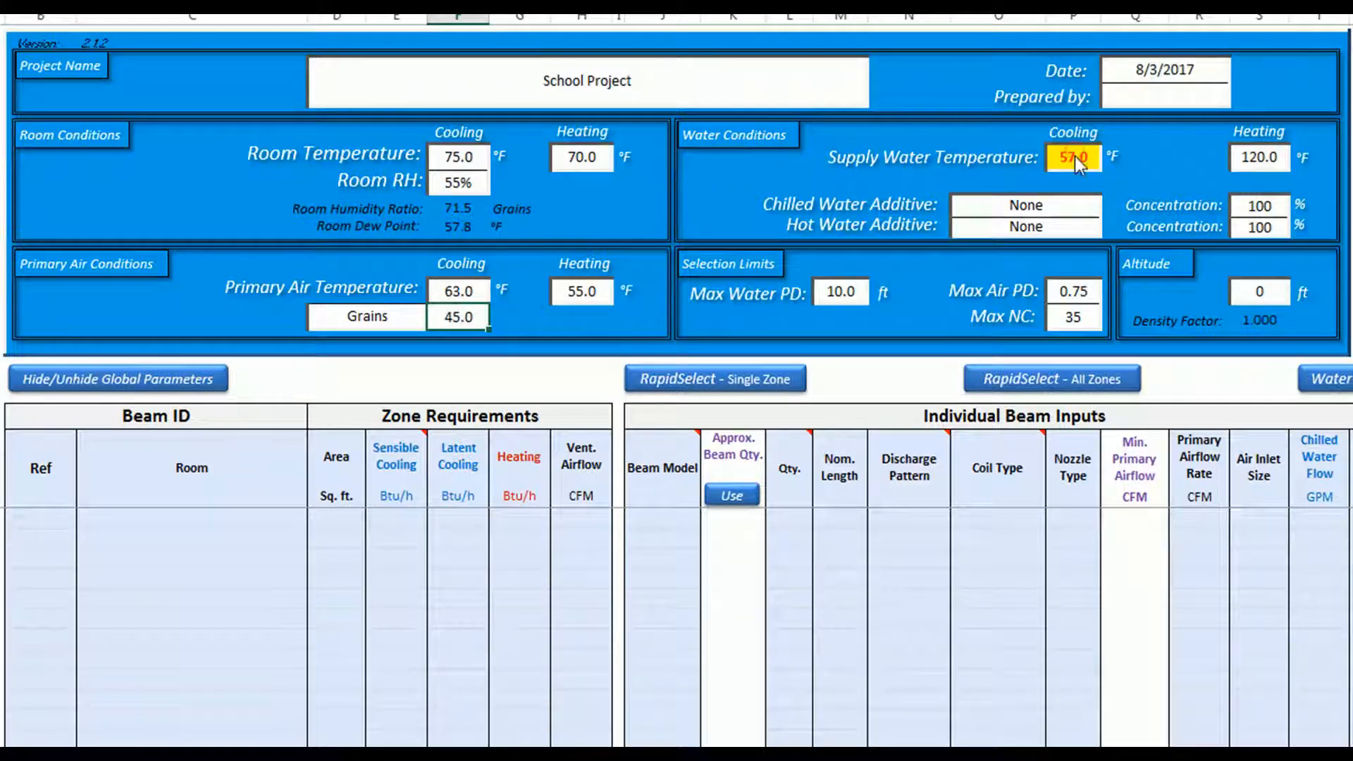
pyautogui.write('59.0')
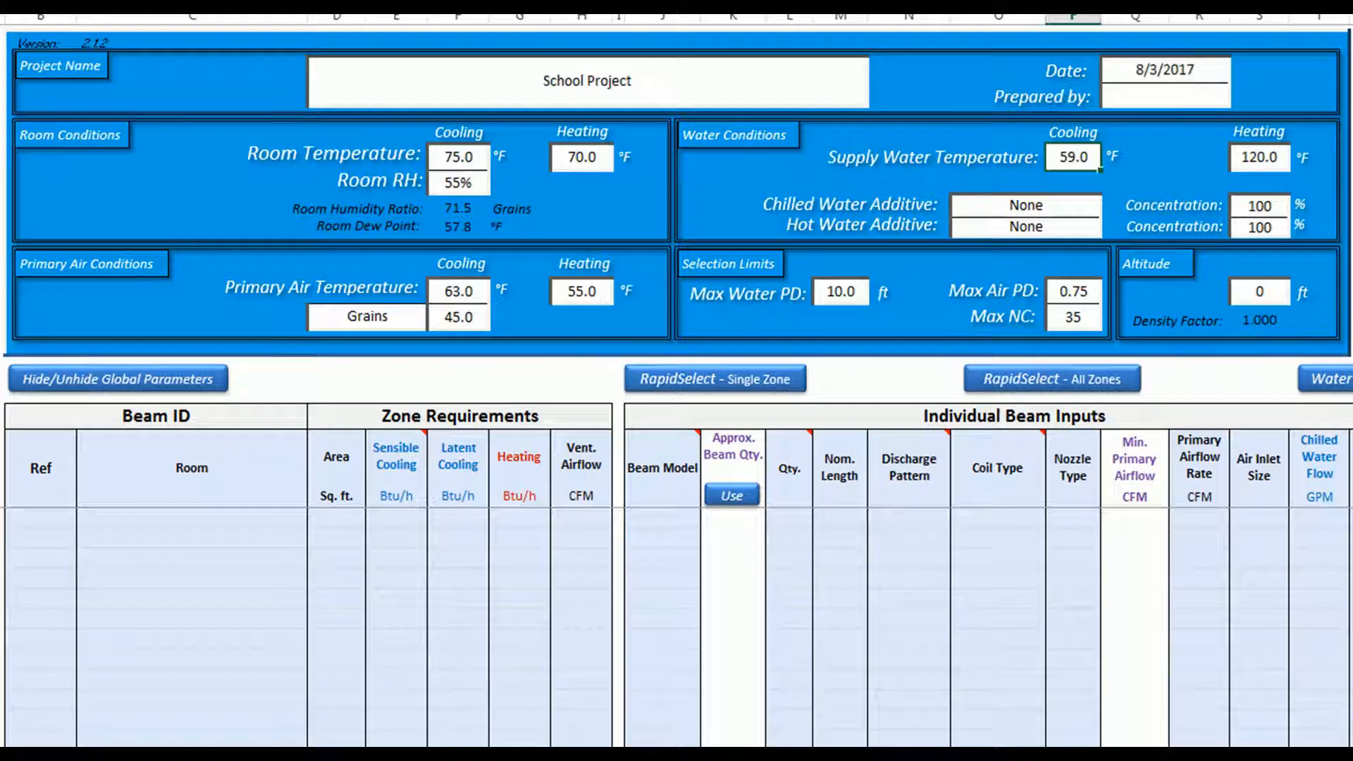
pyautogui.write('27')
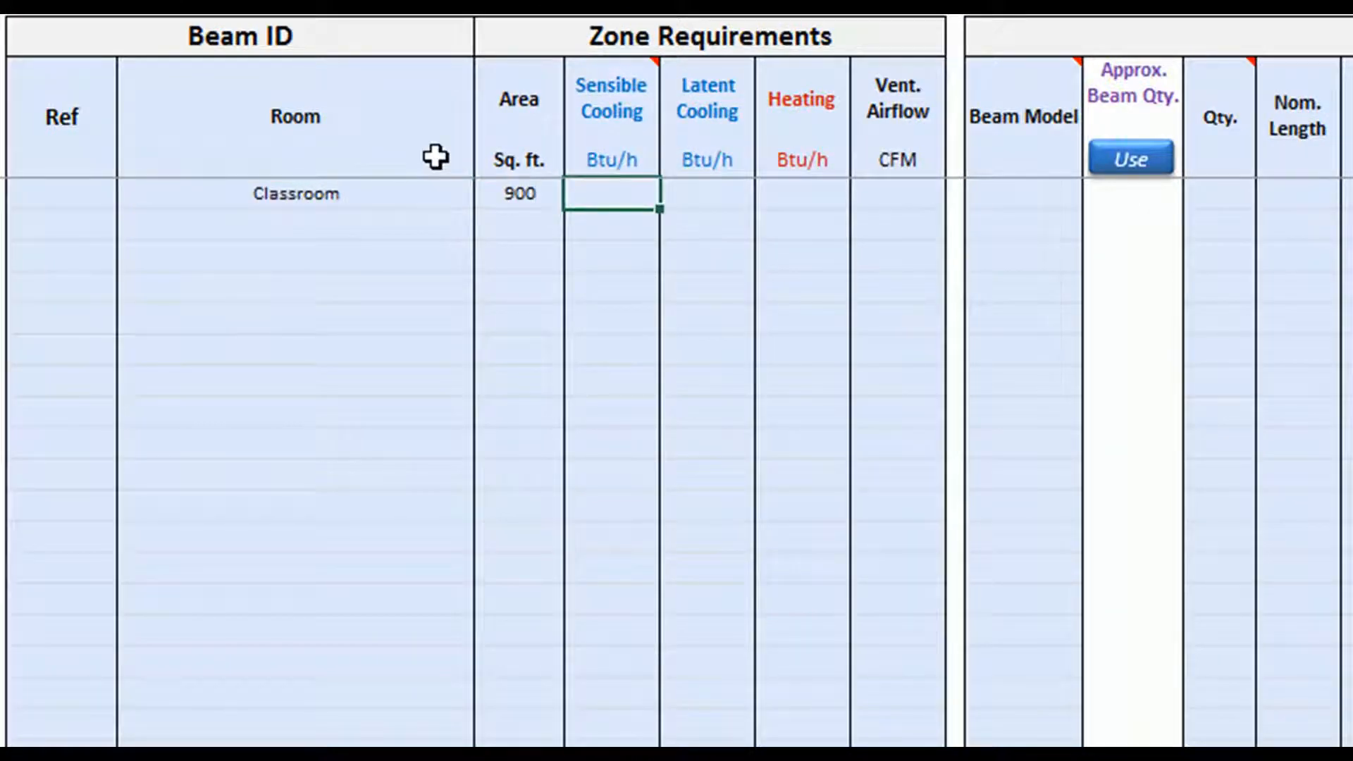
# Enter the Classroom's cooling load formula and 400 CFM ventilation airflow in row 22.
pyautogui.write('=')
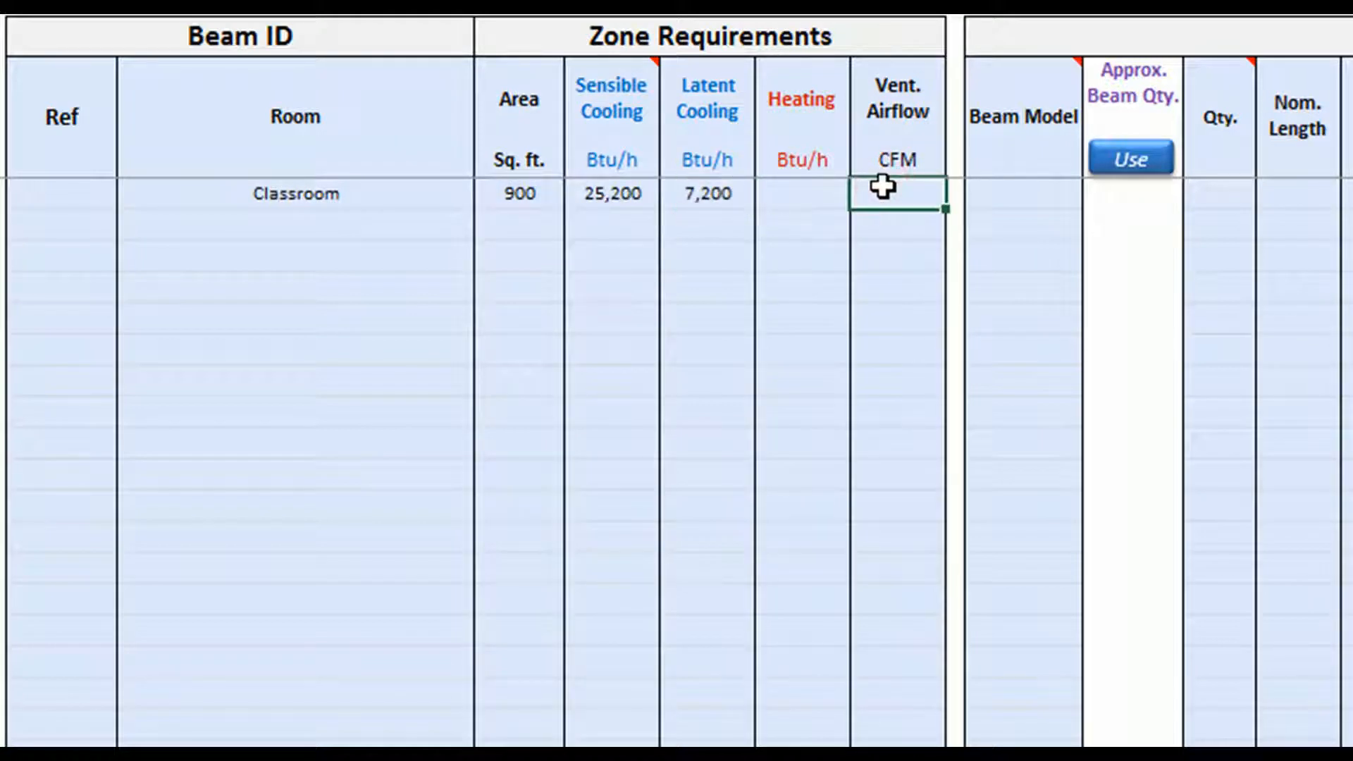
pyautogui.write('400')
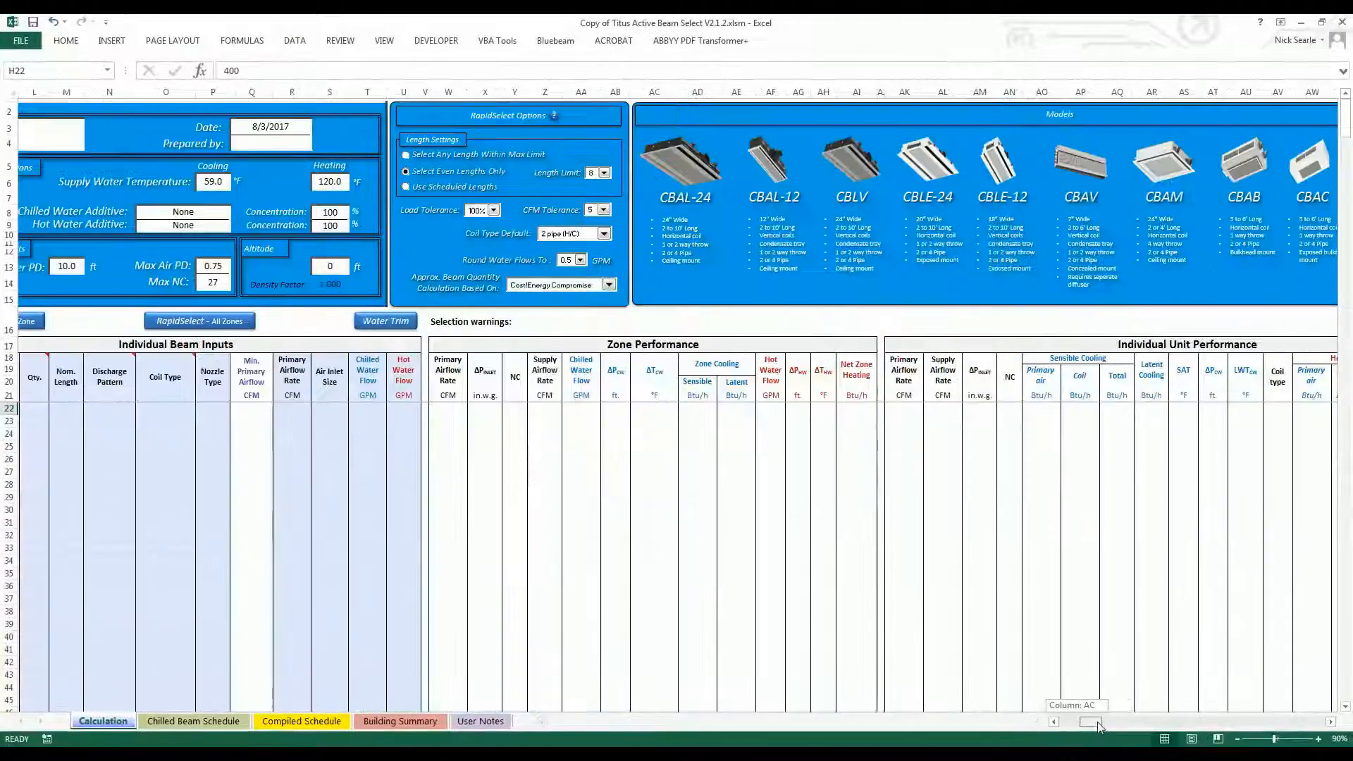
pyautogui.hscroll(3)
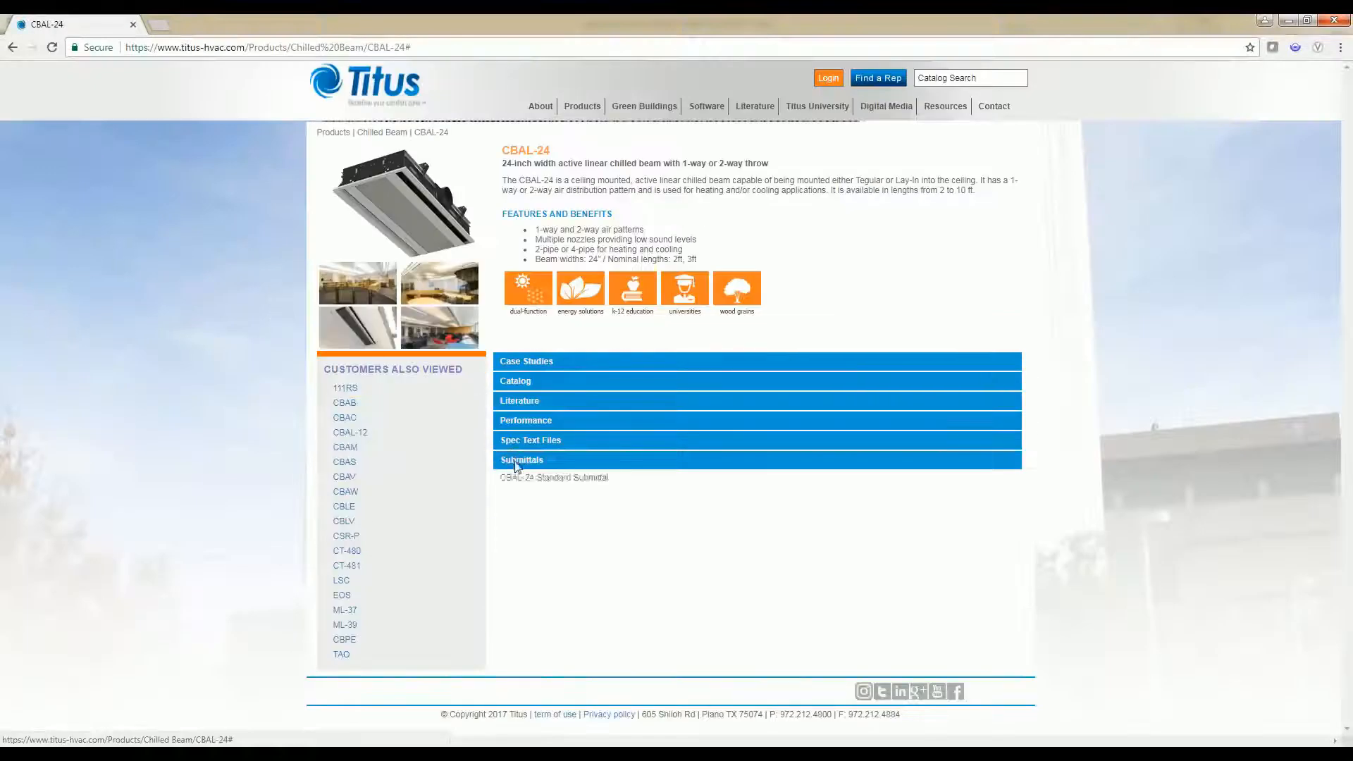
# Expand the Submittals section on the Titus CBAL-24 product page.
pyautogui.click(554, 477)
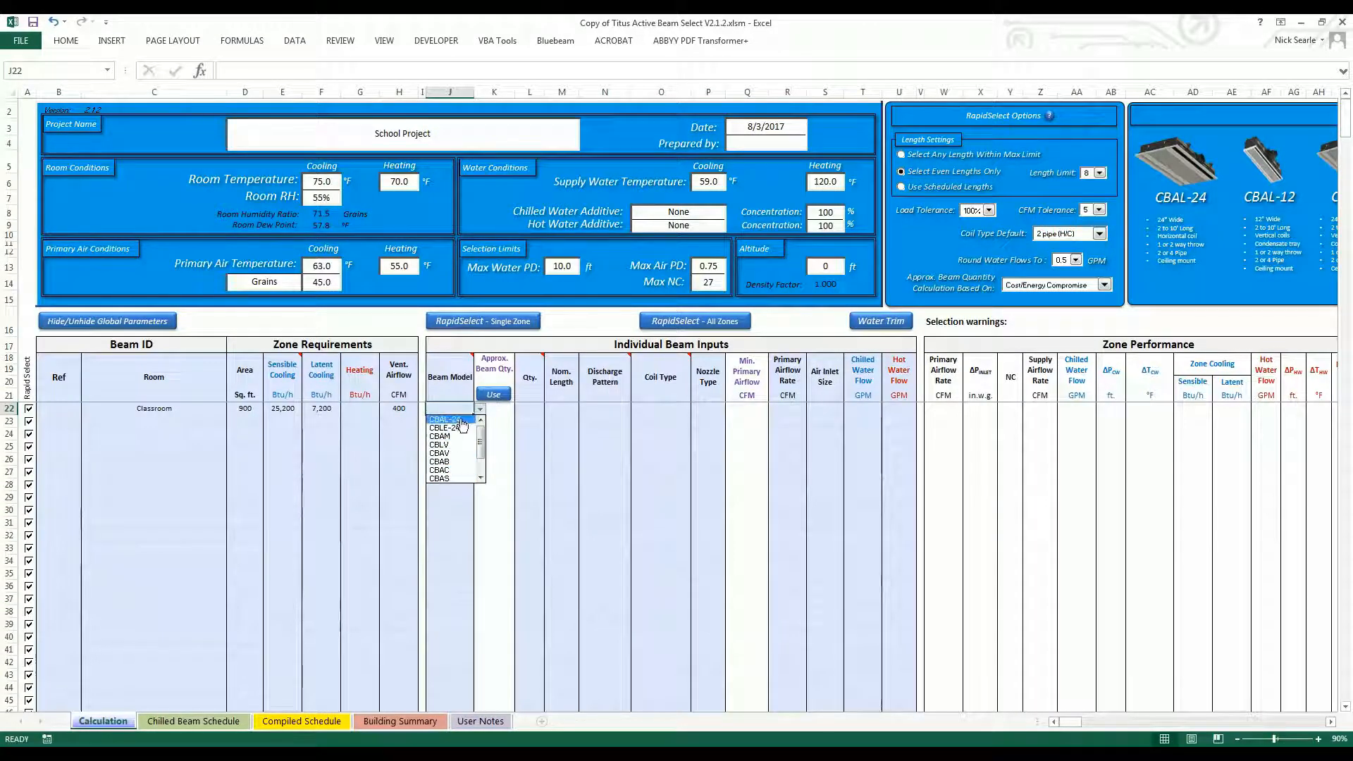
# Choose CBAL-24 for the Classroom and fill its quantity from the approximate beam count.
pyautogui.click(451, 420)
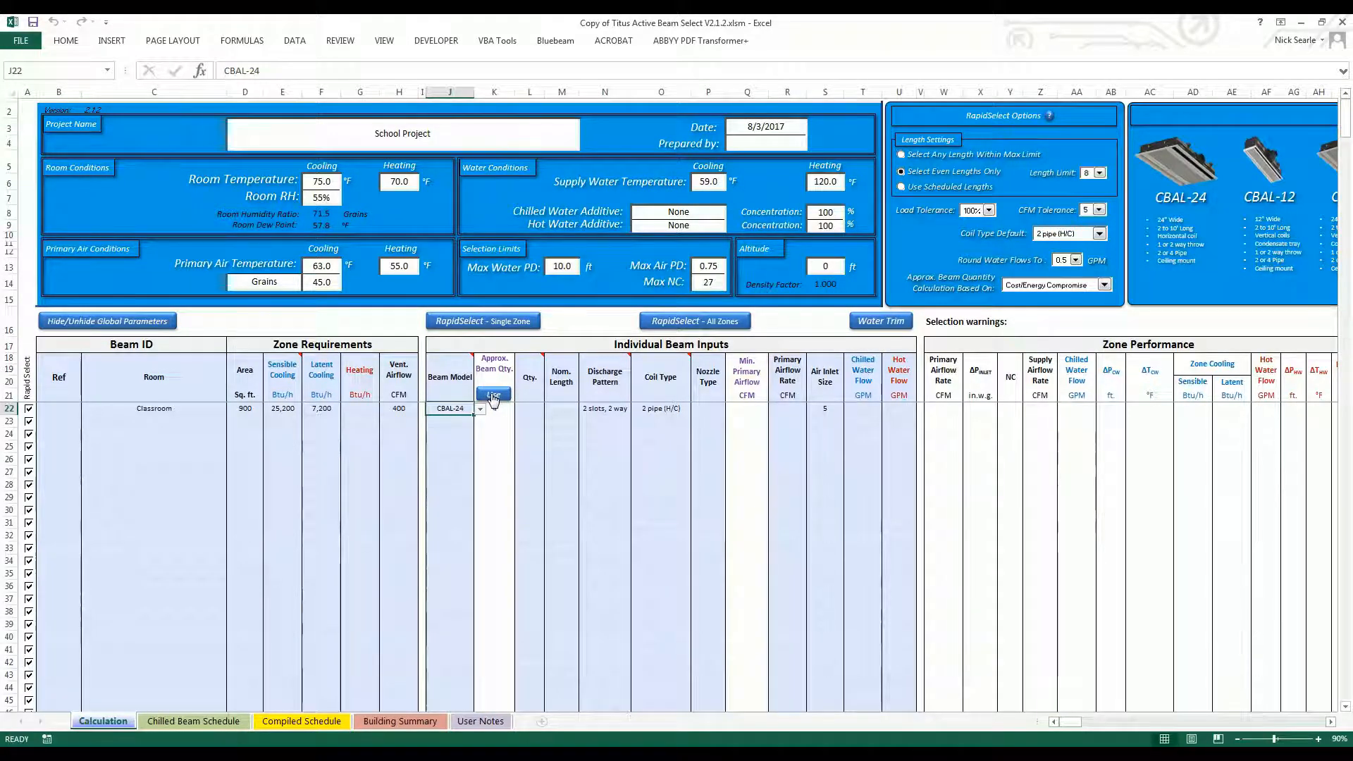
pyautogui.click(695, 321)
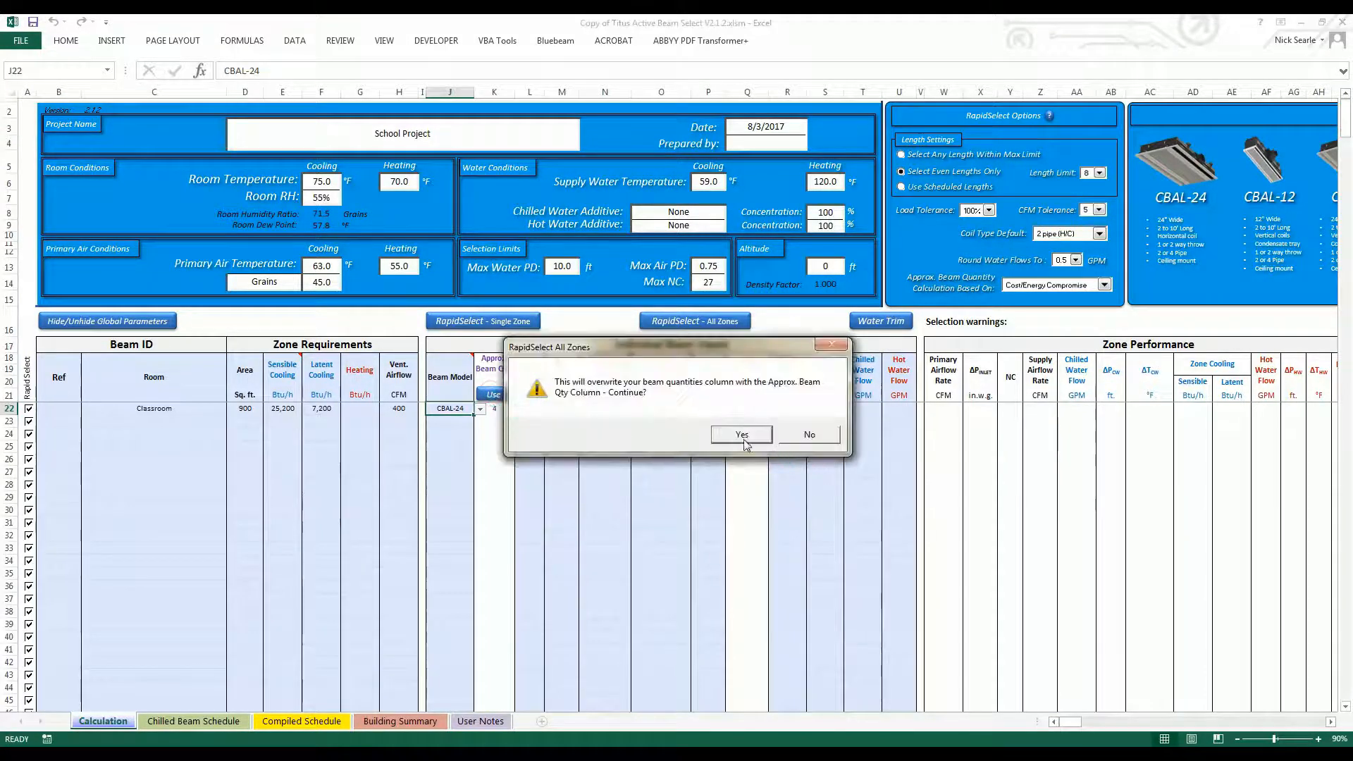
pyautogui.click(741, 434)
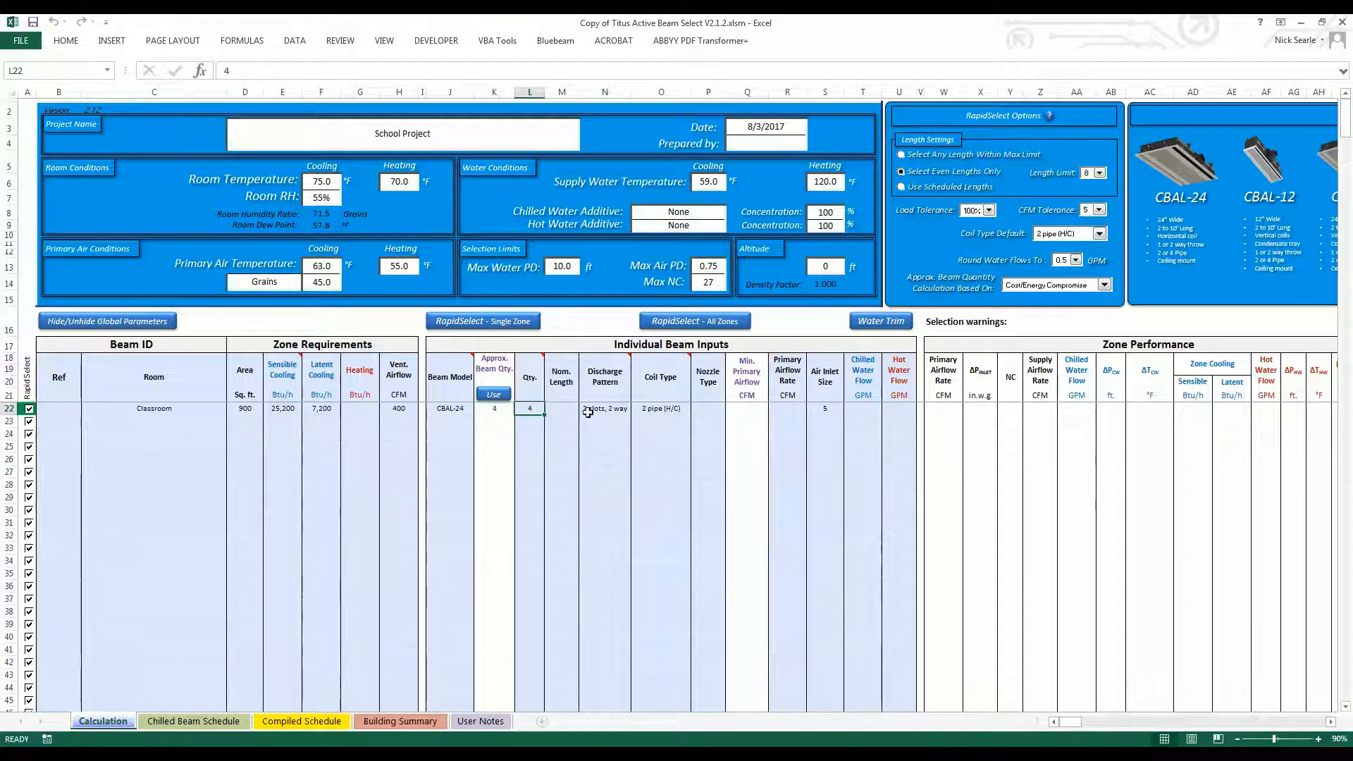
pyautogui.moveTo(578, 410)
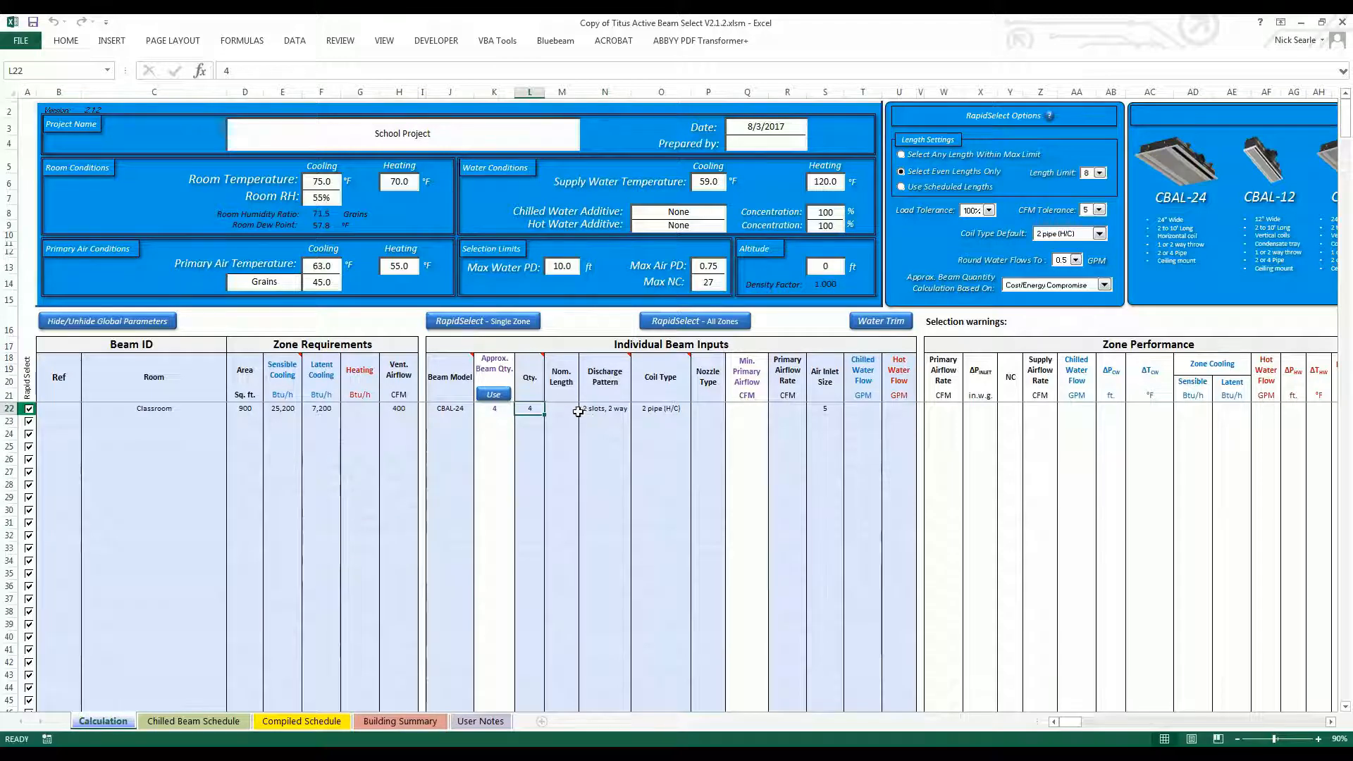
# Set the Classroom's coil type to 2 pipe (cooling).
pyautogui.click(635, 408)
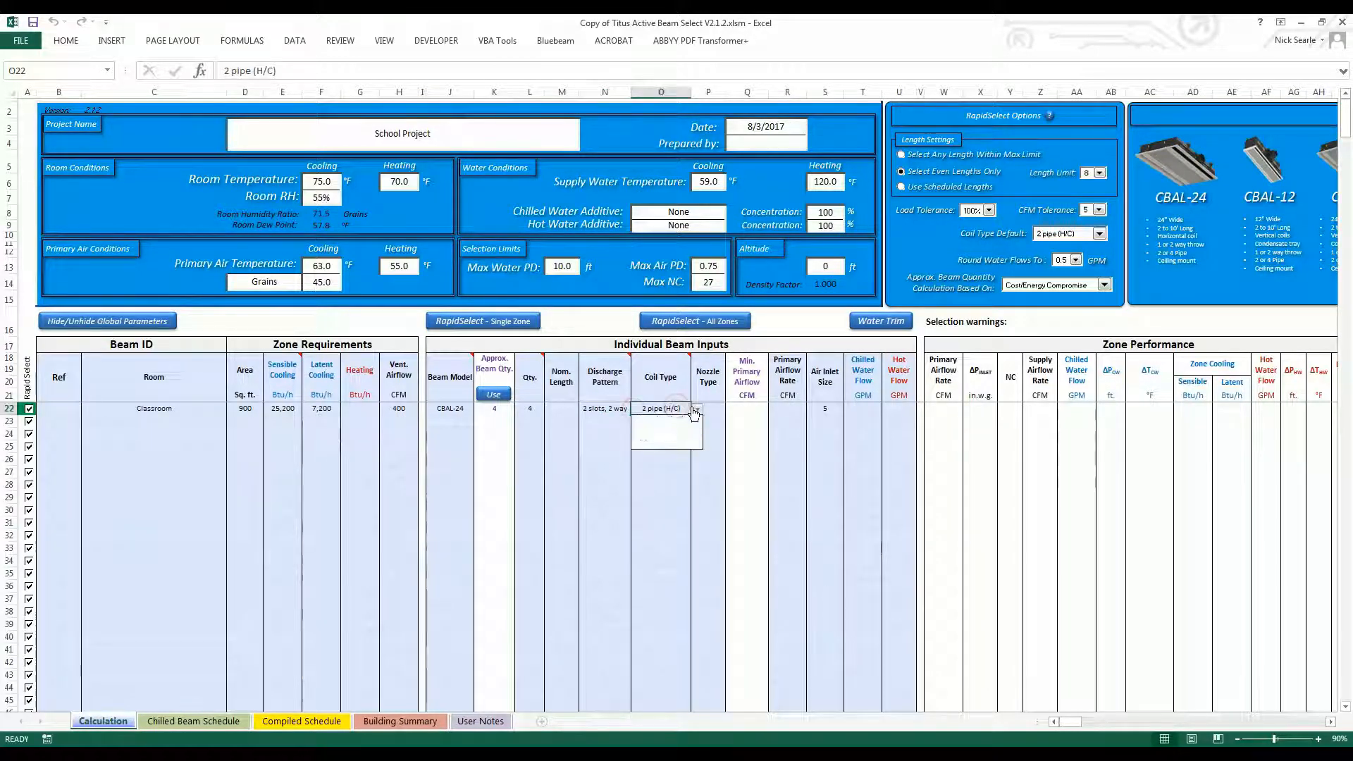
pyautogui.click(695, 408)
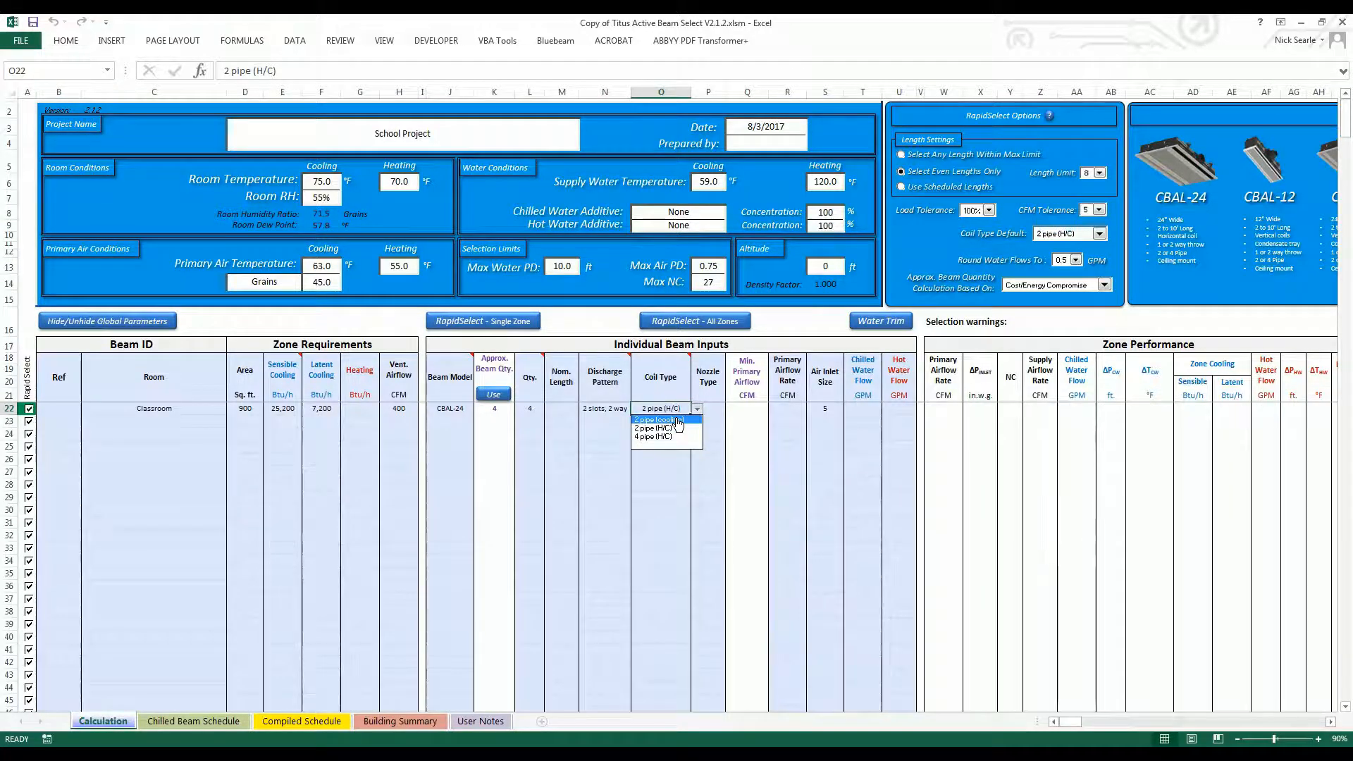
pyautogui.click(659, 420)
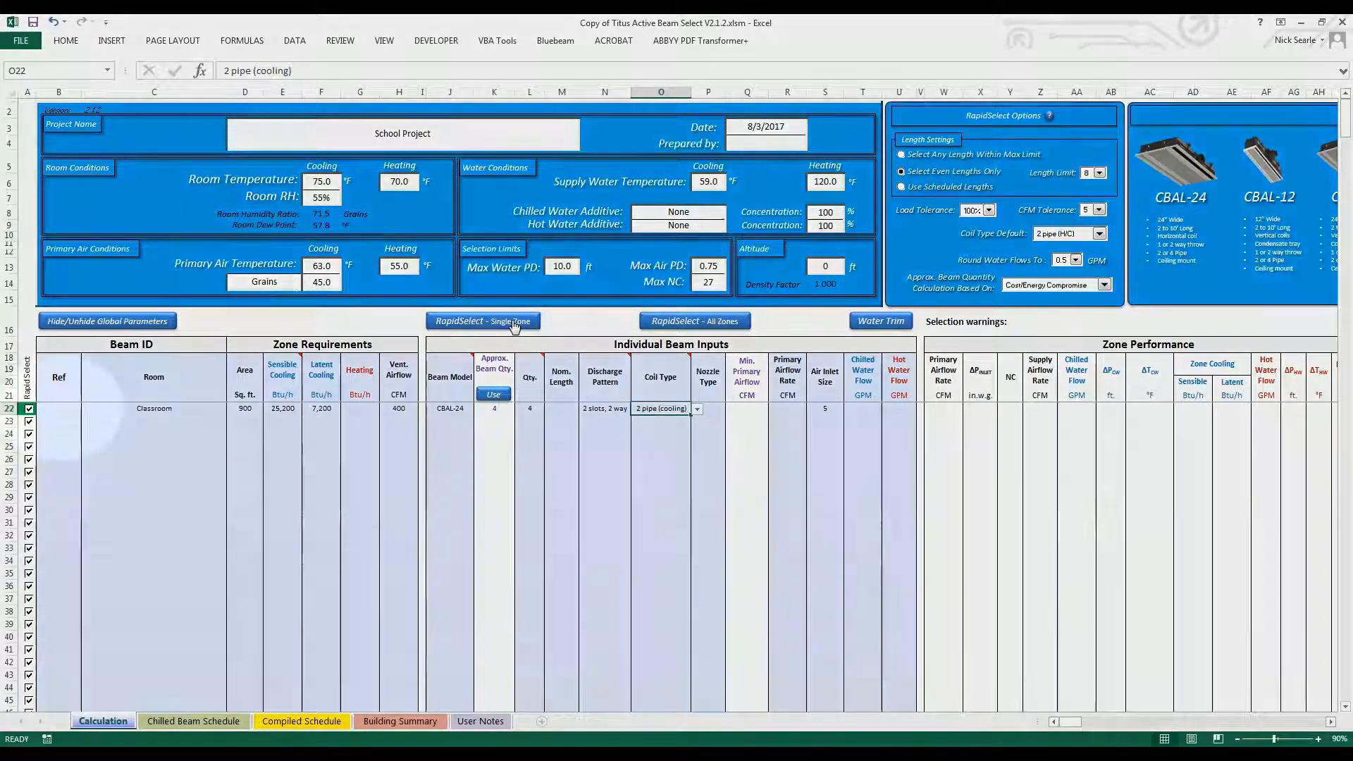
# Run RapidSelect - Single Zone for the Classroom, giving 6 ft beams and 2.50 GPM.
pyautogui.click(483, 321)
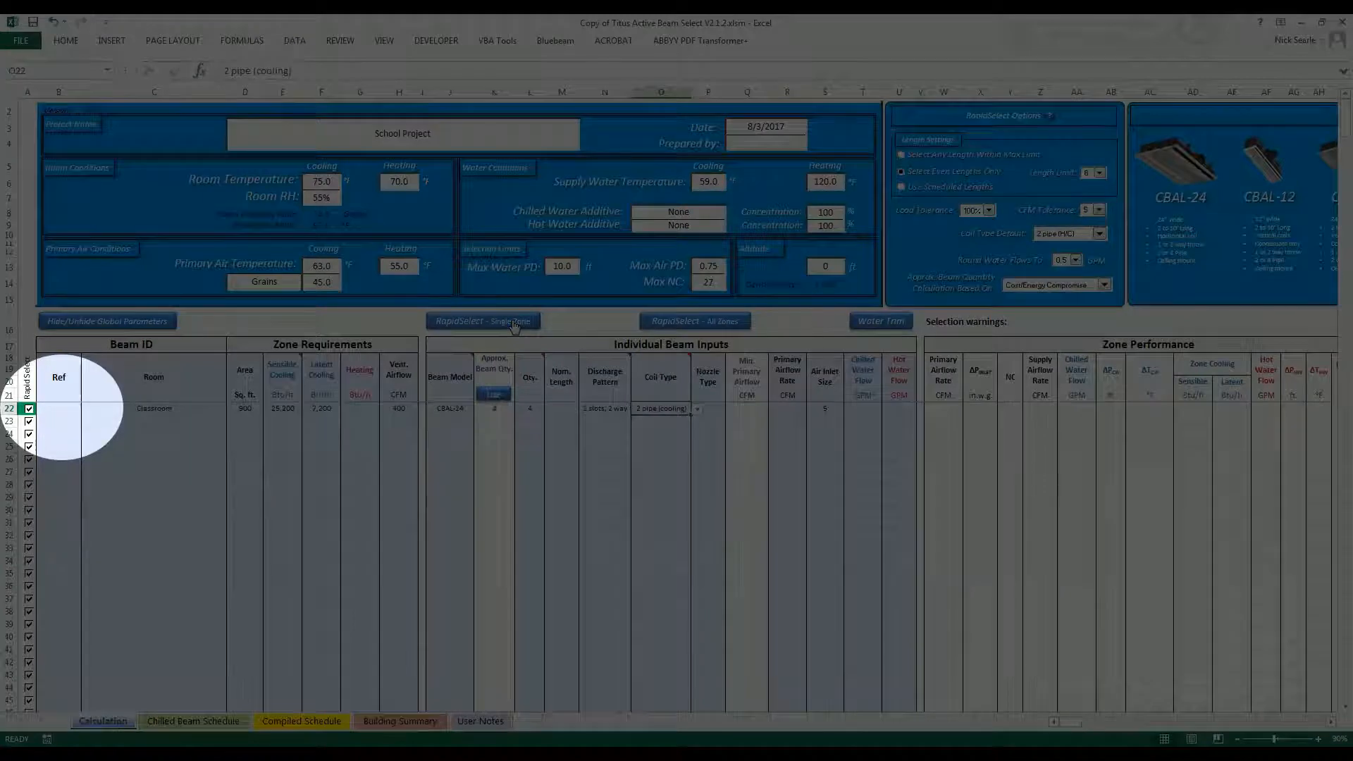
pyautogui.click(483, 322)
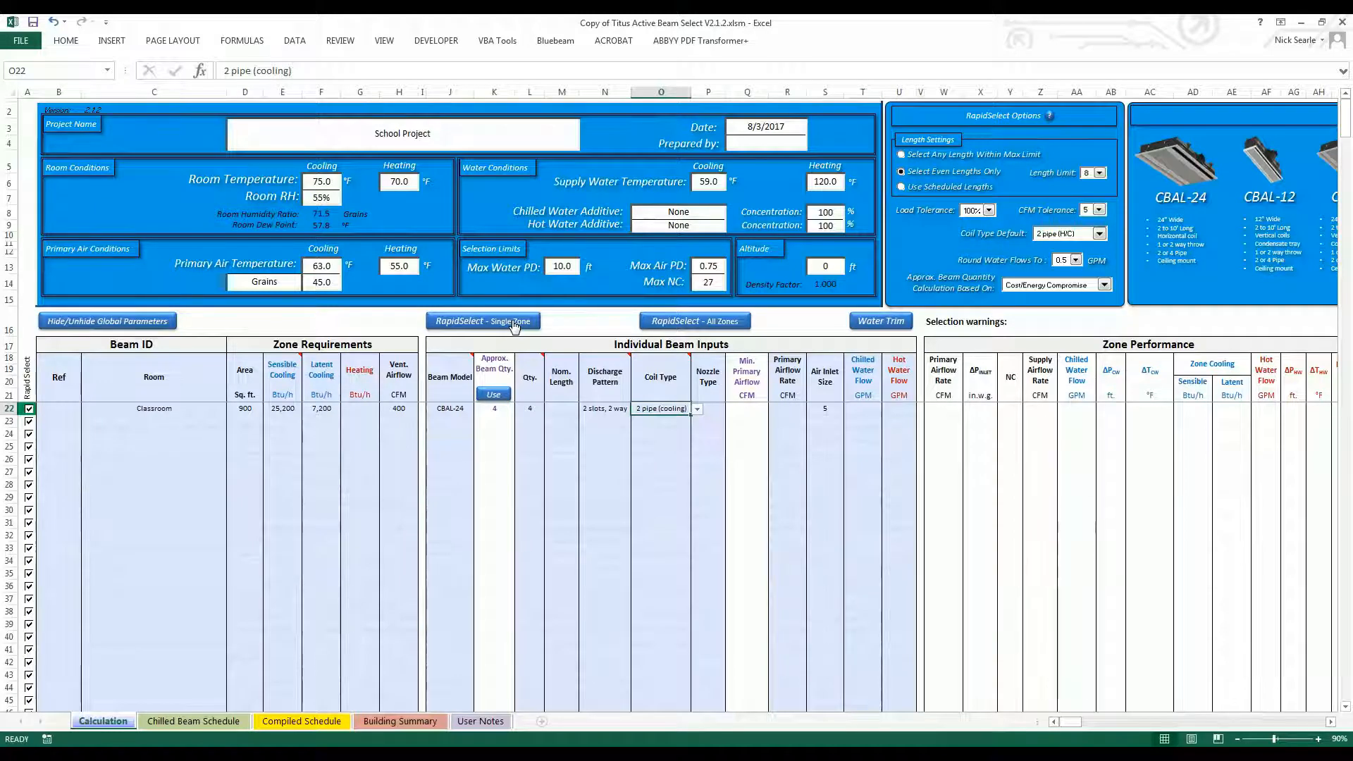
pyautogui.moveTo(510, 321)
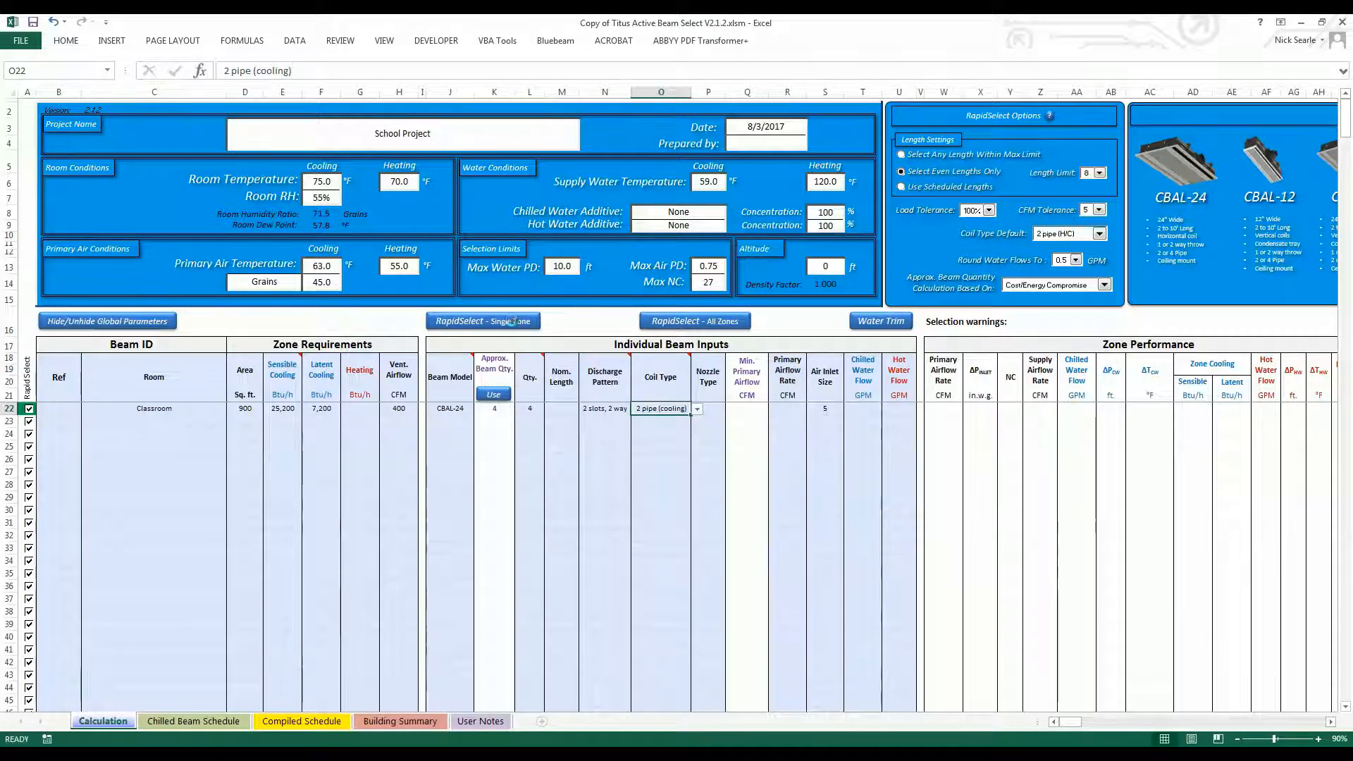
pyautogui.click(482, 321)
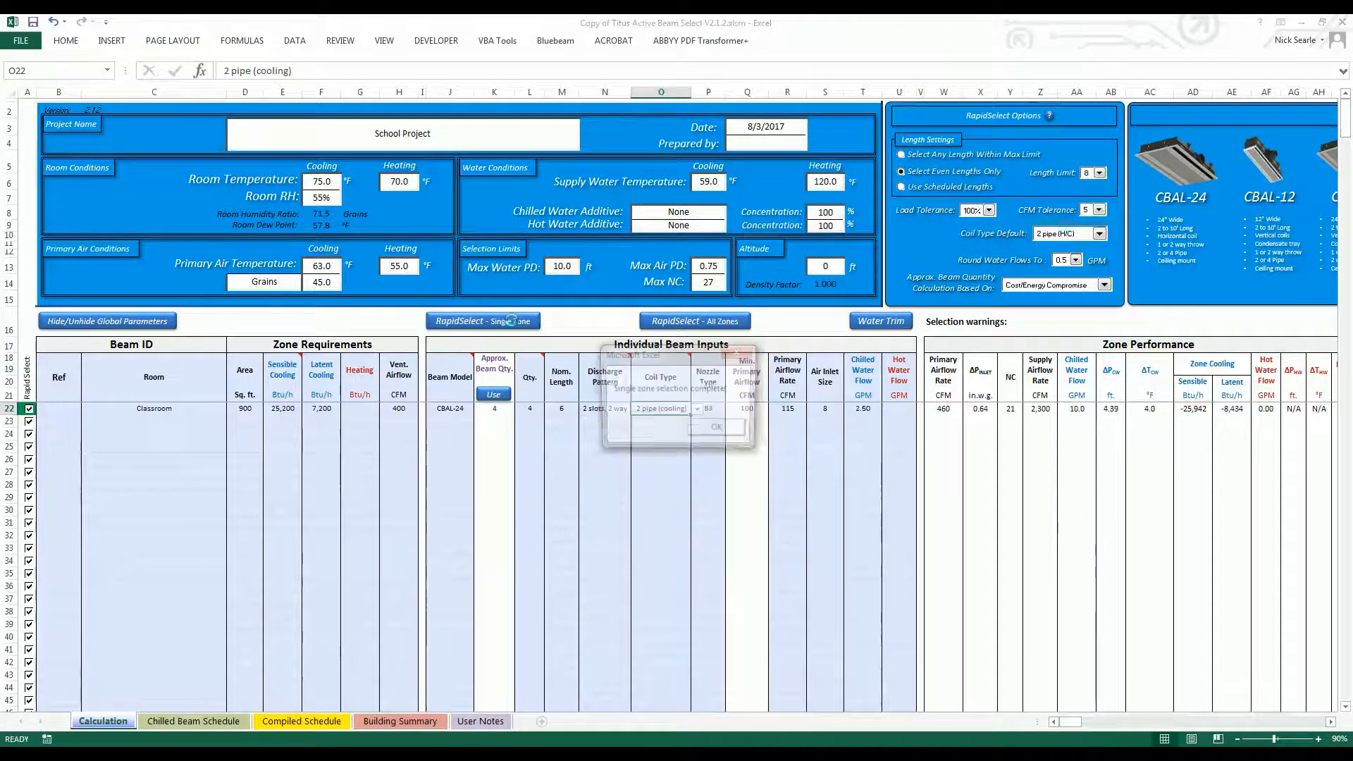
pyautogui.click(714, 425)
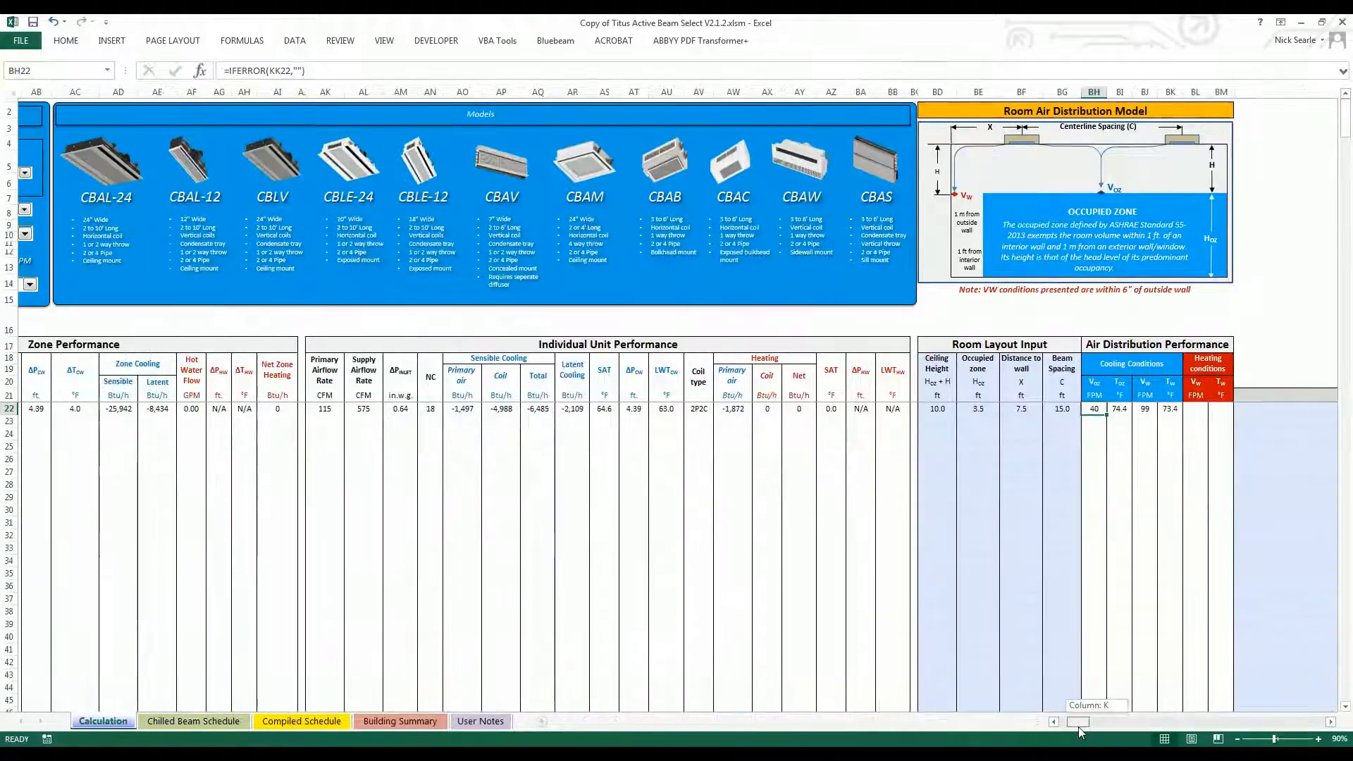
# Set the Classroom beams' nominal length to 8 and reselect using the current length.
pyautogui.hscroll(-3)
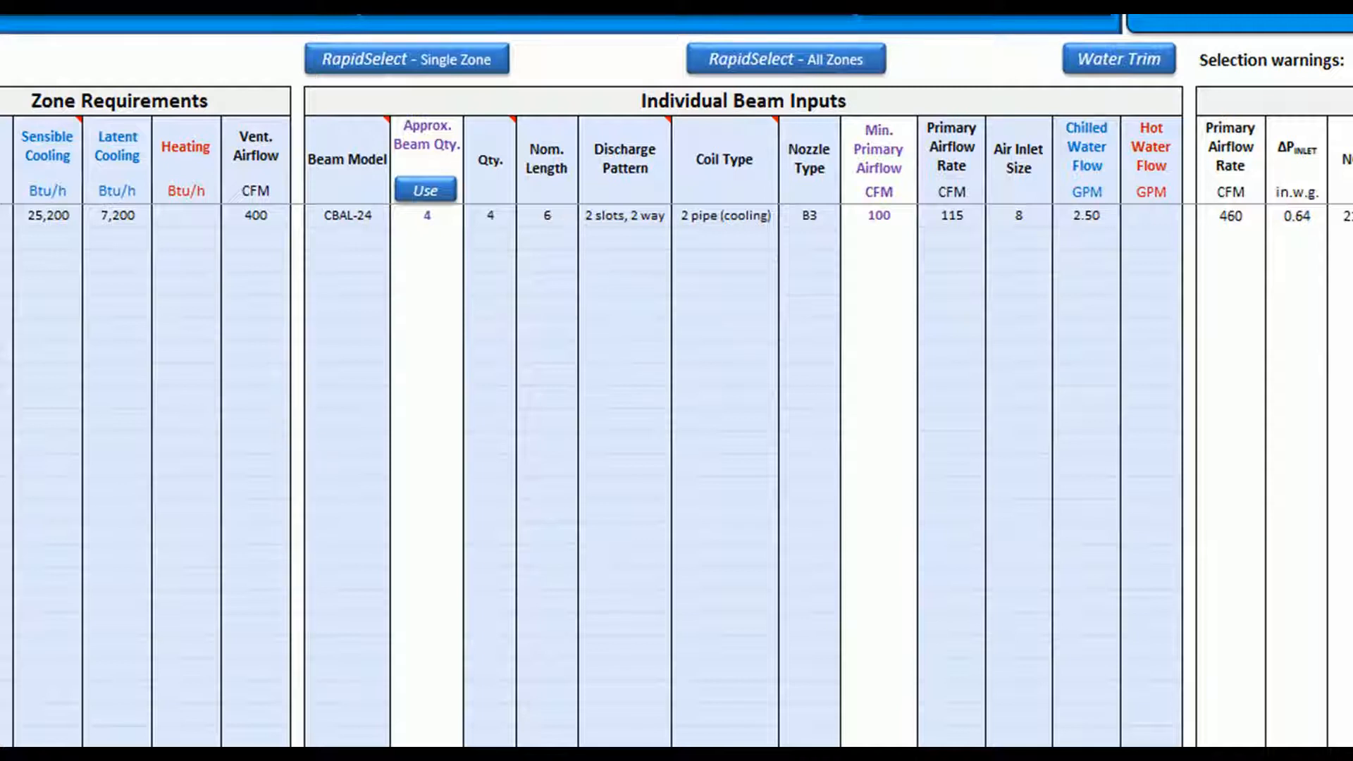
pyautogui.moveTo(502, 192)
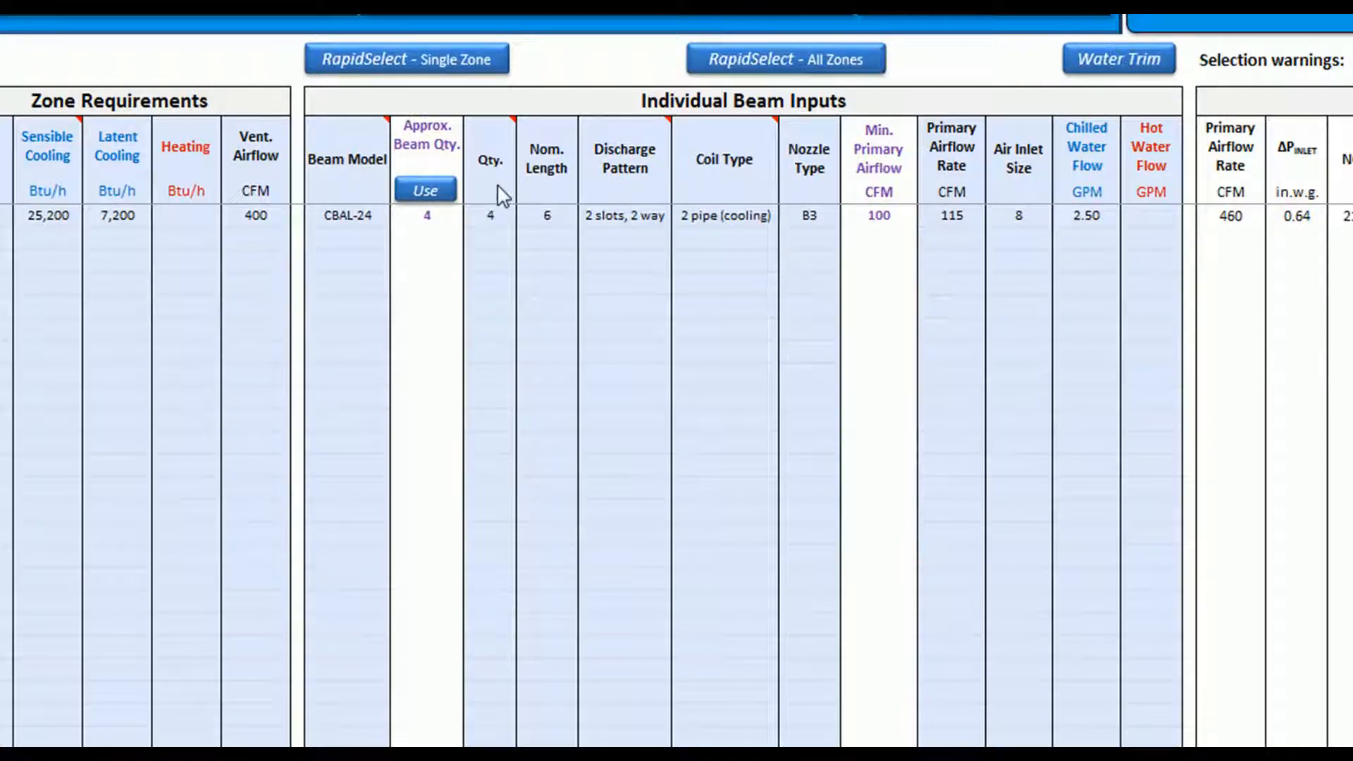
pyautogui.click(547, 216)
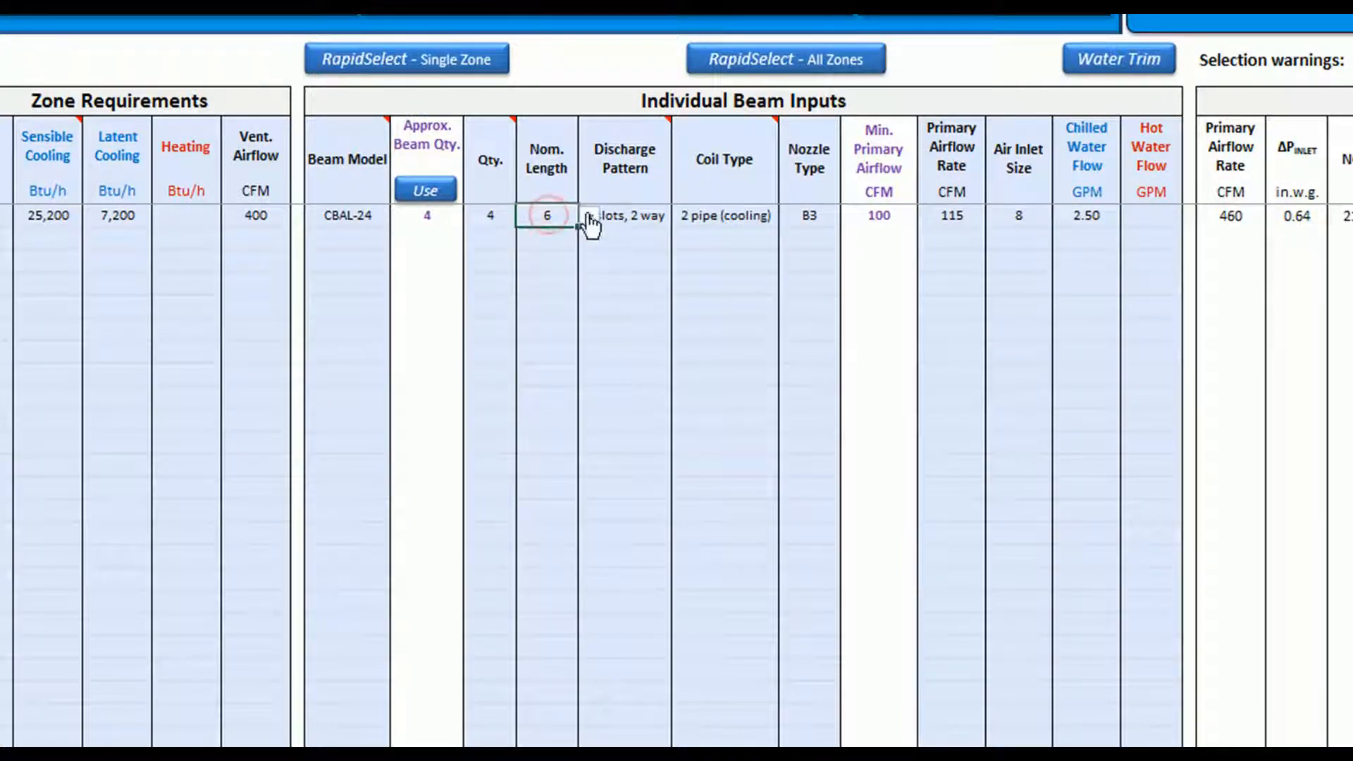
pyautogui.click(546, 215)
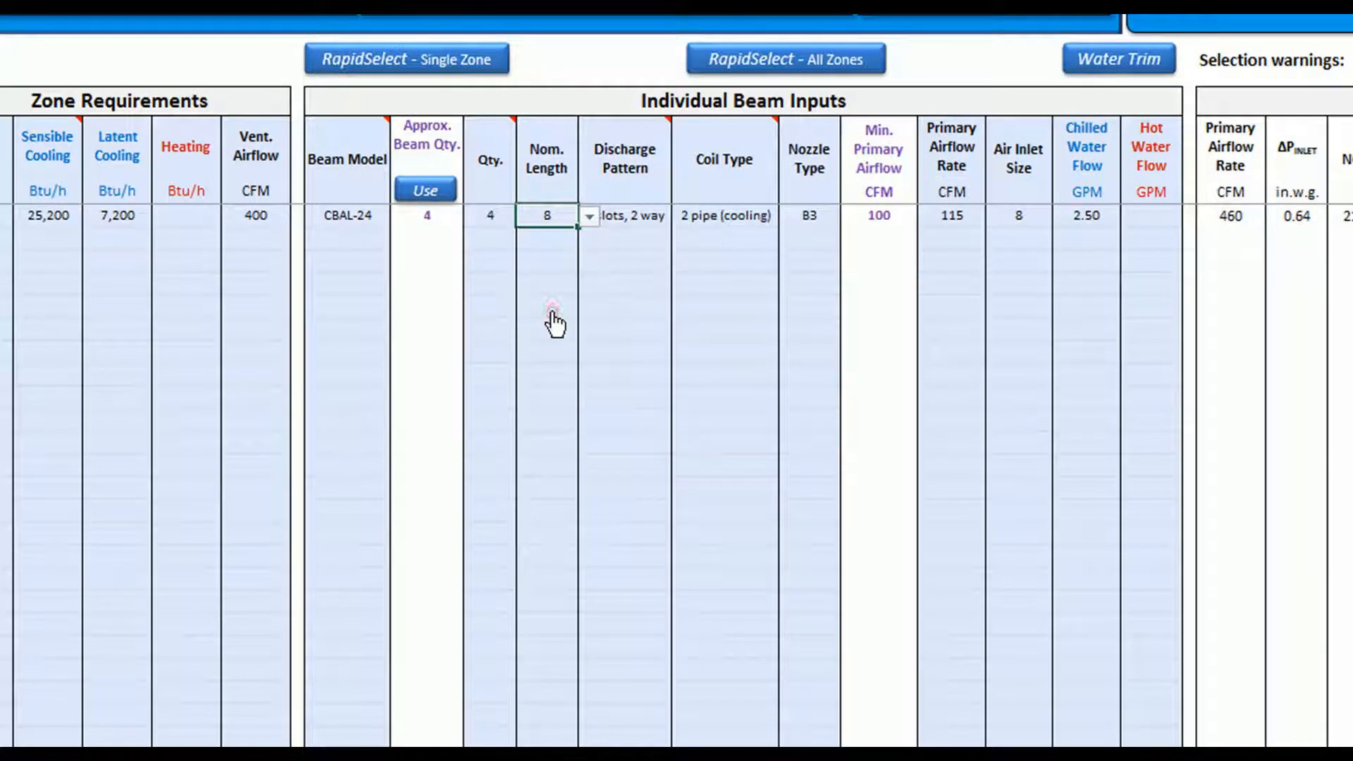
pyautogui.rightClick(547, 214)
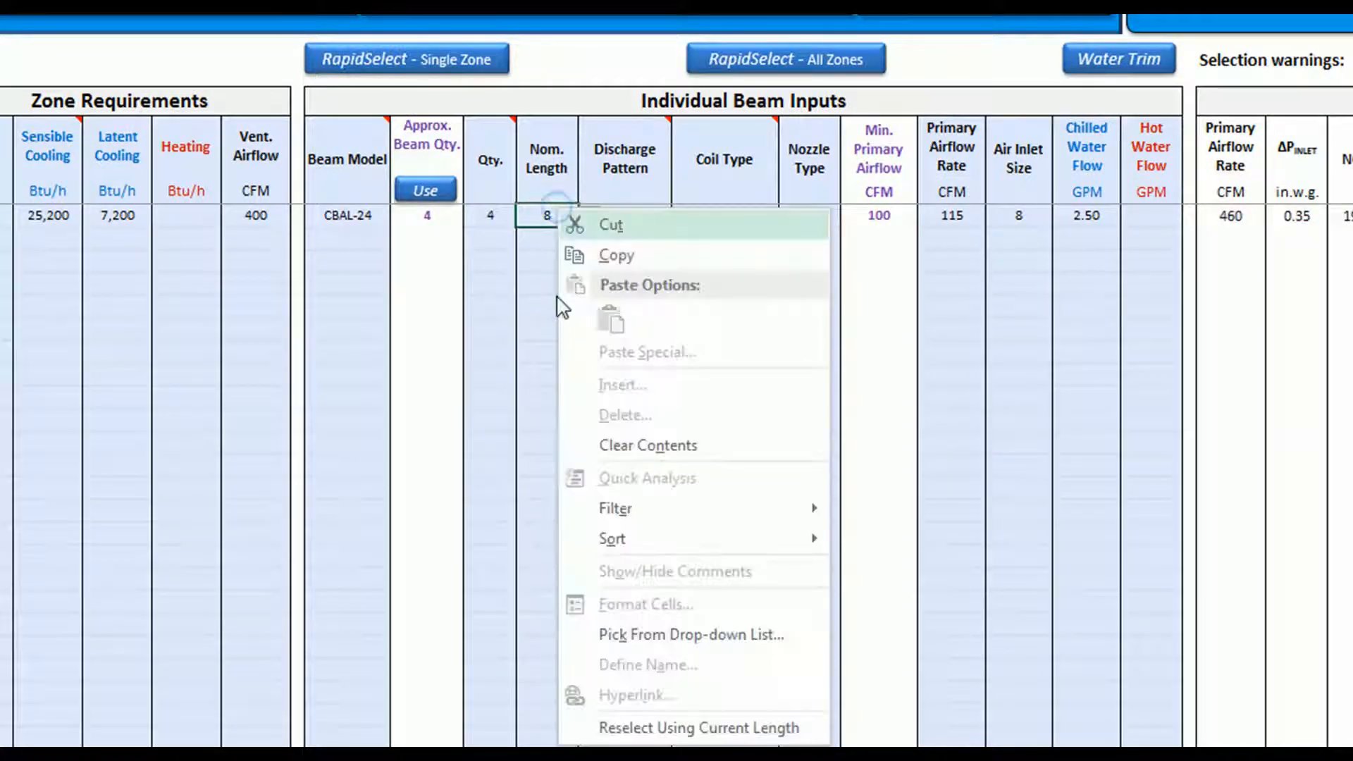
pyautogui.click(690, 728)
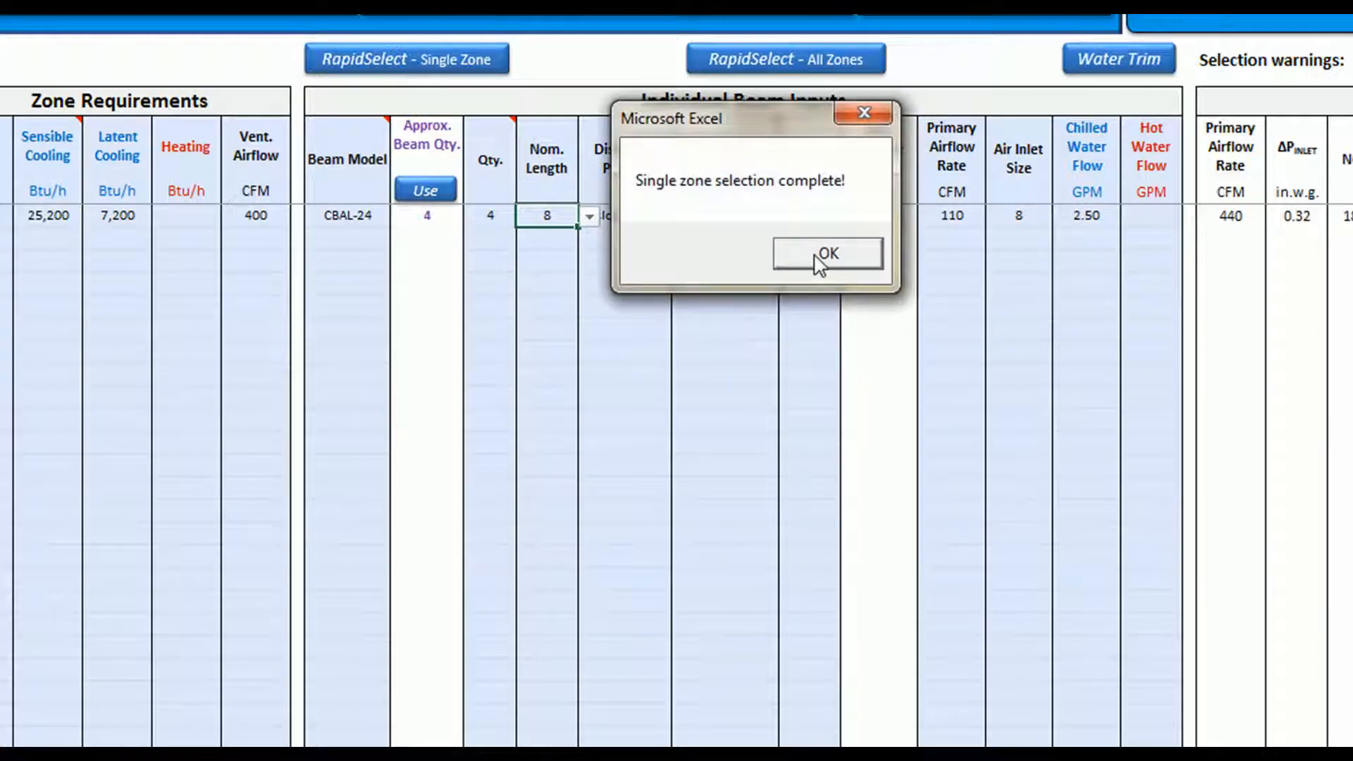
pyautogui.click(826, 254)
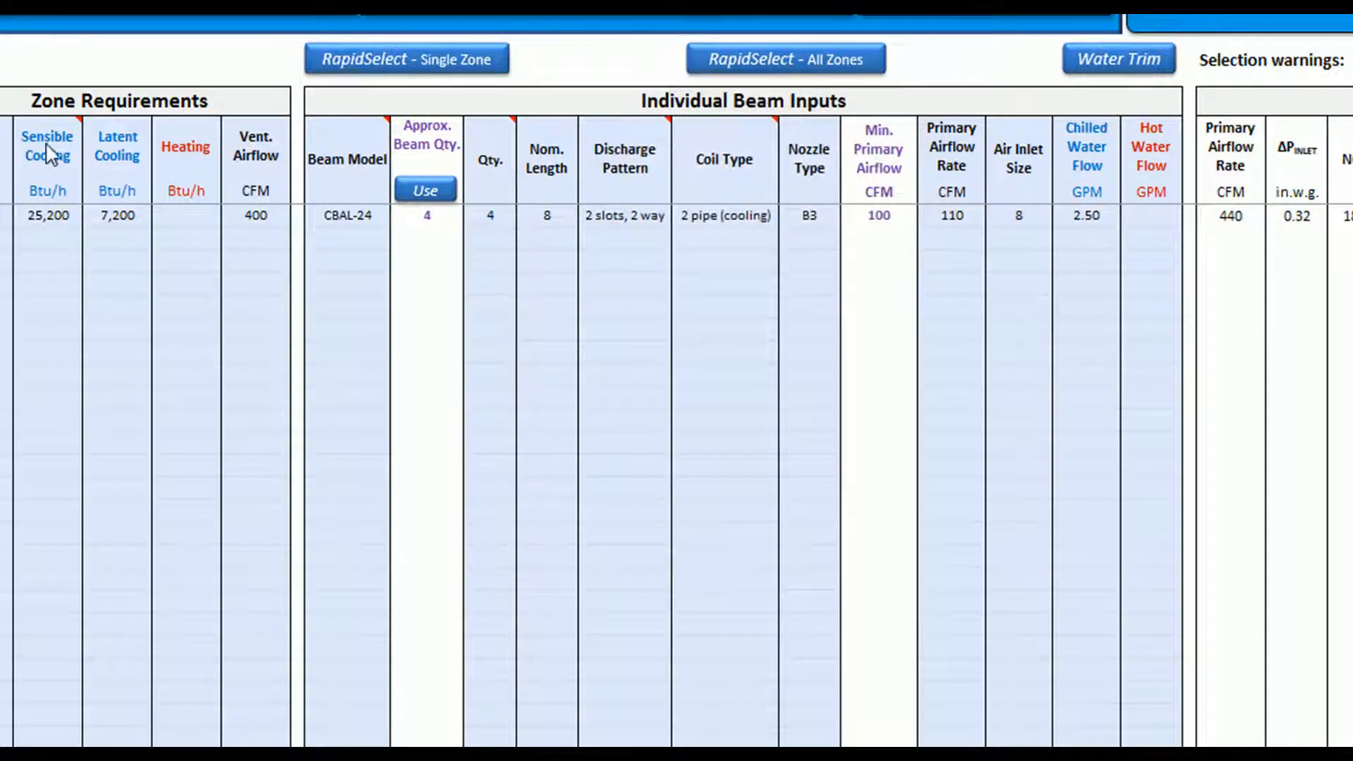
# Raise the Classroom's latent cooling to 10,000 Btu/h and lower cooling supply water to 58°F.
pyautogui.click(118, 215)
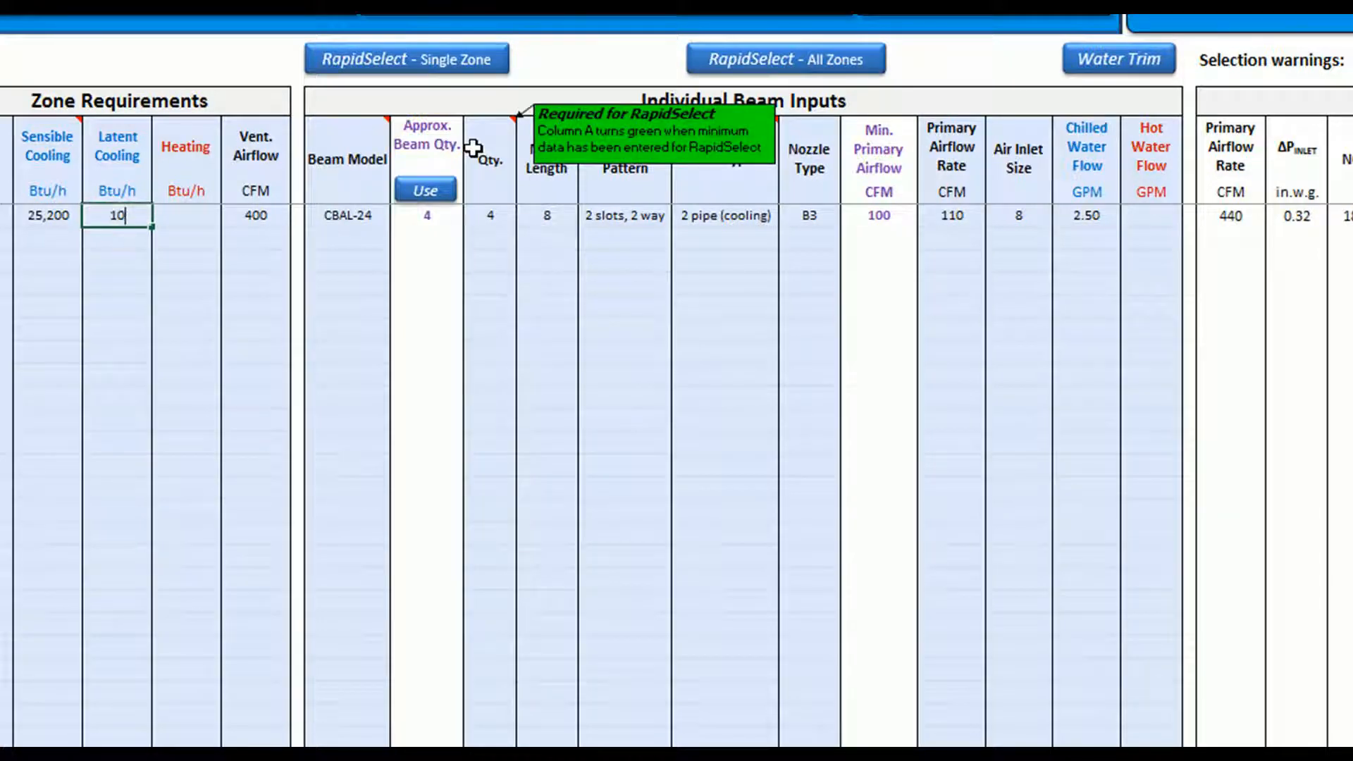
pyautogui.write('100000')
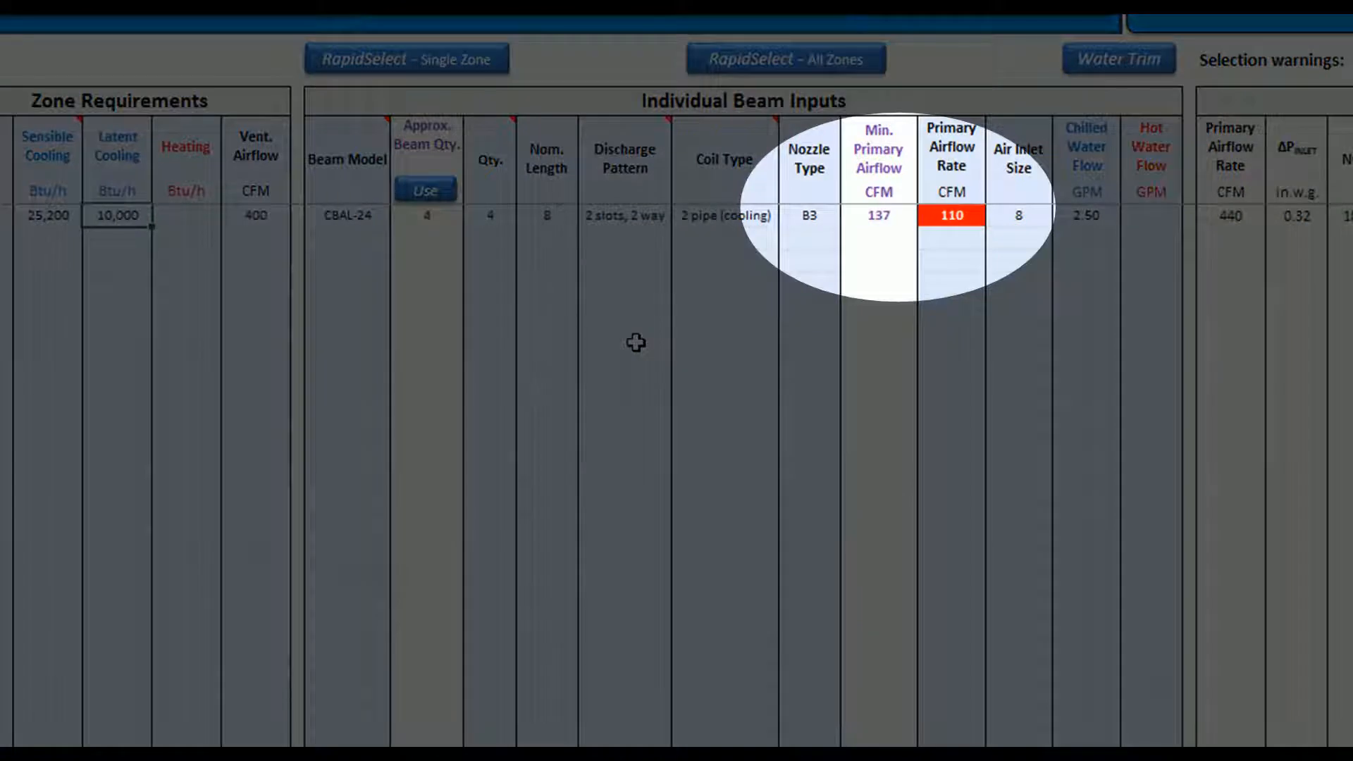
pyautogui.moveTo(690, 313)
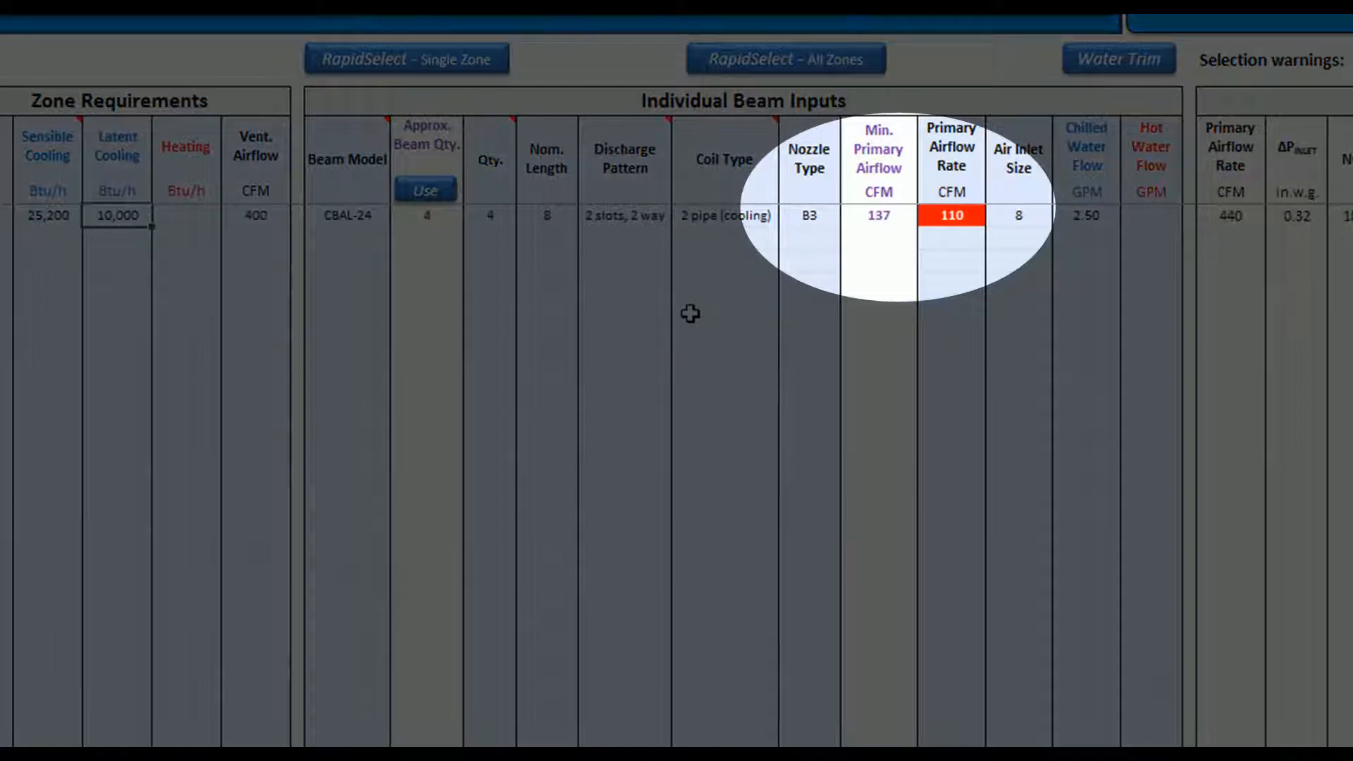
pyautogui.moveTo(951, 229)
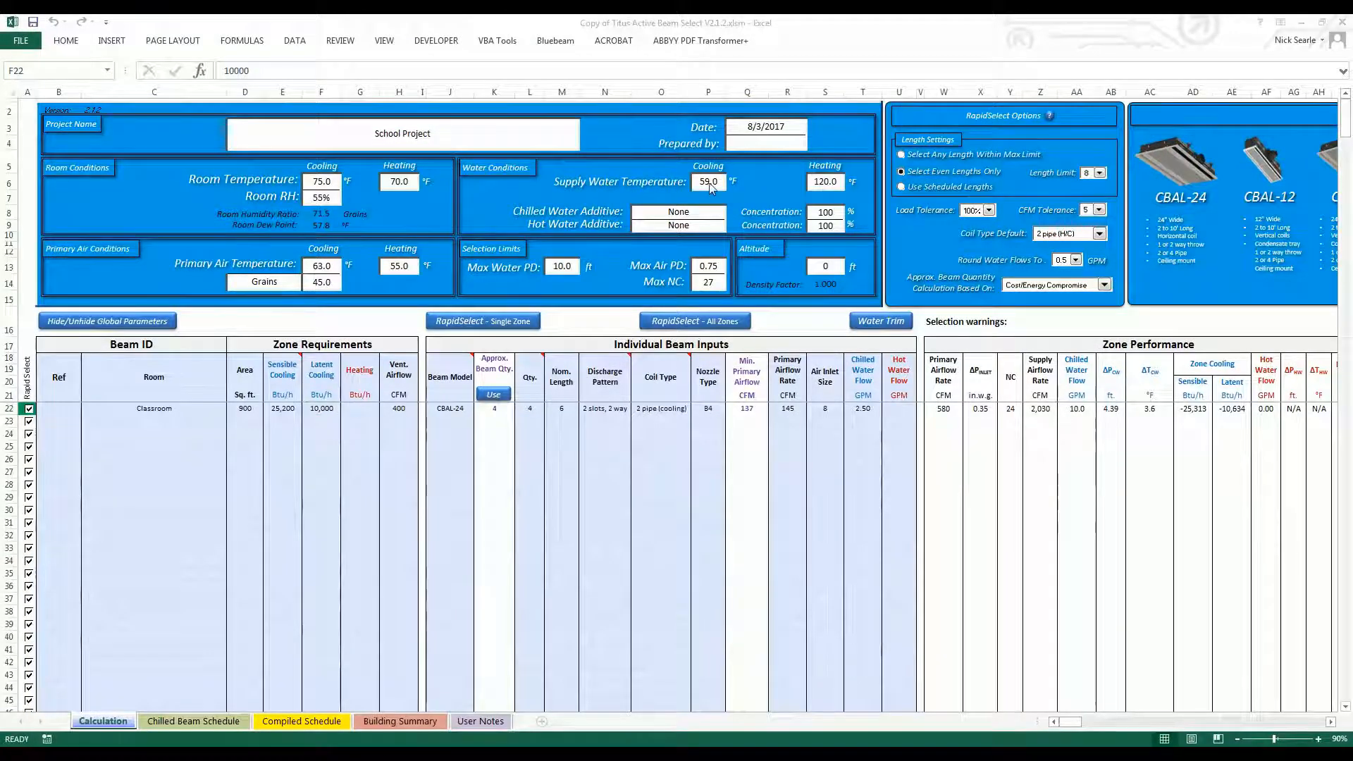
pyautogui.click(708, 182)
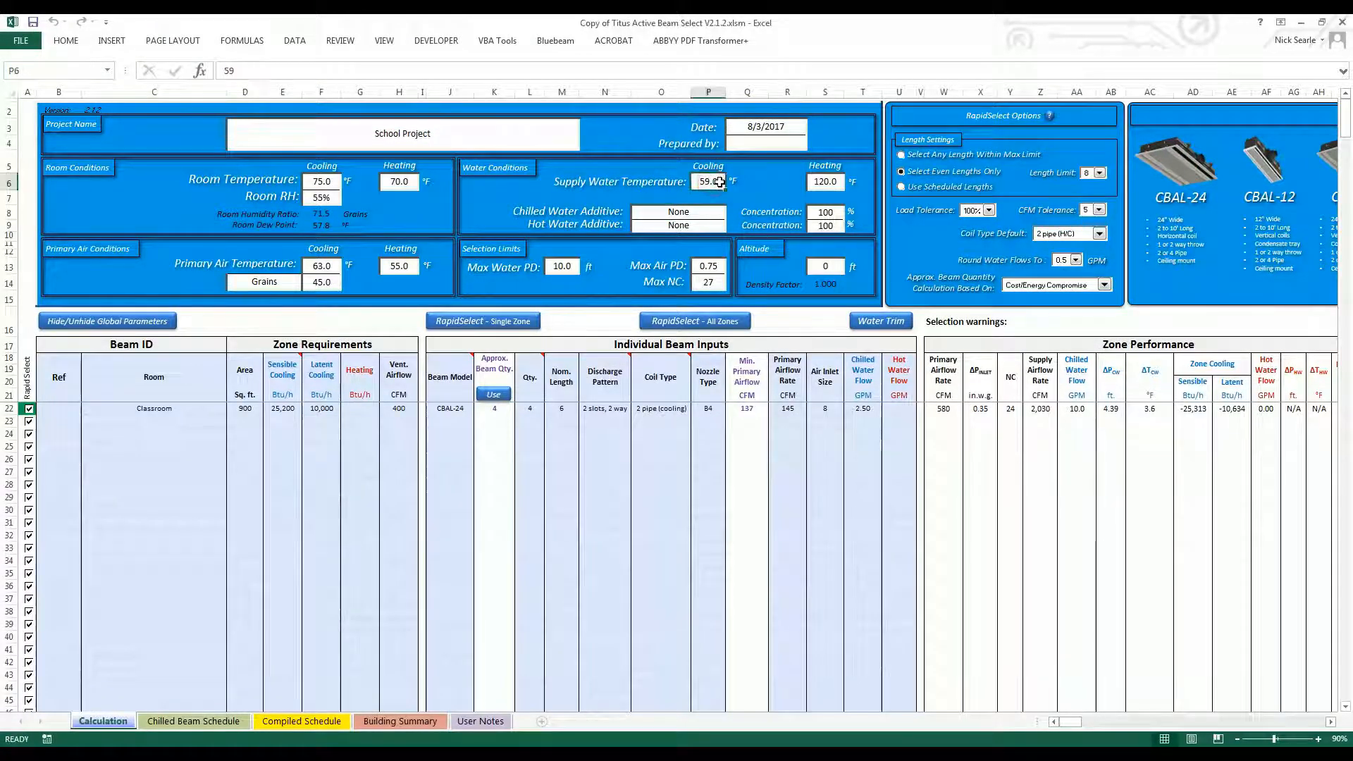
pyautogui.write('58')
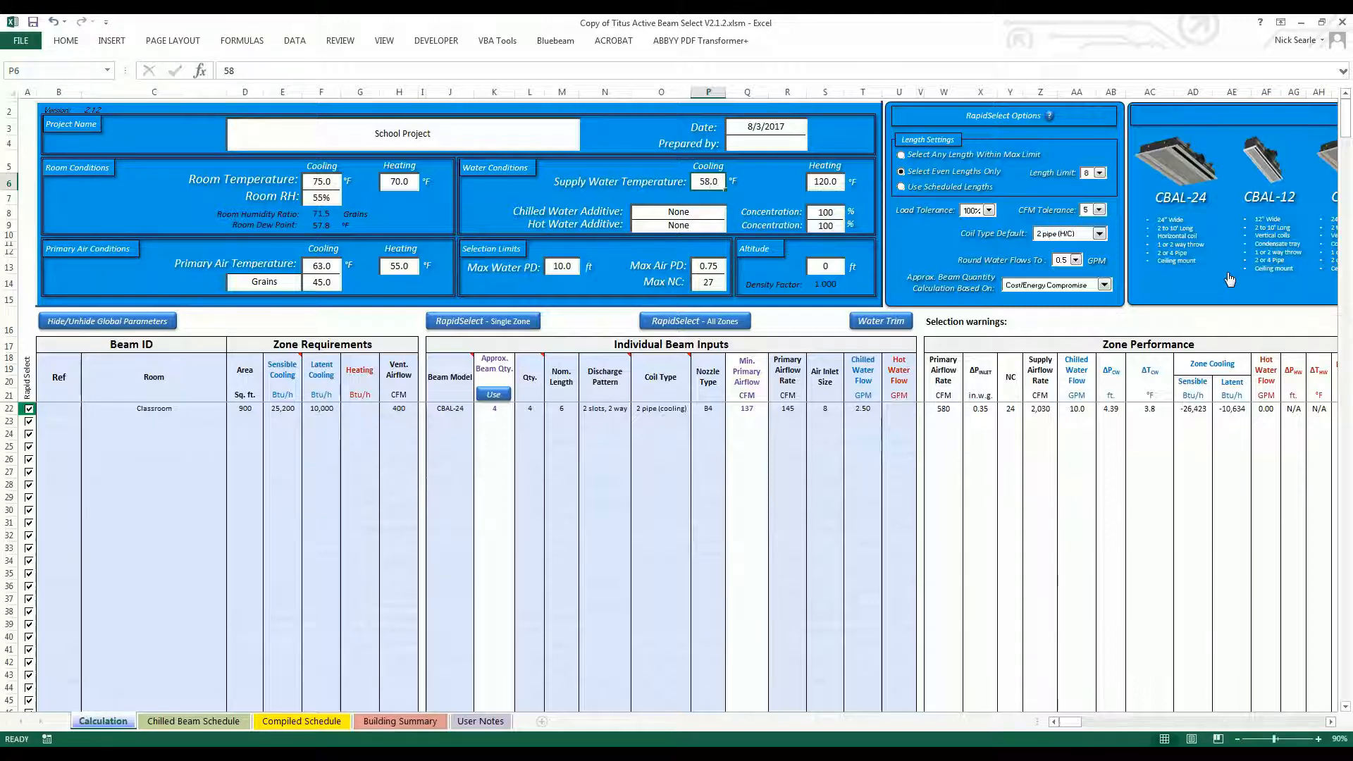
# Rerun RapidSelect - Single Zone for the Classroom row.
pyautogui.click(321, 409)
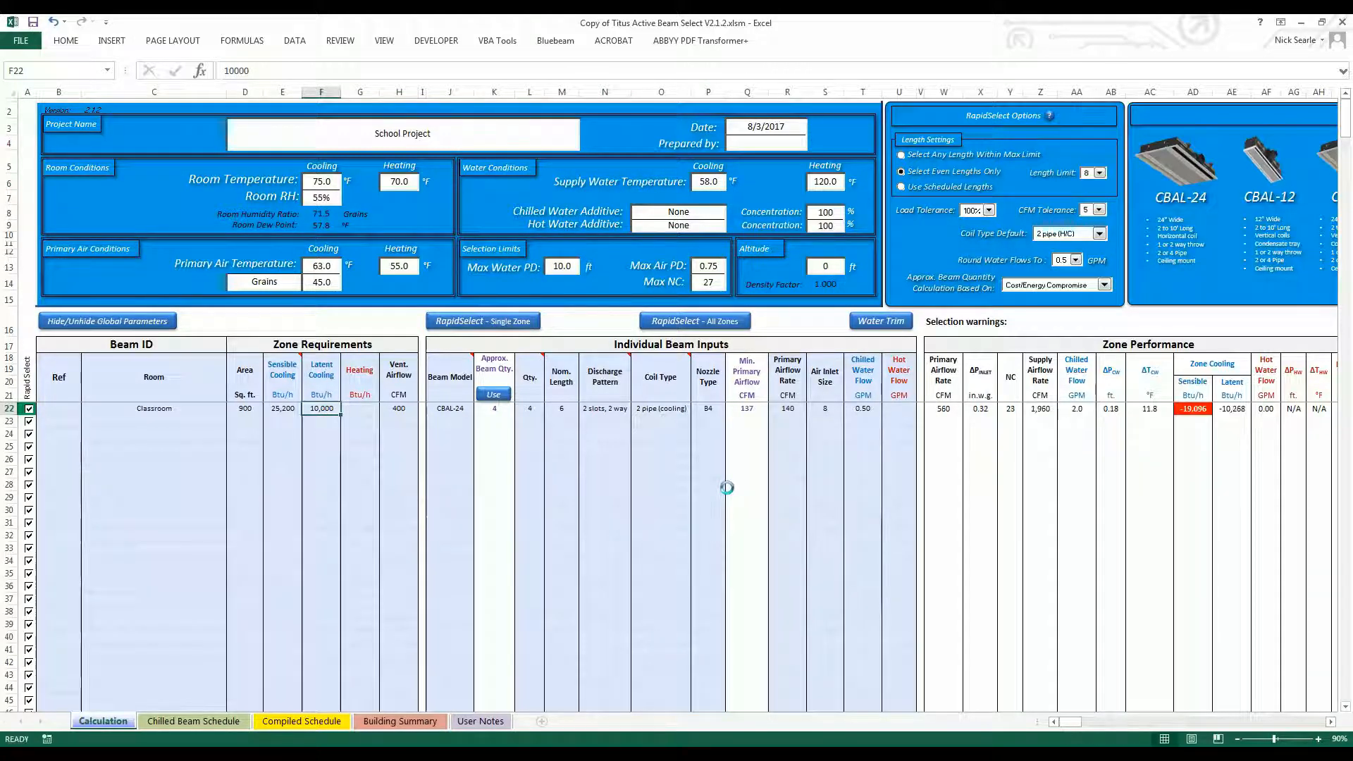
pyautogui.click(482, 321)
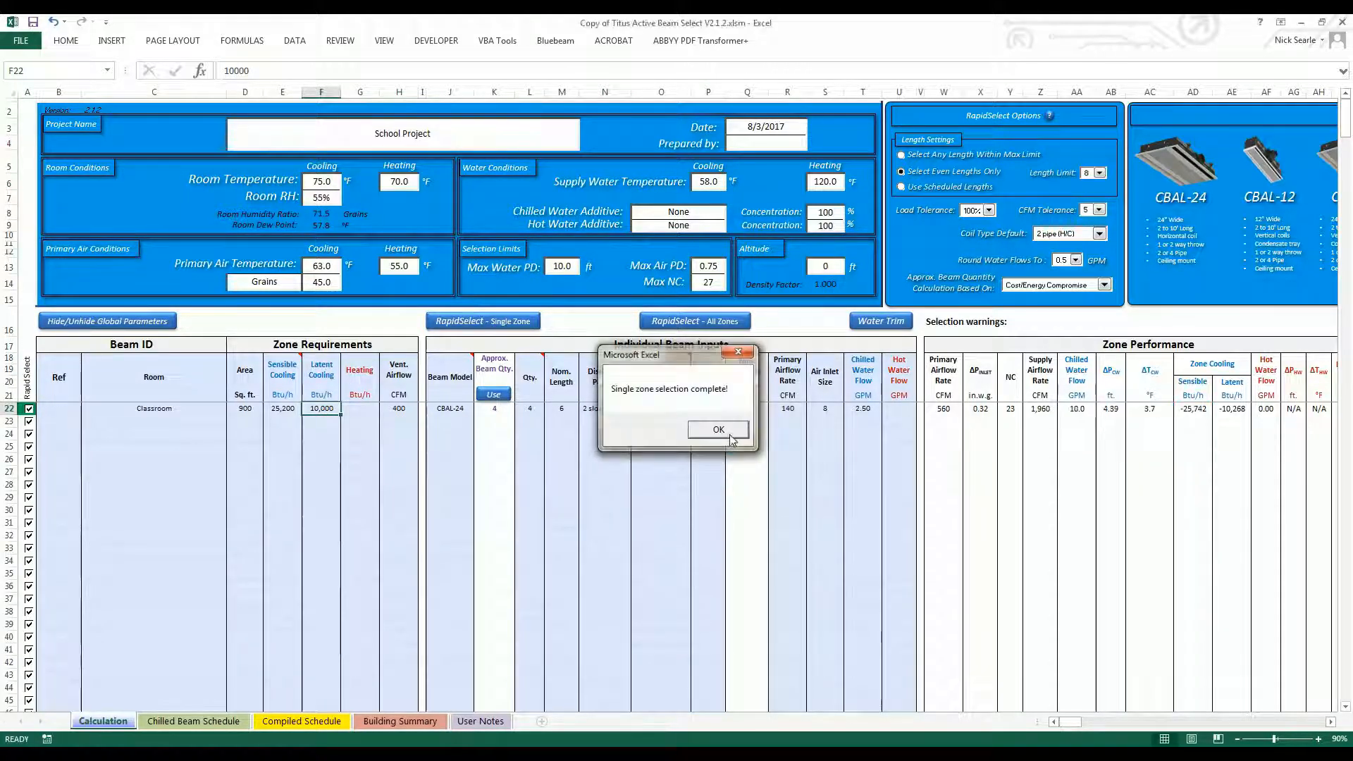
pyautogui.click(717, 429)
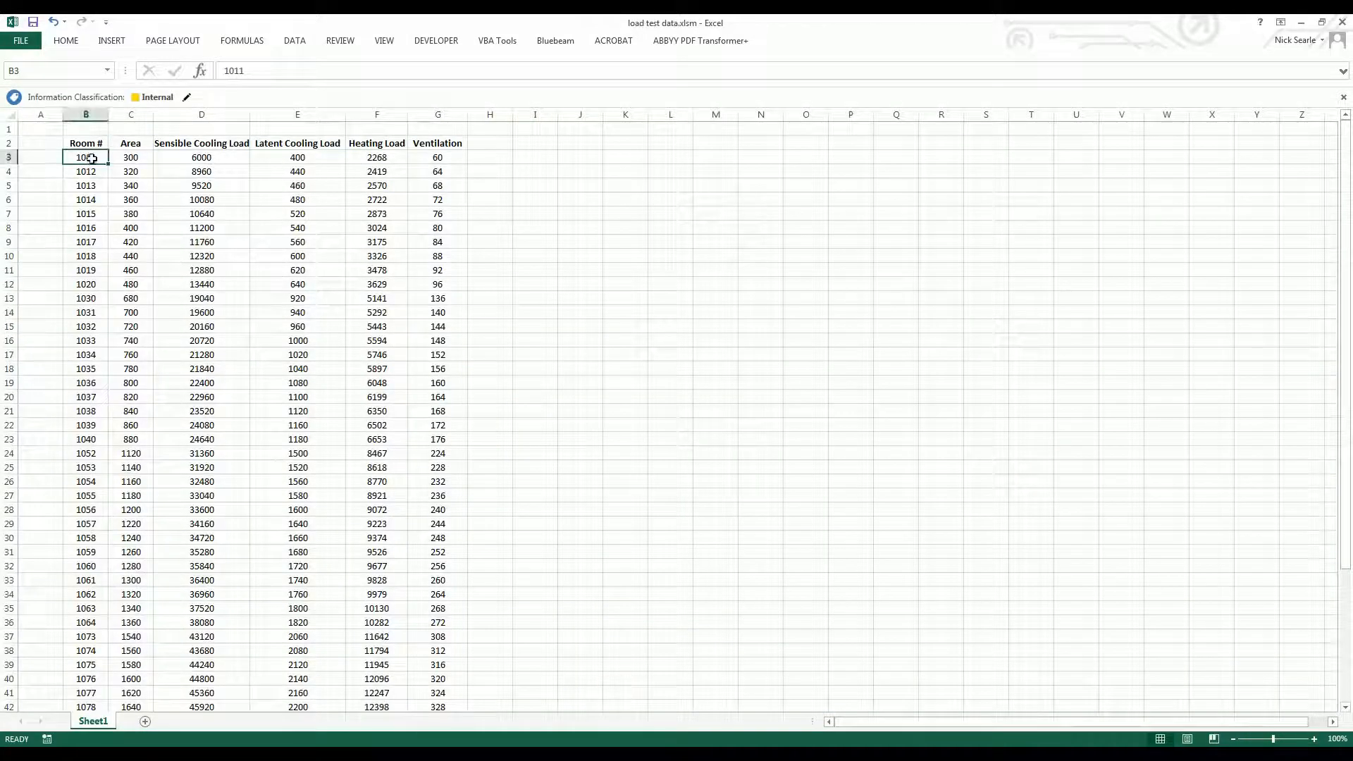
# Select the room load data range in load test data.xlsm for copying.
pyautogui.moveTo(86, 156); pyautogui.dragTo(436, 706)
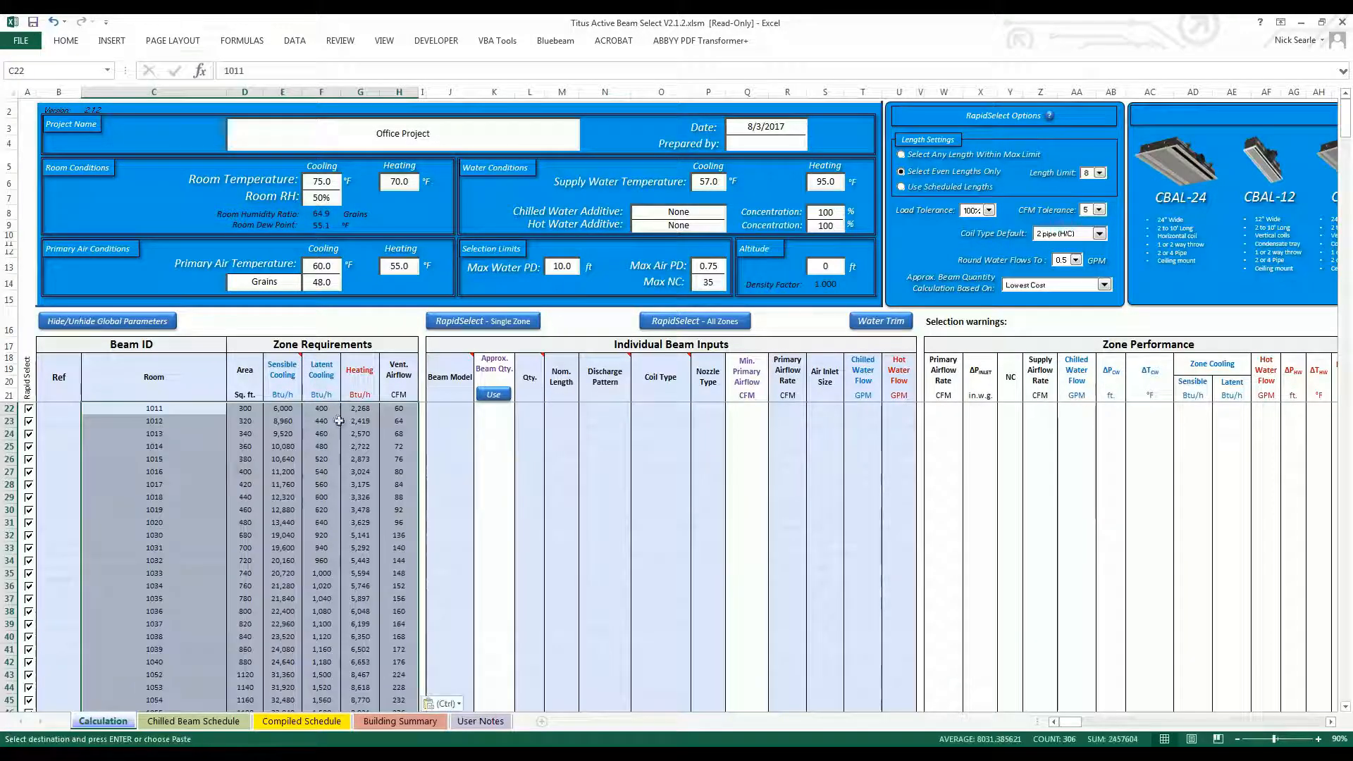
# Set the first room's beam model to CBAL-24 and fill it down the Office Project rooms.
pyautogui.click(476, 411)
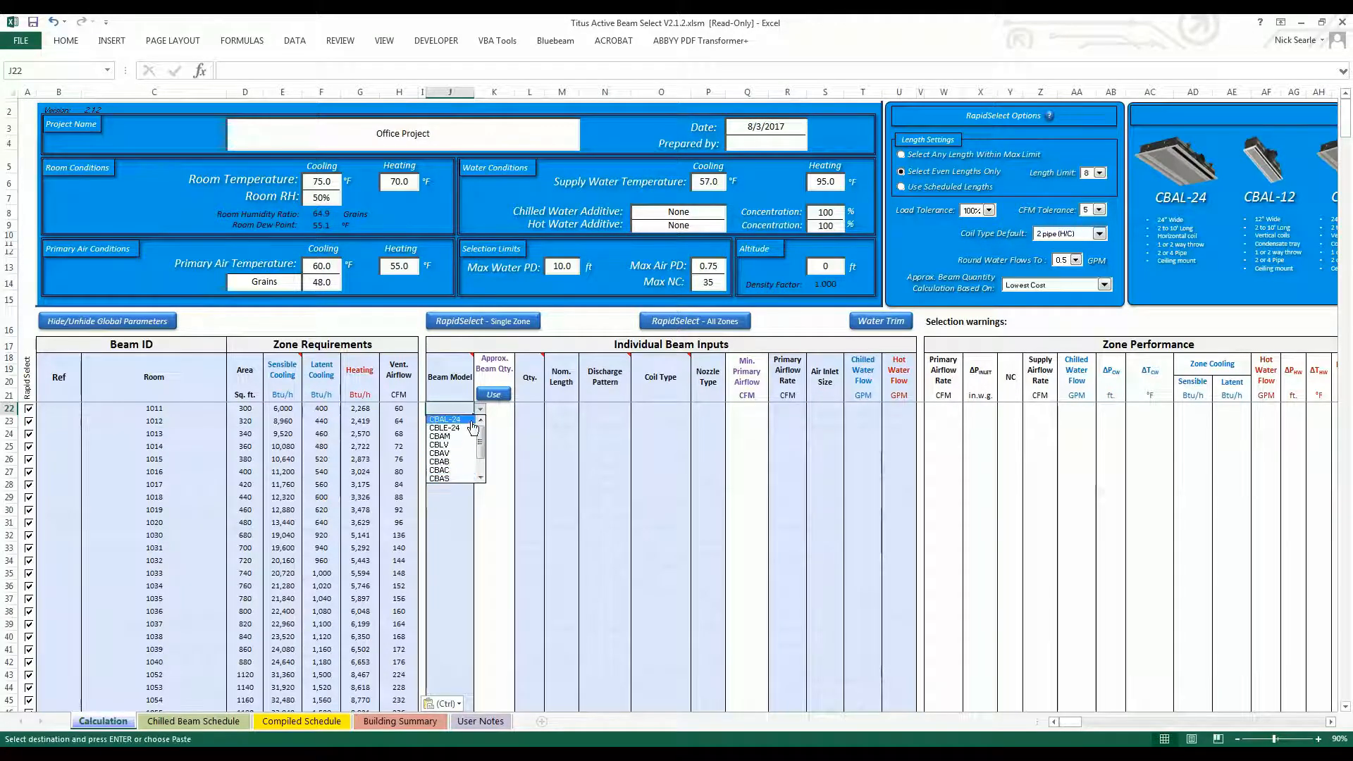
pyautogui.click(445, 419)
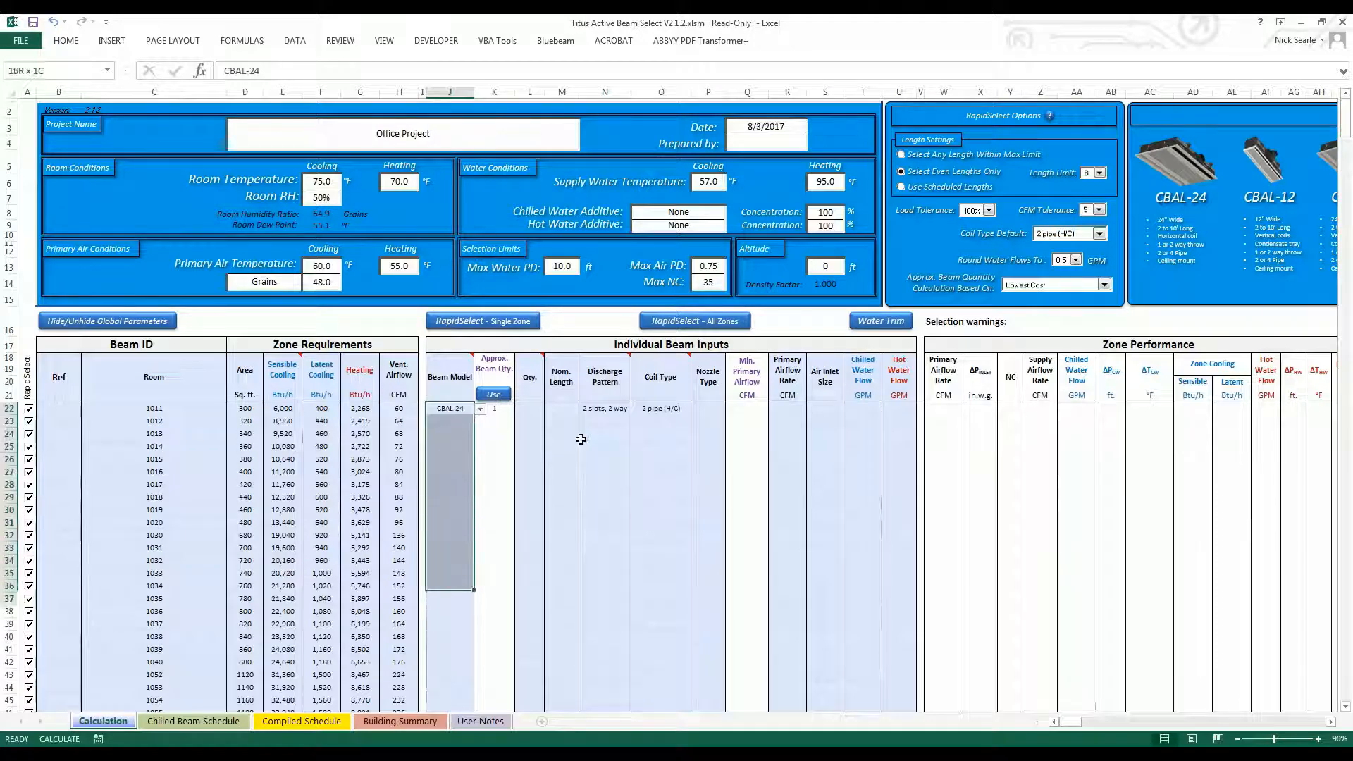
pyautogui.scroll(-3)
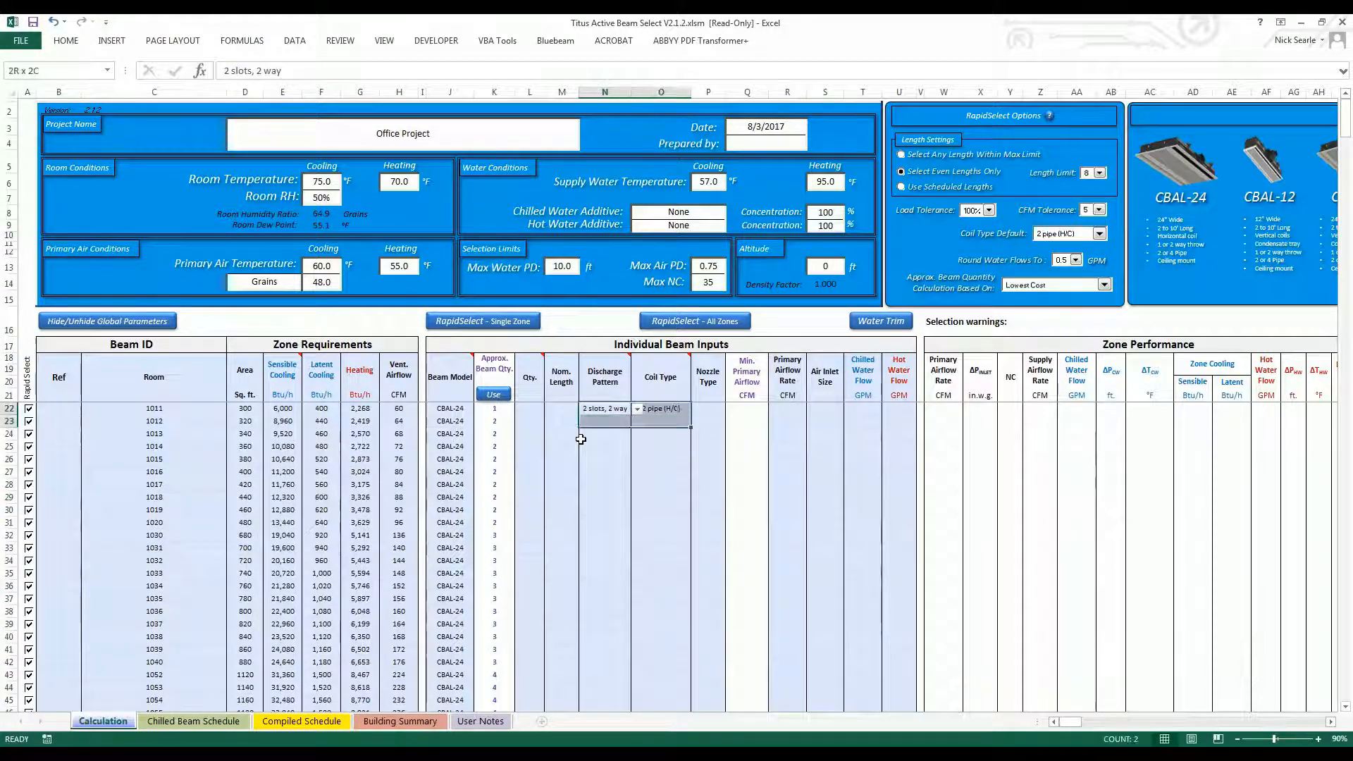
pyautogui.scroll(-3)
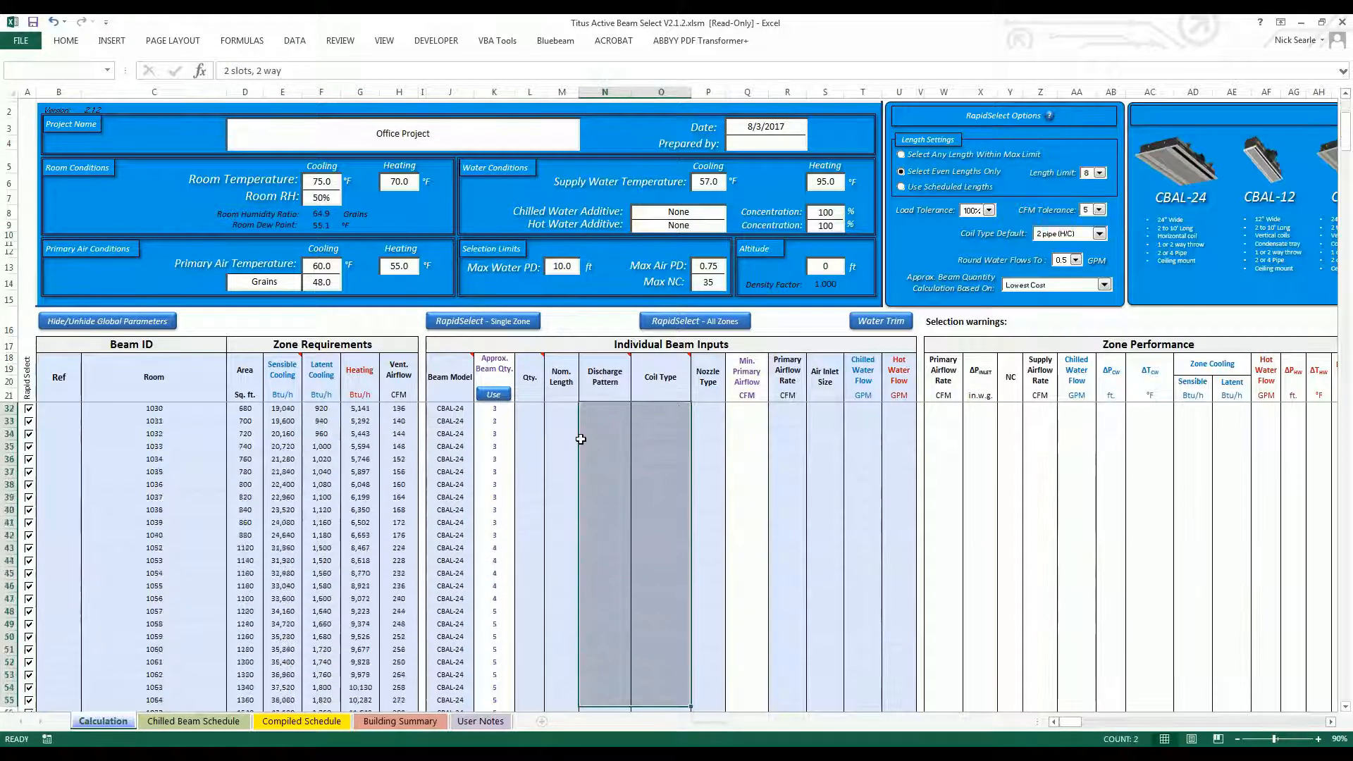
pyautogui.scroll(-3)
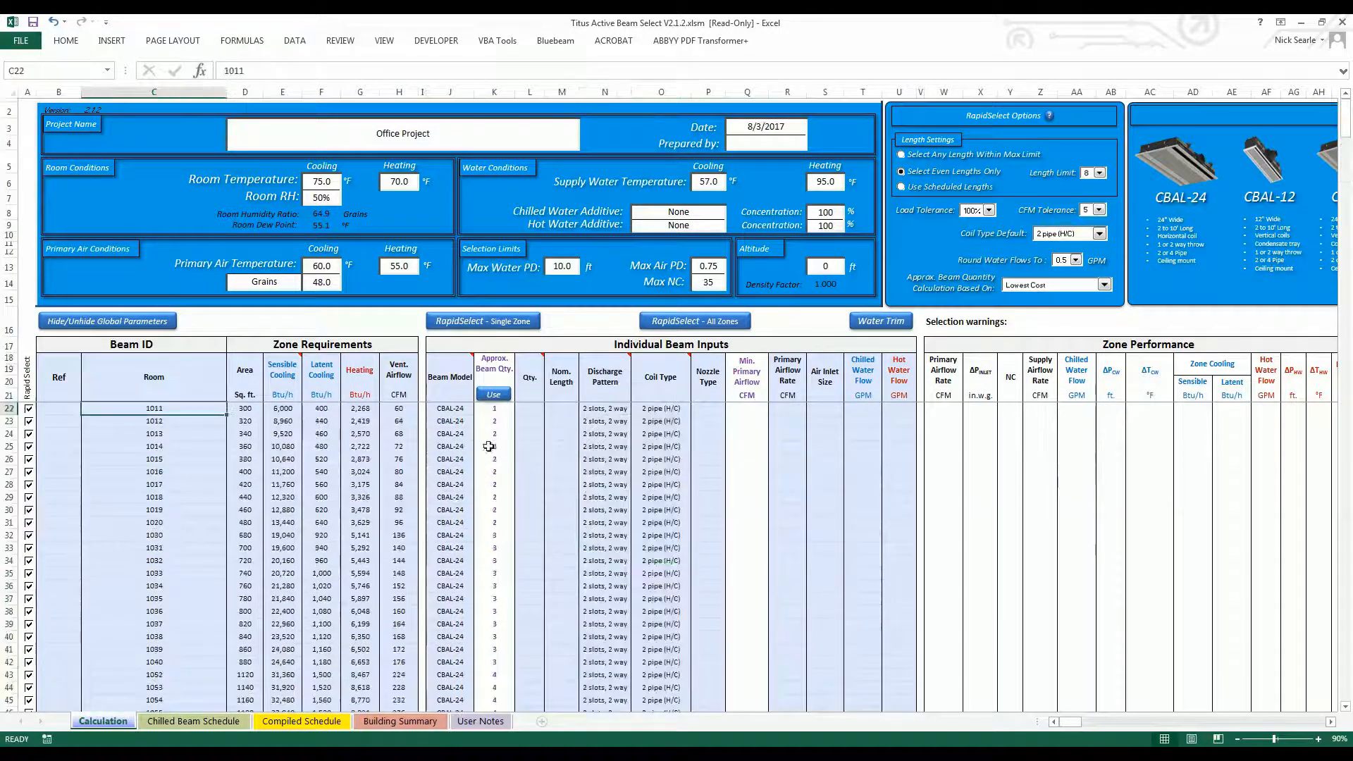
# Copy the approximate beam quantities into every room's quantity column.
pyautogui.click(695, 321)
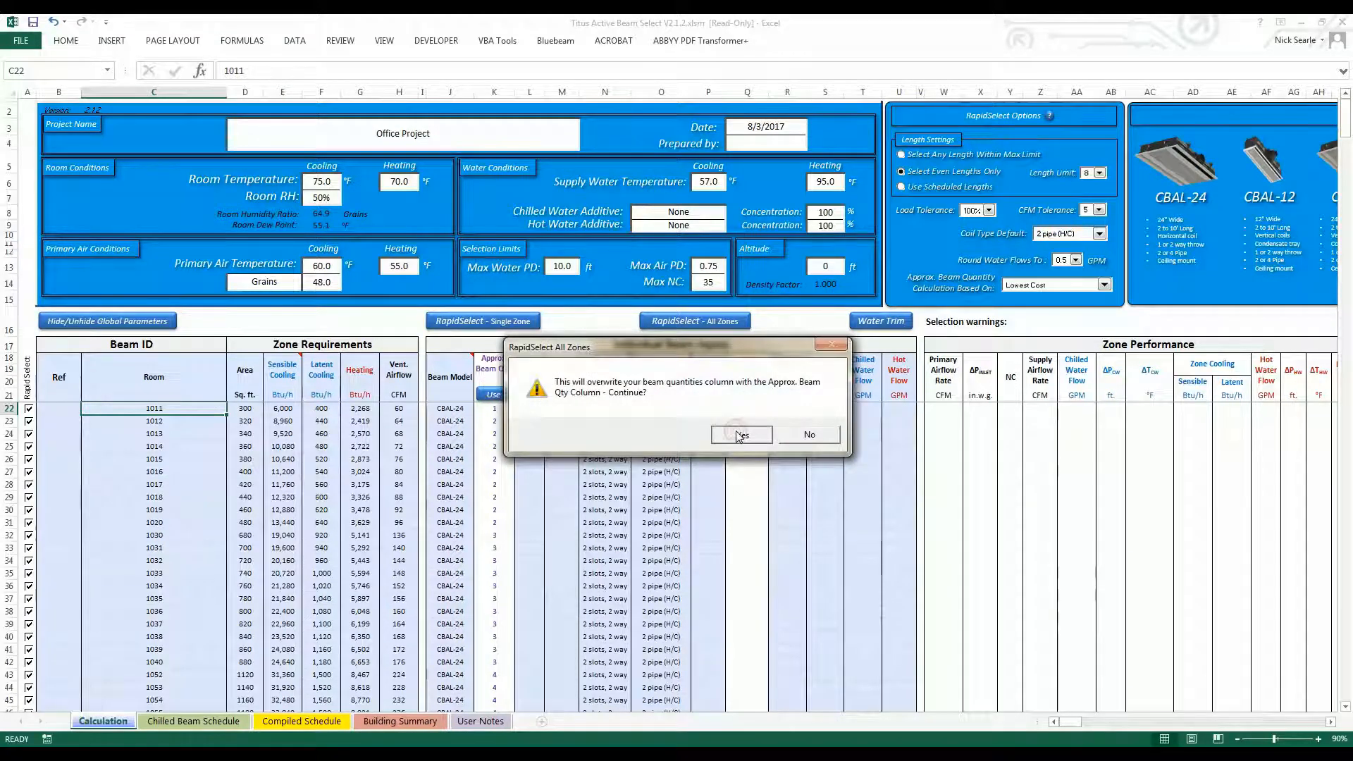
pyautogui.click(741, 435)
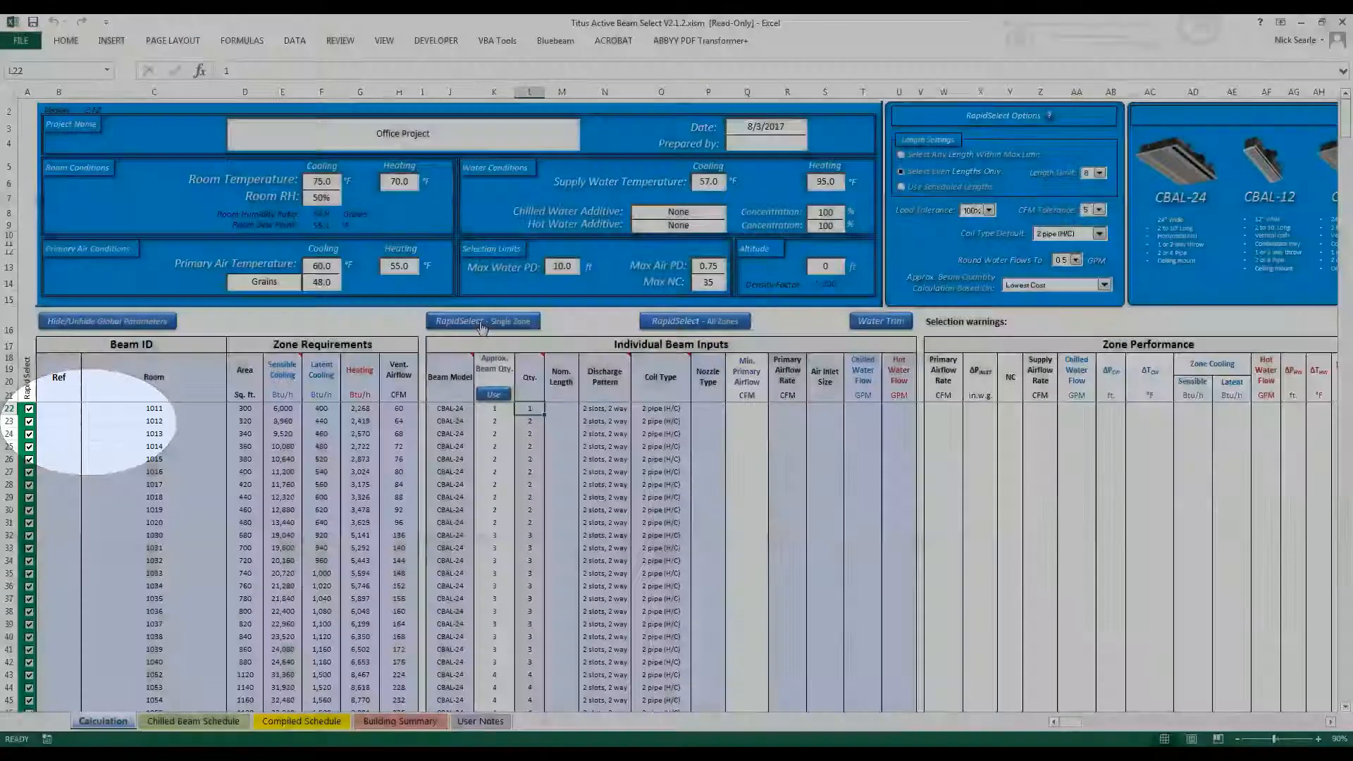
# Run RapidSelect for room 1011, then for all zones, overwriting manual selections.
pyautogui.click(482, 320)
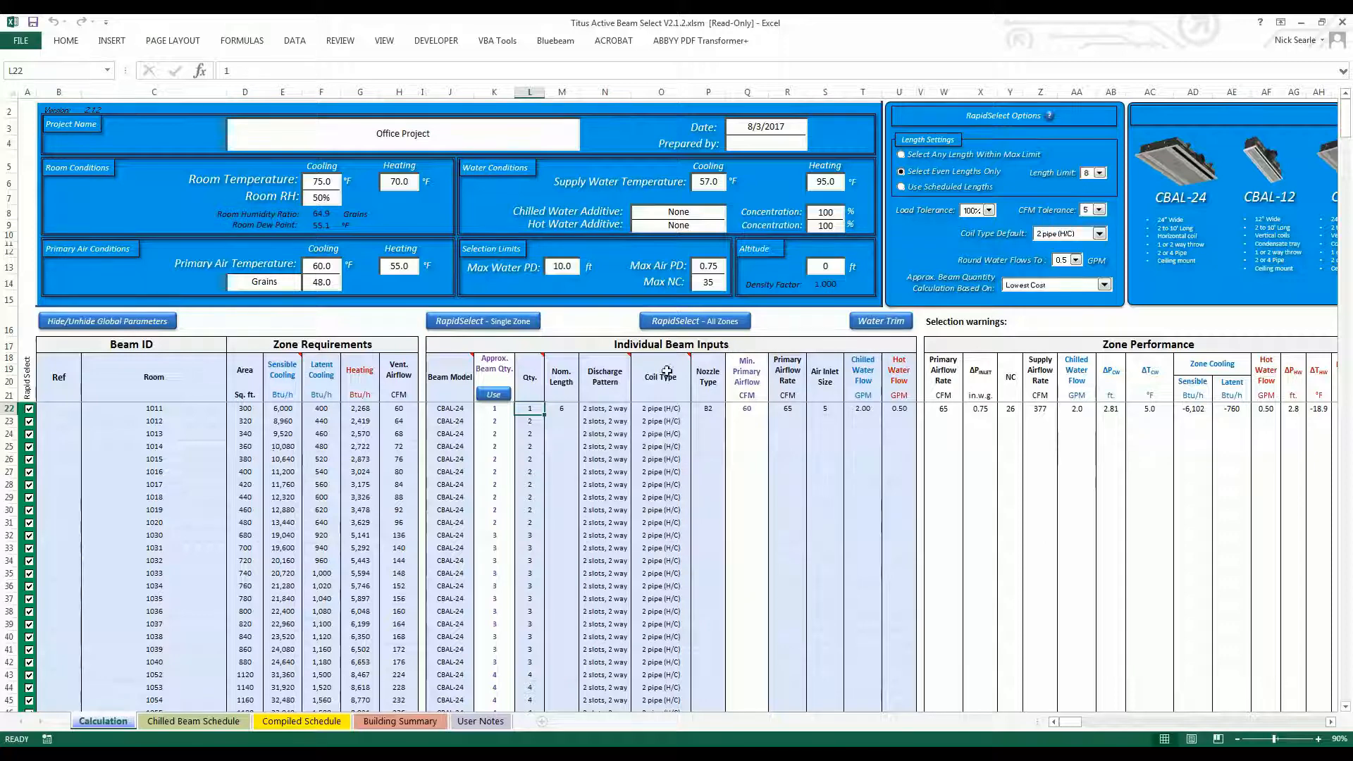
pyautogui.click(695, 321)
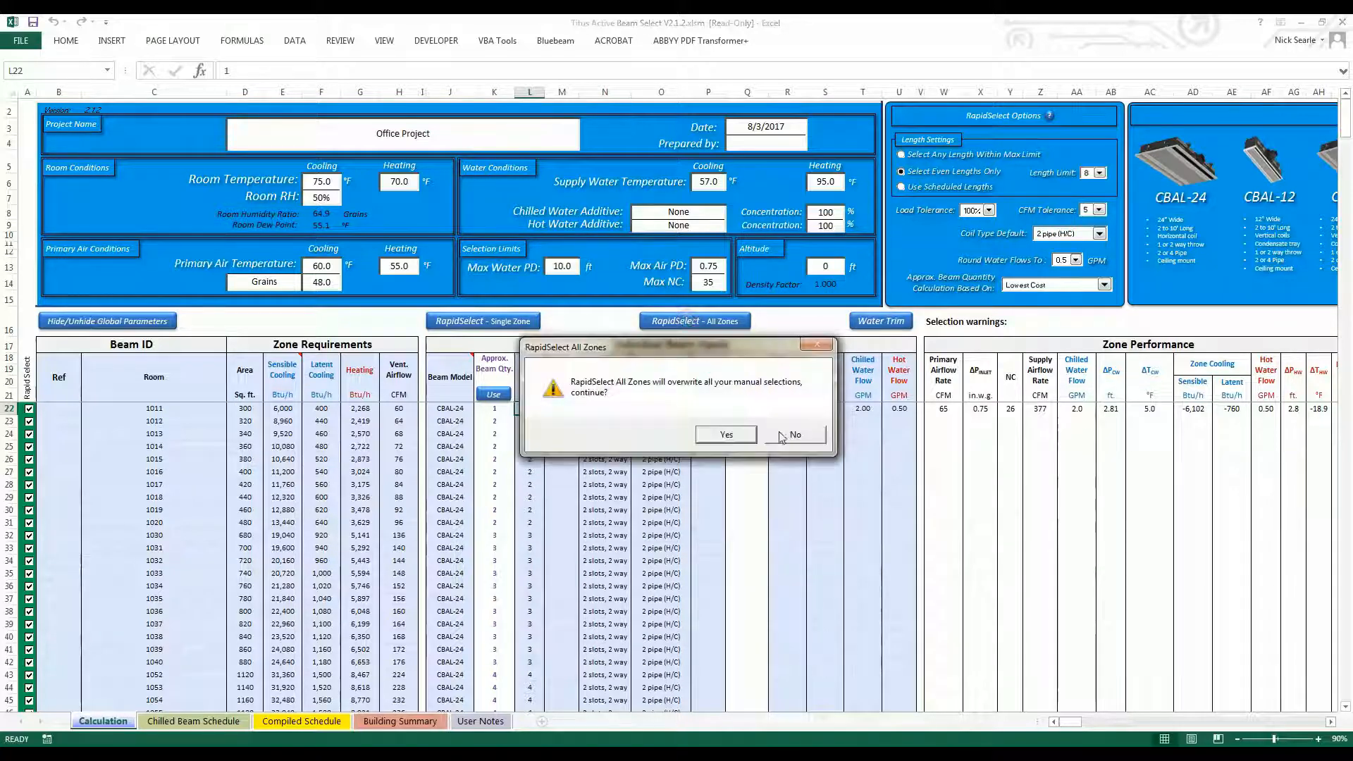
pyautogui.click(726, 434)
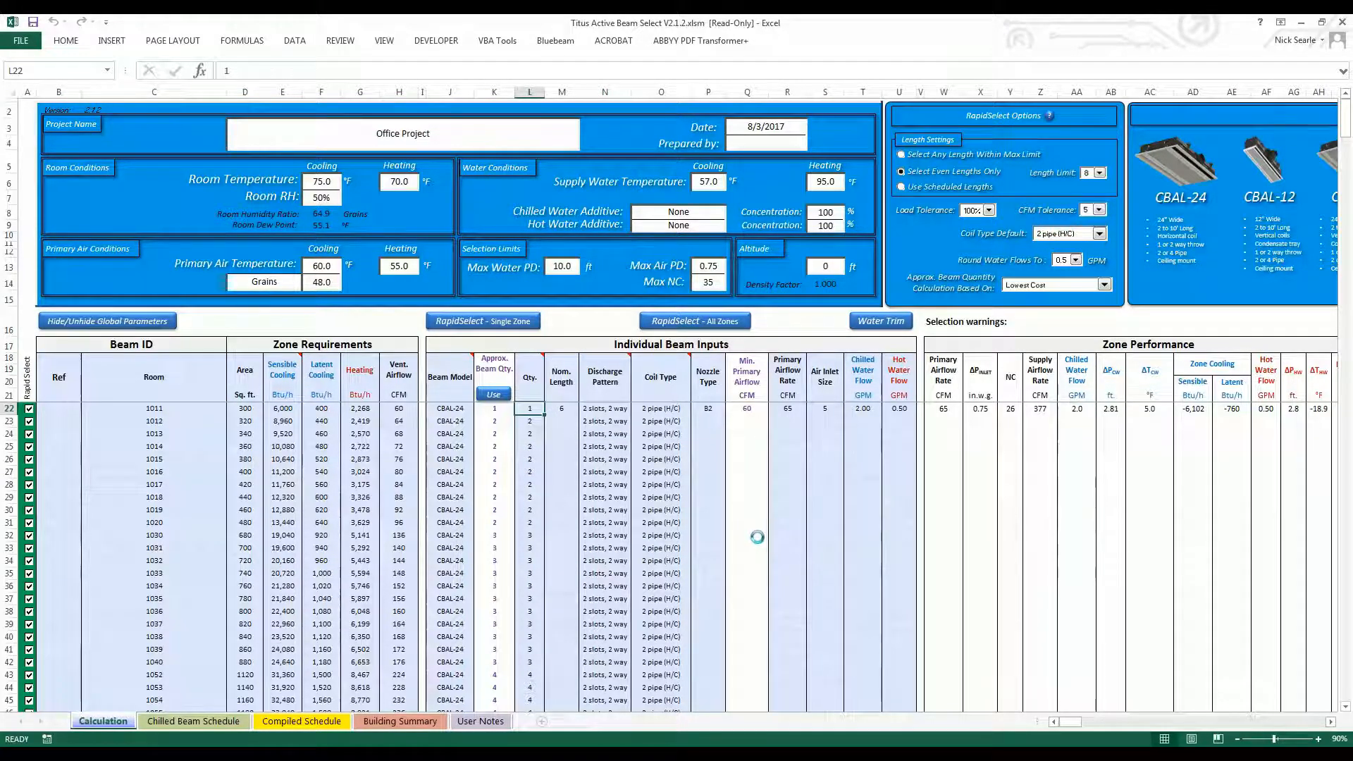
pyautogui.click(695, 322)
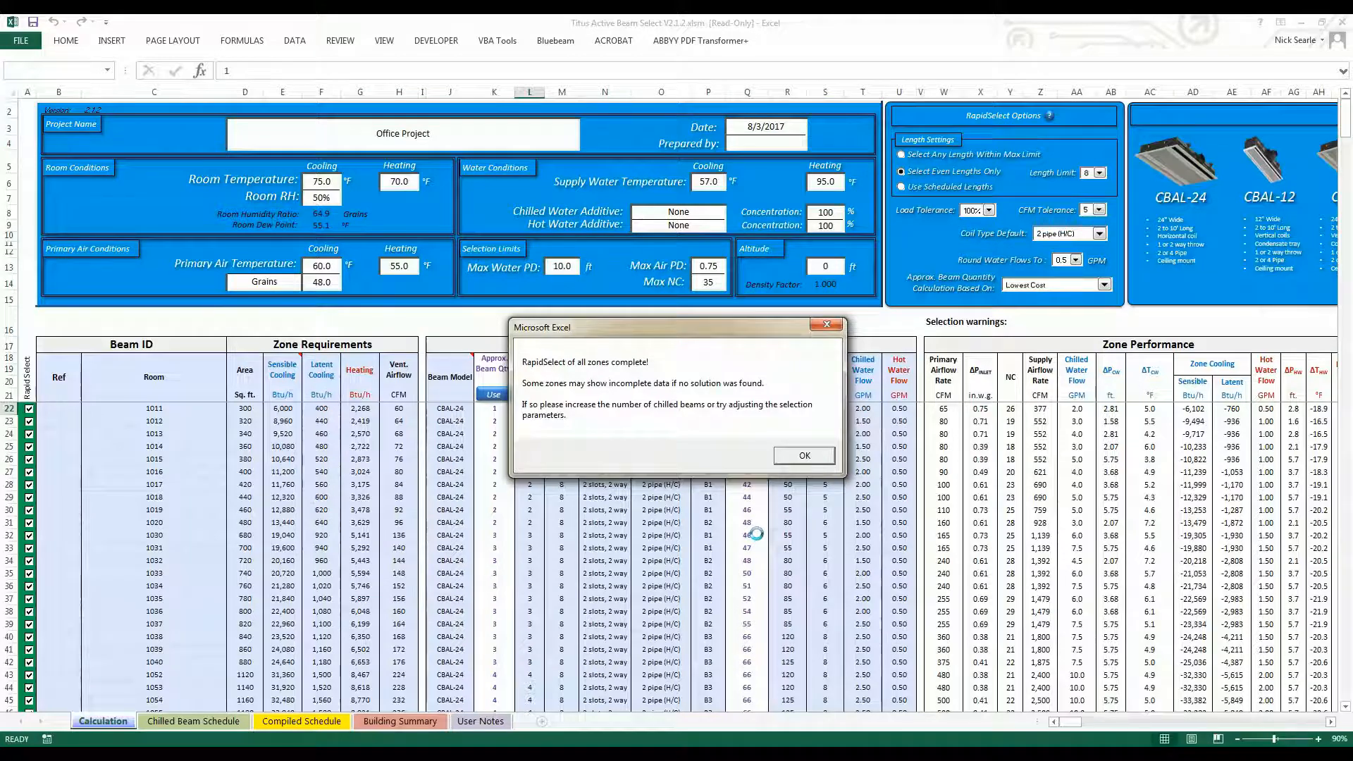
pyautogui.click(804, 455)
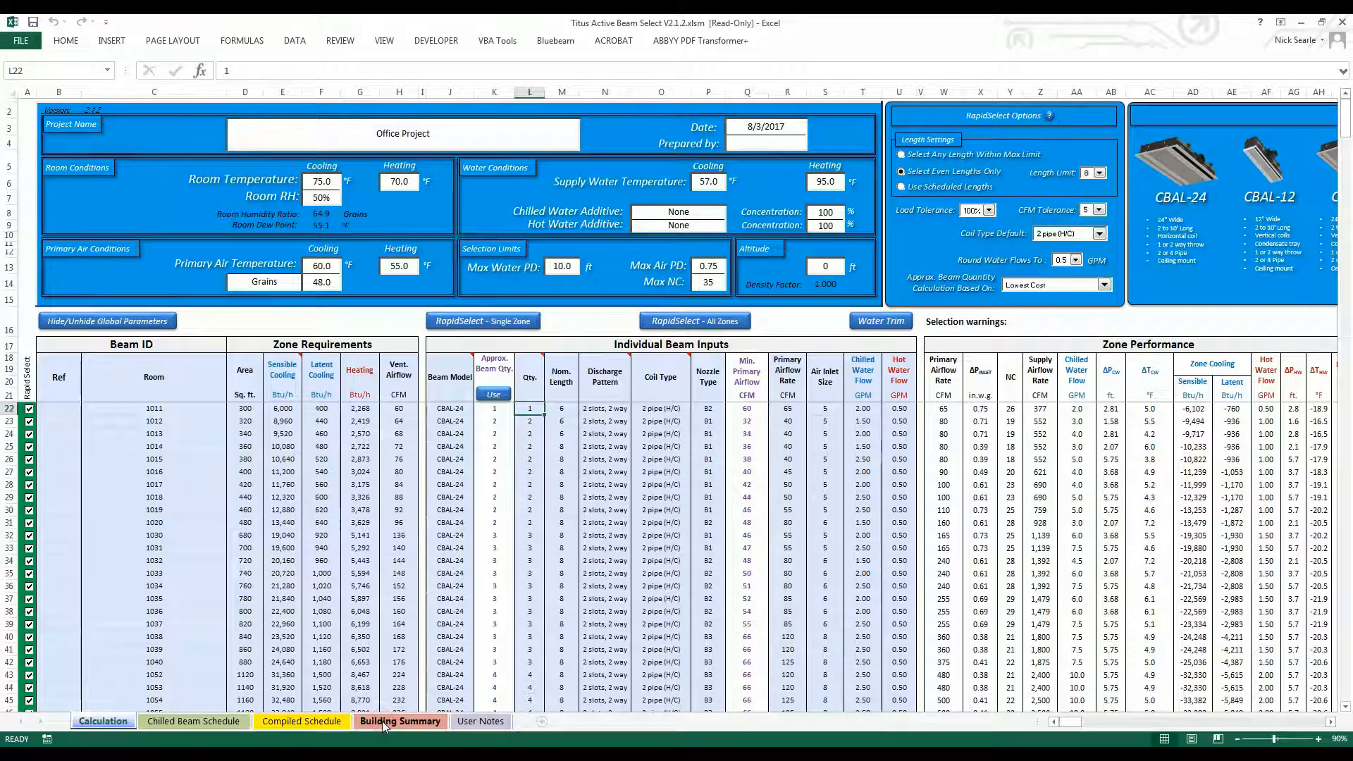
# Show the Building Summary: 51 zones, 234 beams, 21/79 airside-waterside cooling split.
pyautogui.click(400, 741)
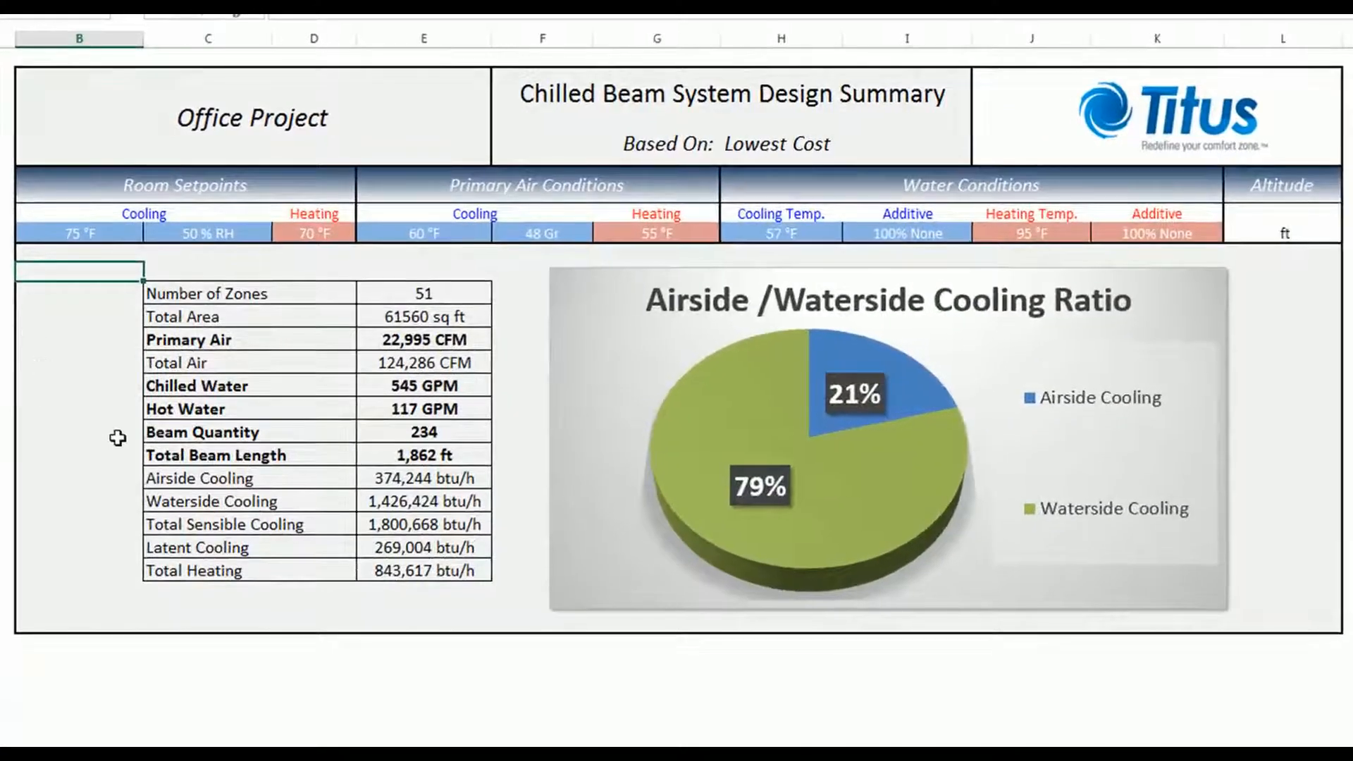
pyautogui.moveTo(434, 594)
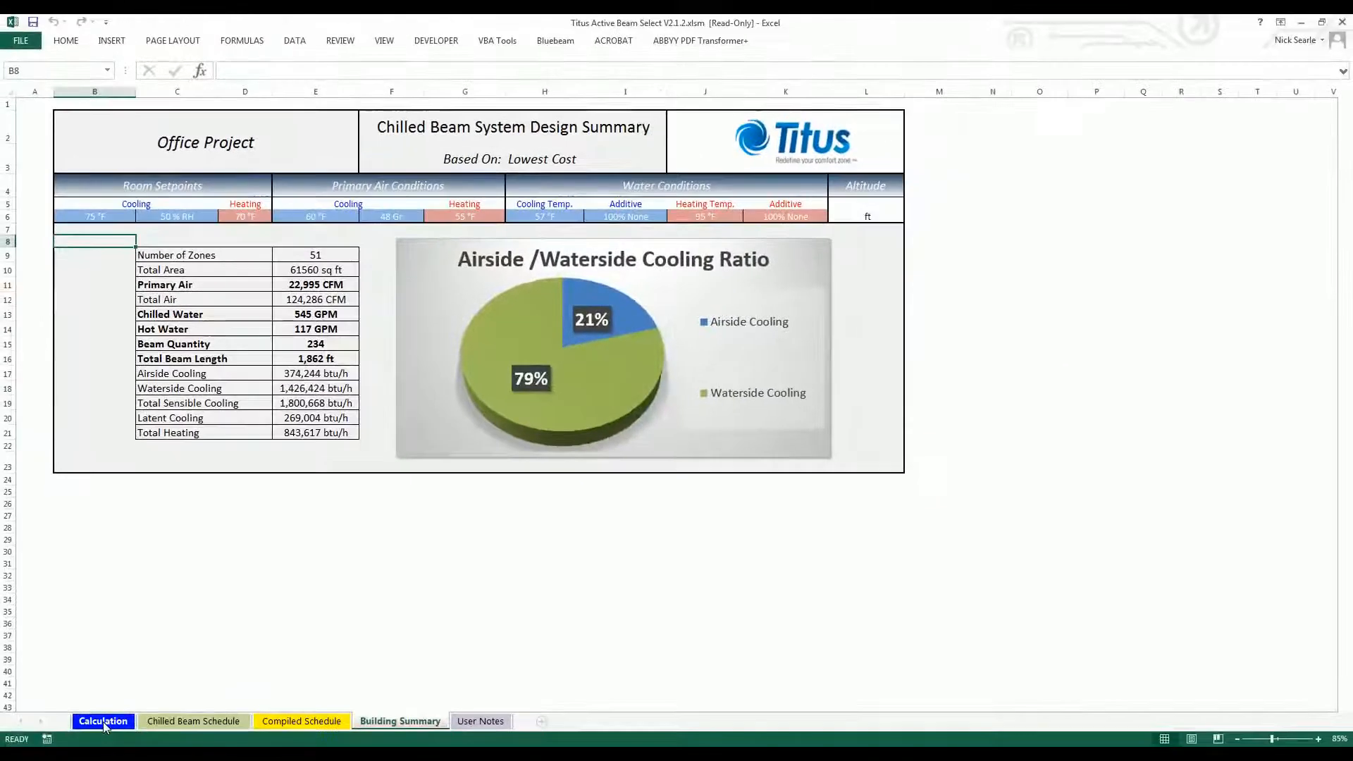
# On the Calculation sheet, base beam quantities on Best Energy and overwrite every room's Qty.
pyautogui.click(103, 721)
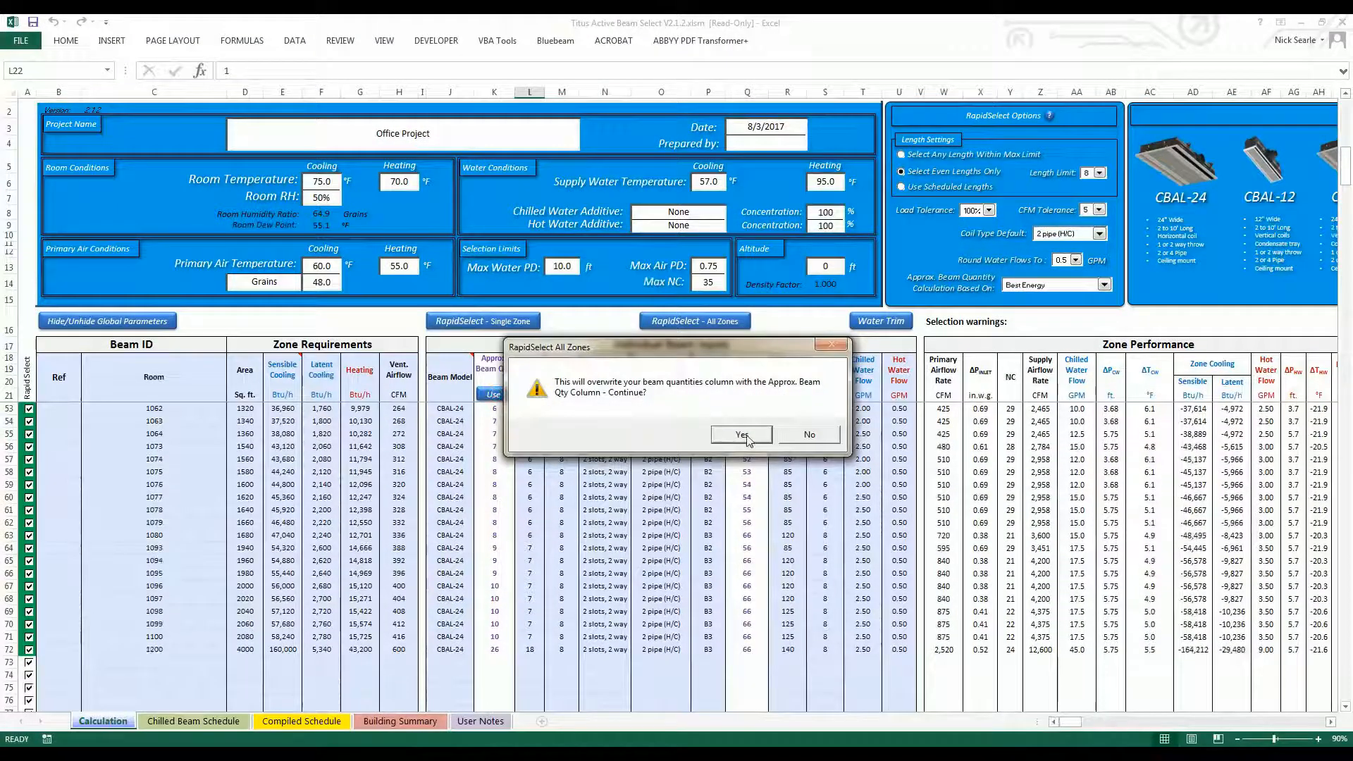
pyautogui.click(741, 434)
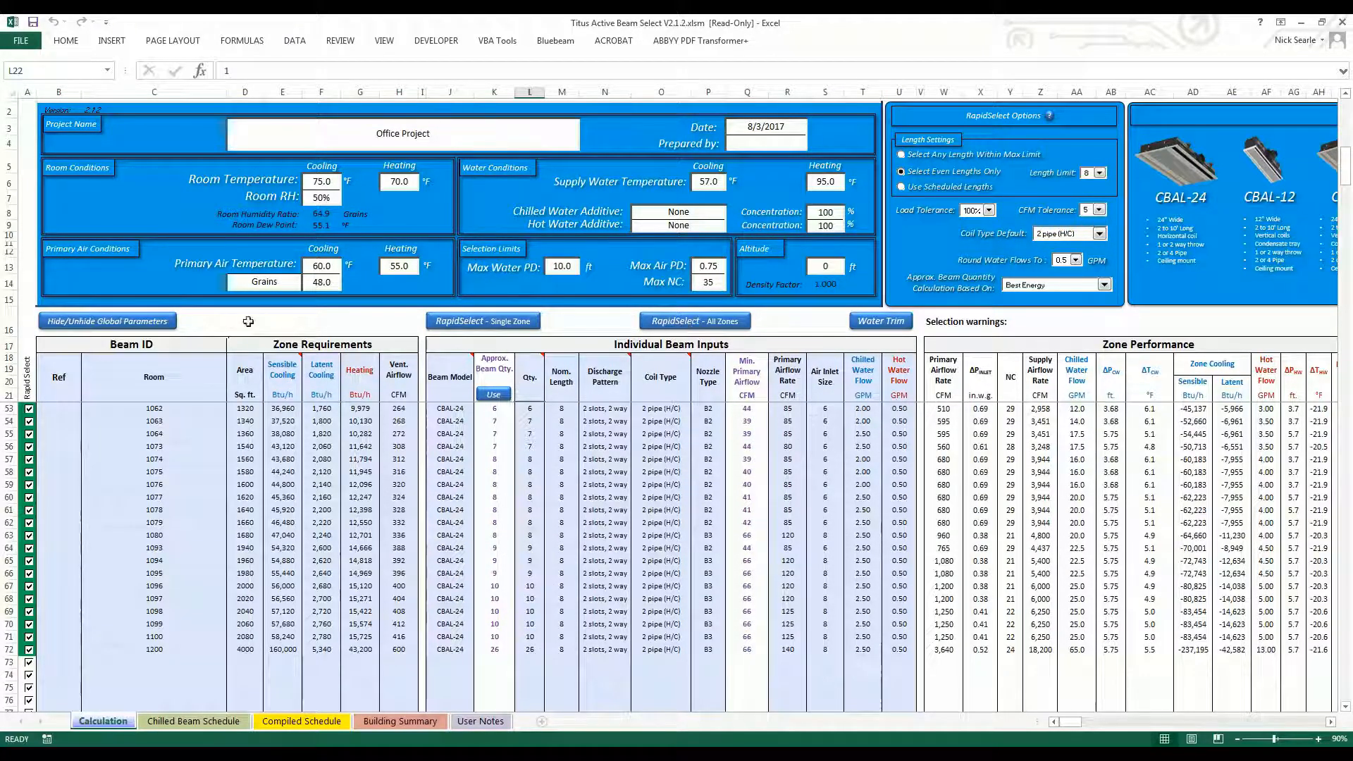
pyautogui.click(695, 322)
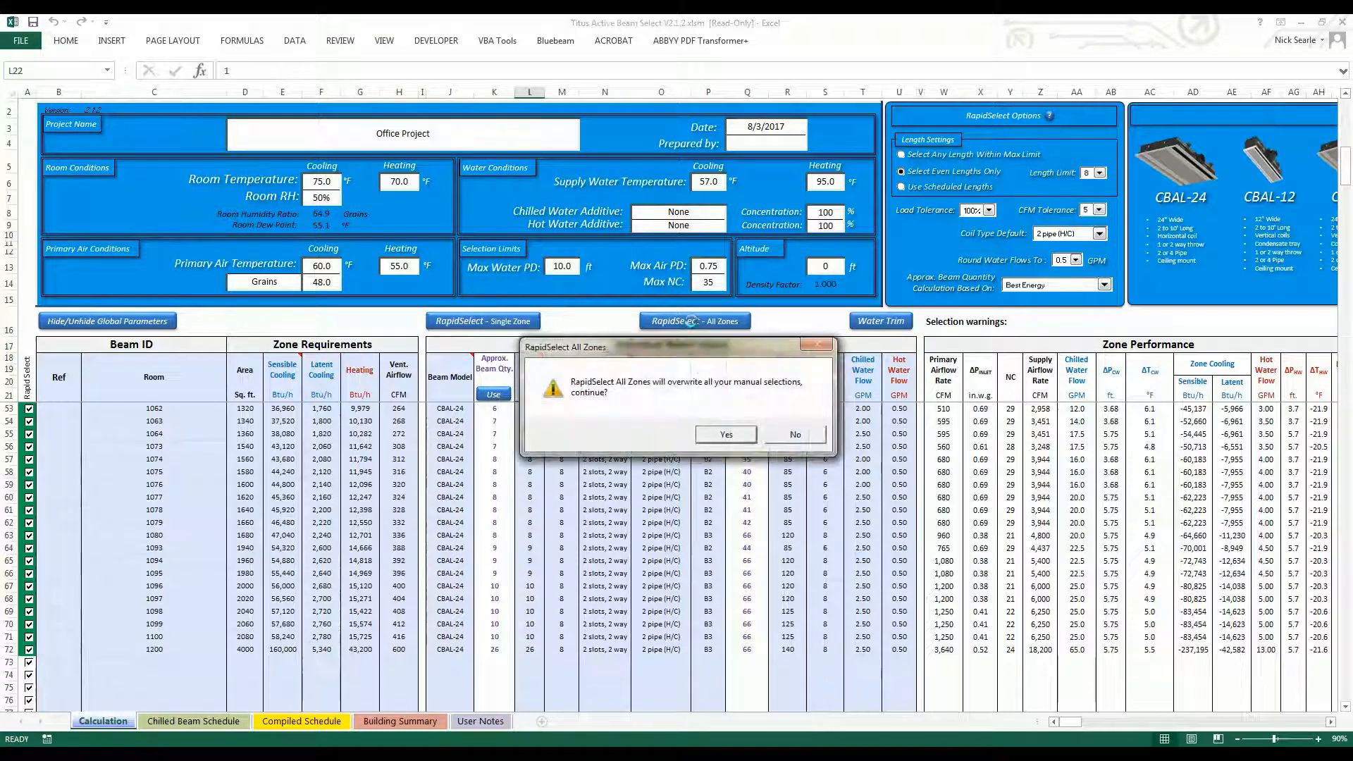
pyautogui.click(725, 434)
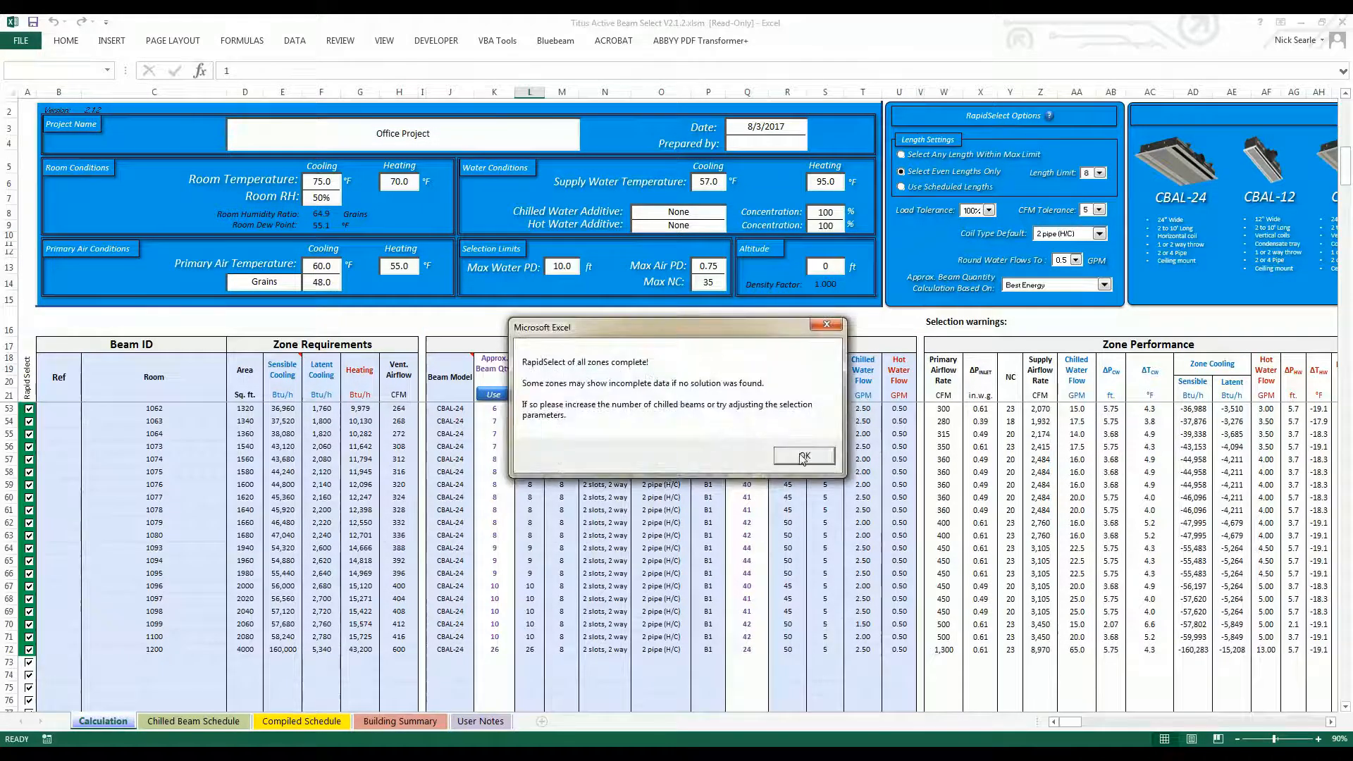
pyautogui.click(803, 456)
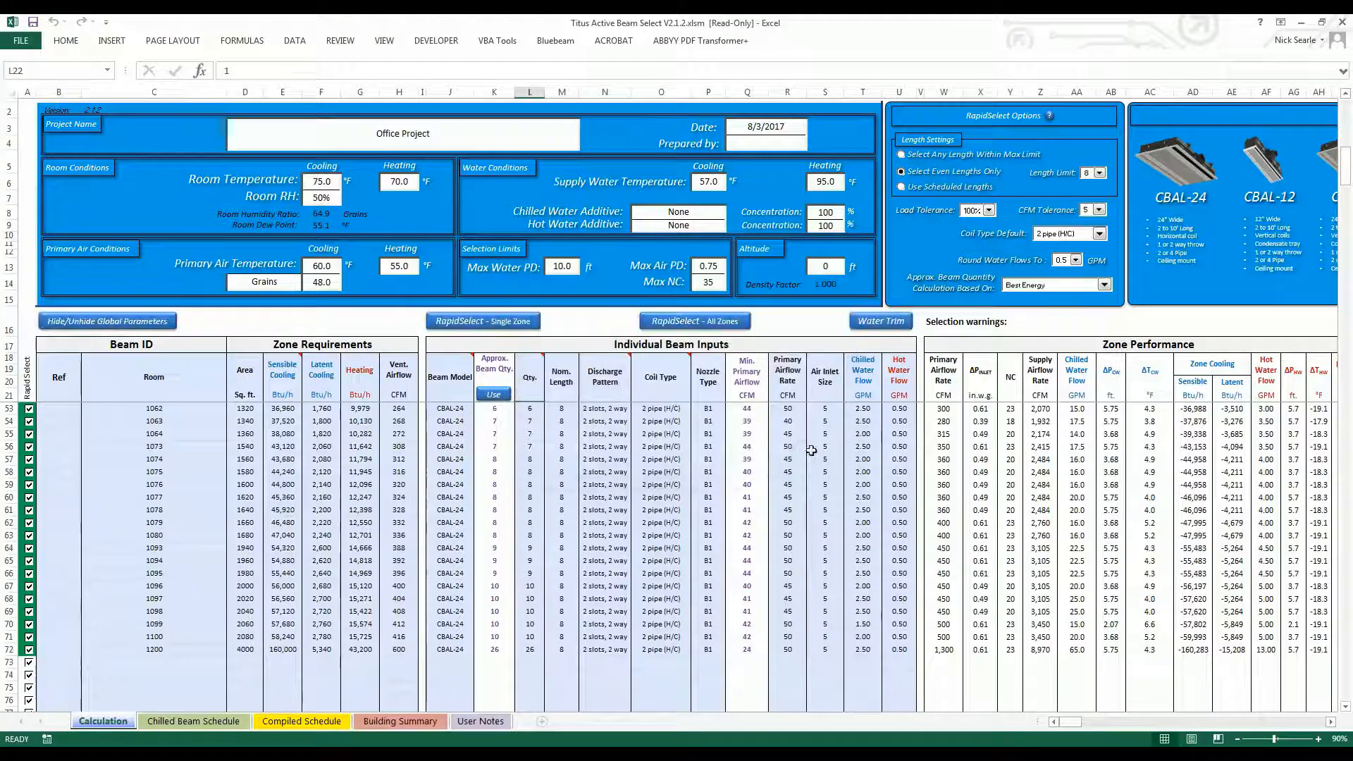
pyautogui.click(400, 722)
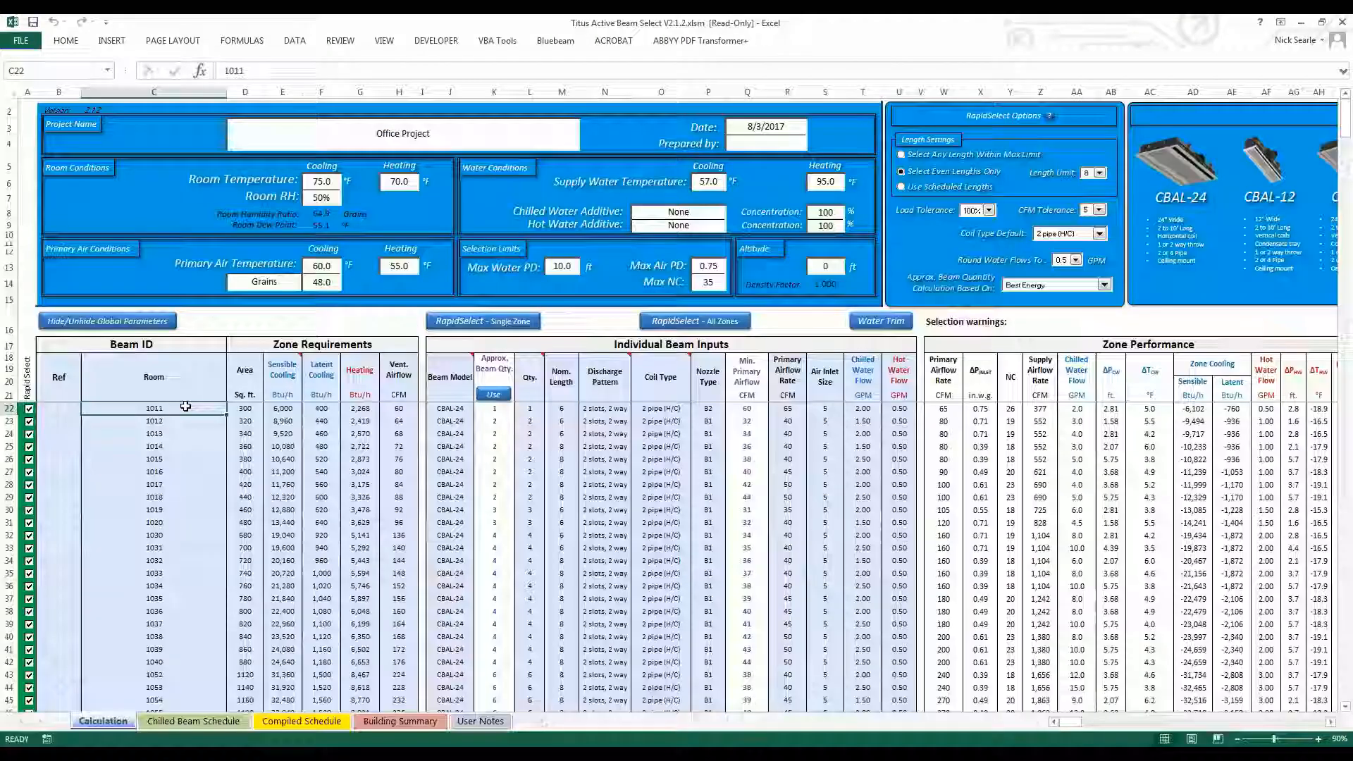
# Set cooling primary air temperature to 55 °F and rerun RapidSelect for all zones.
pyautogui.click(321, 282)
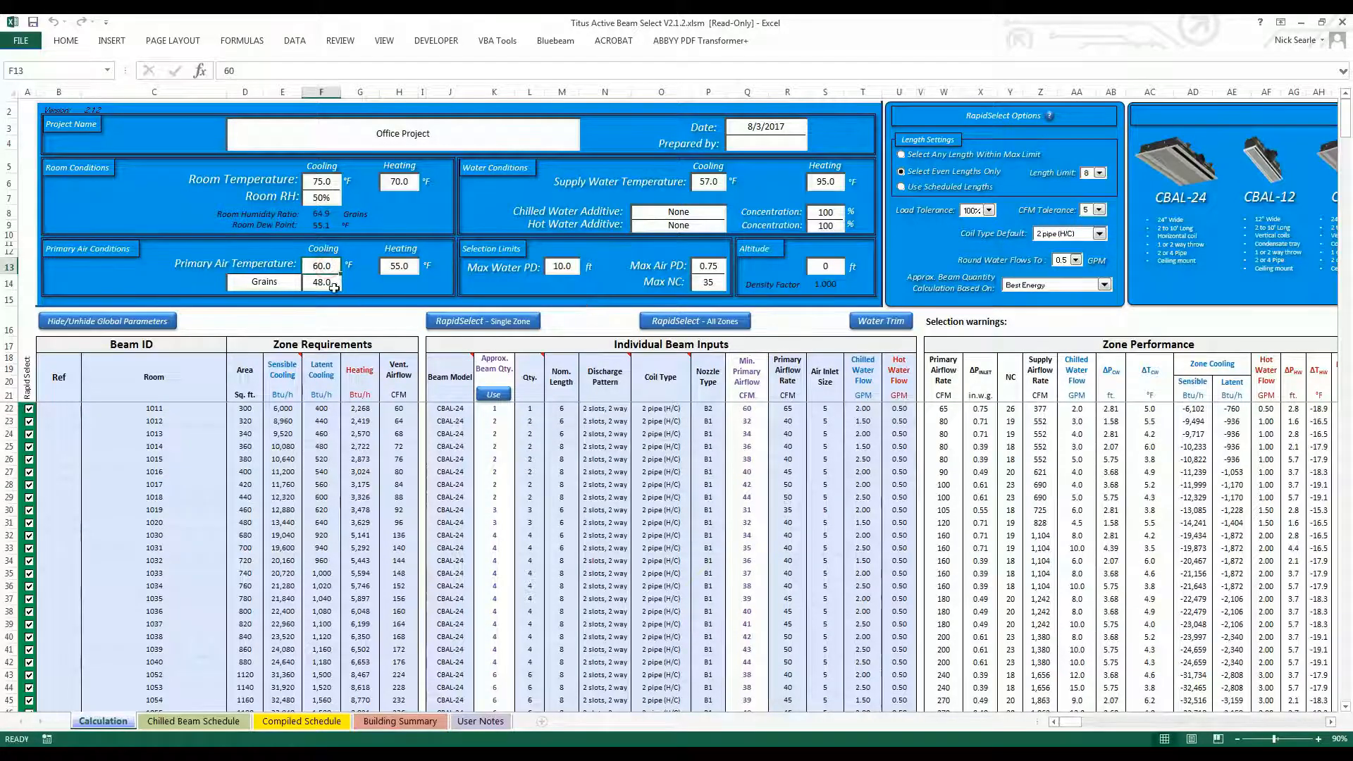
pyautogui.write('55')
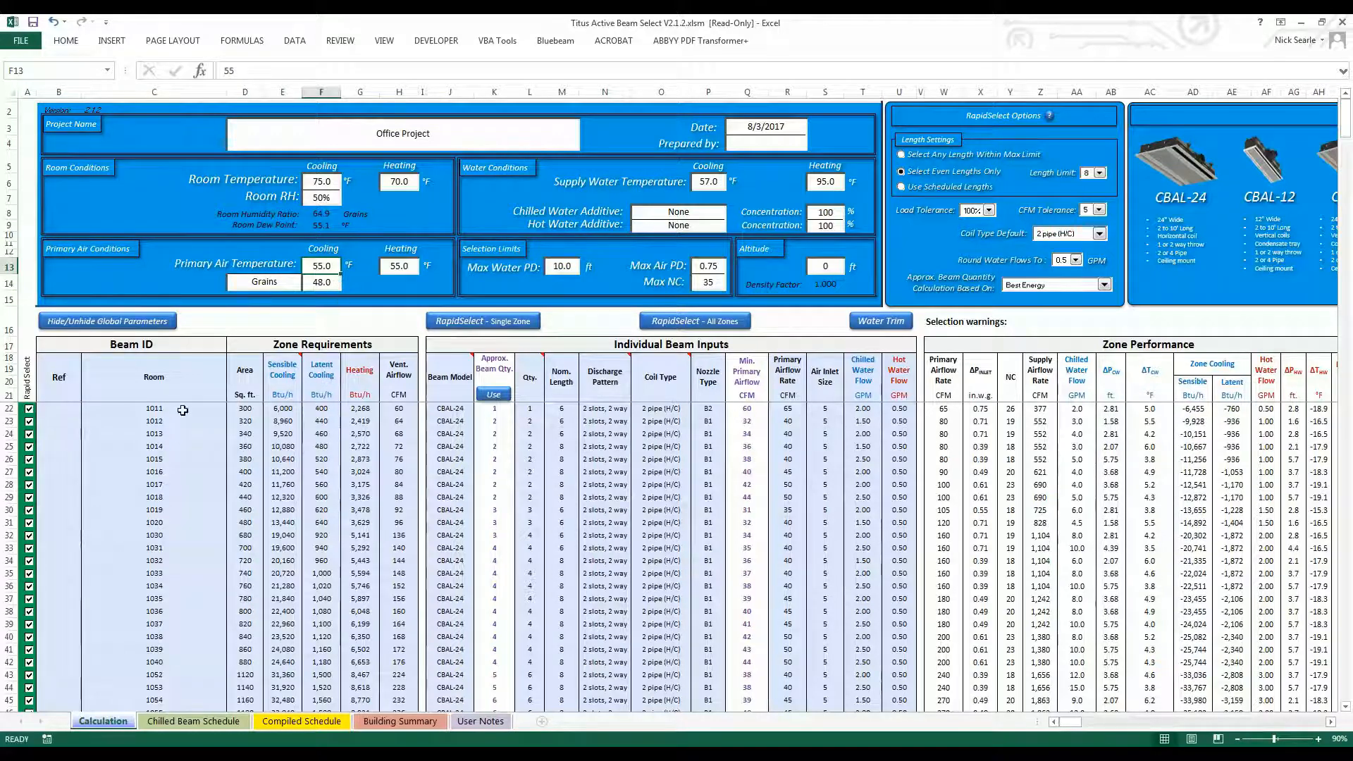
pyautogui.click(152, 409)
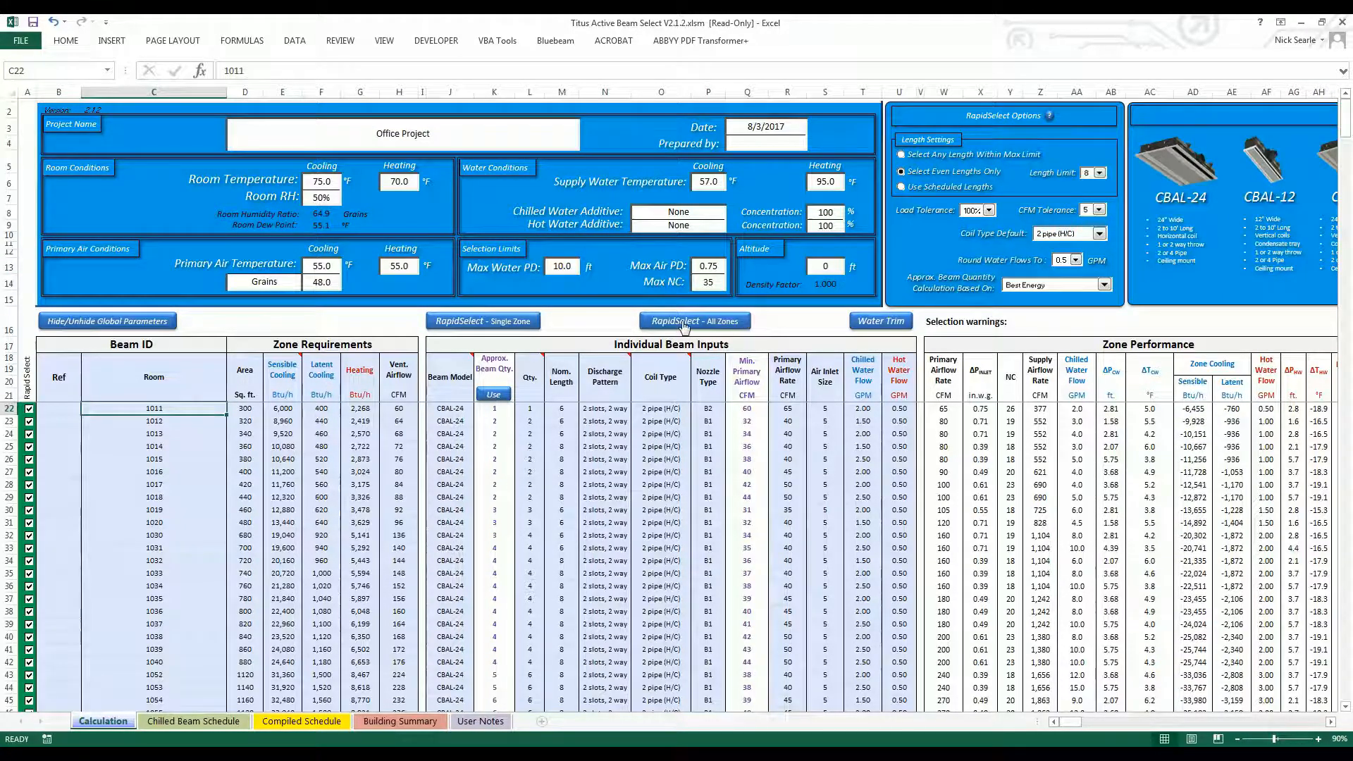
pyautogui.click(693, 322)
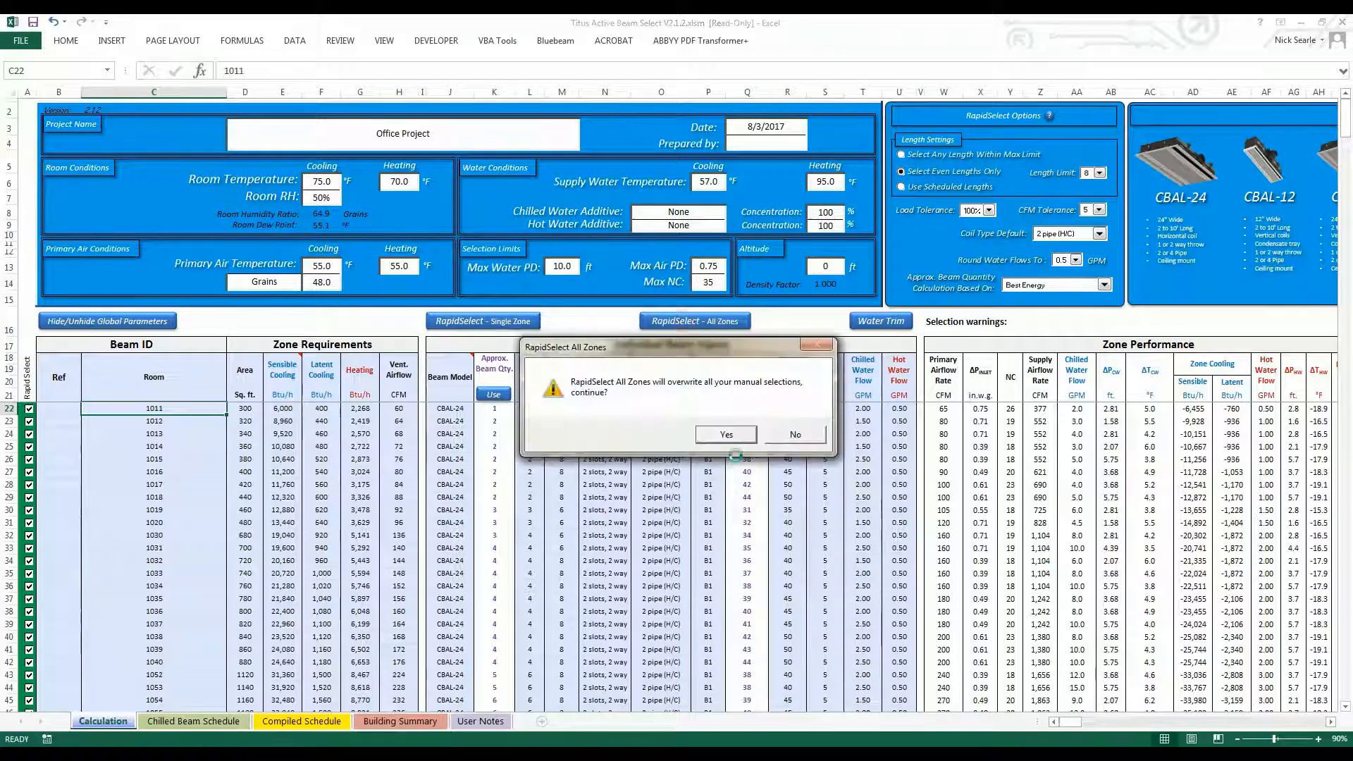
pyautogui.click(725, 435)
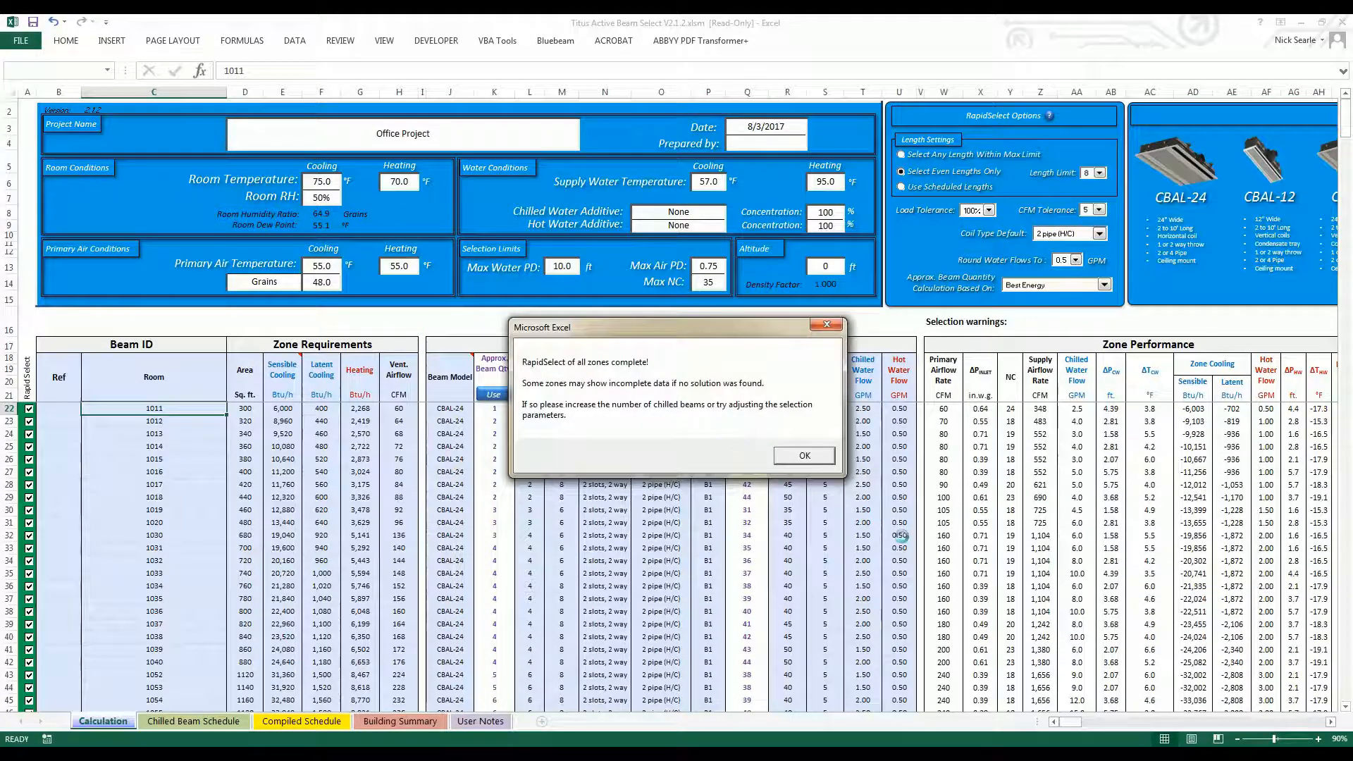
pyautogui.click(803, 455)
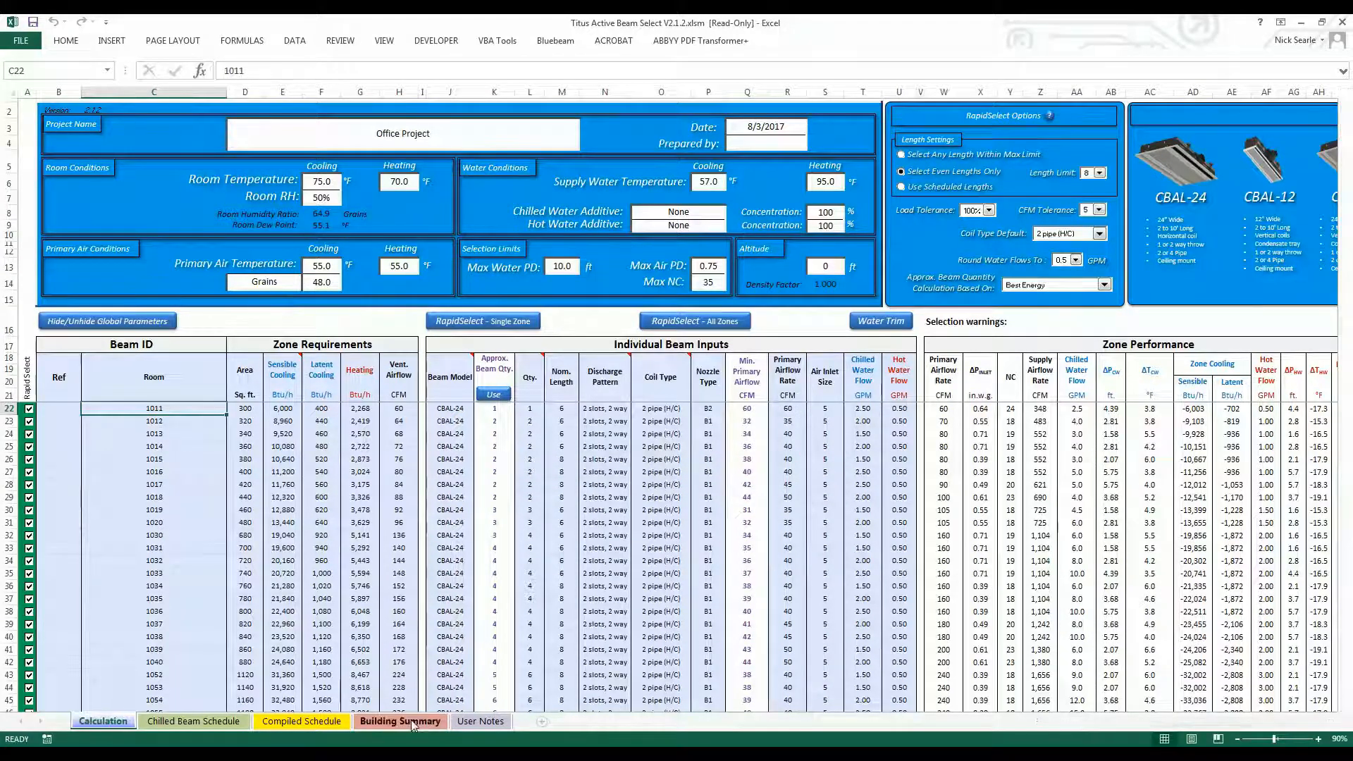
pyautogui.click(401, 721)
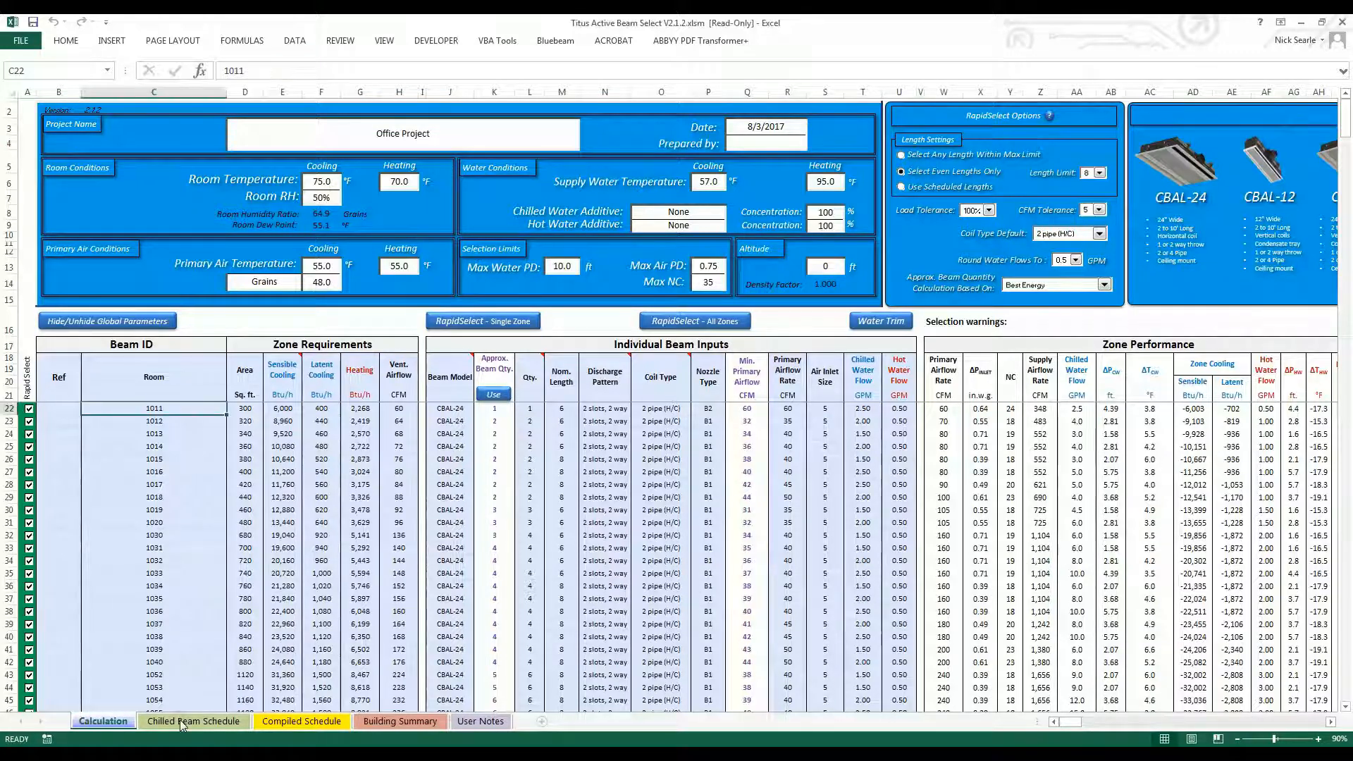
# Scroll through the Chilled Beam Schedule, then show the empty ACB-tagged Compiled Schedule.
pyautogui.click(192, 722)
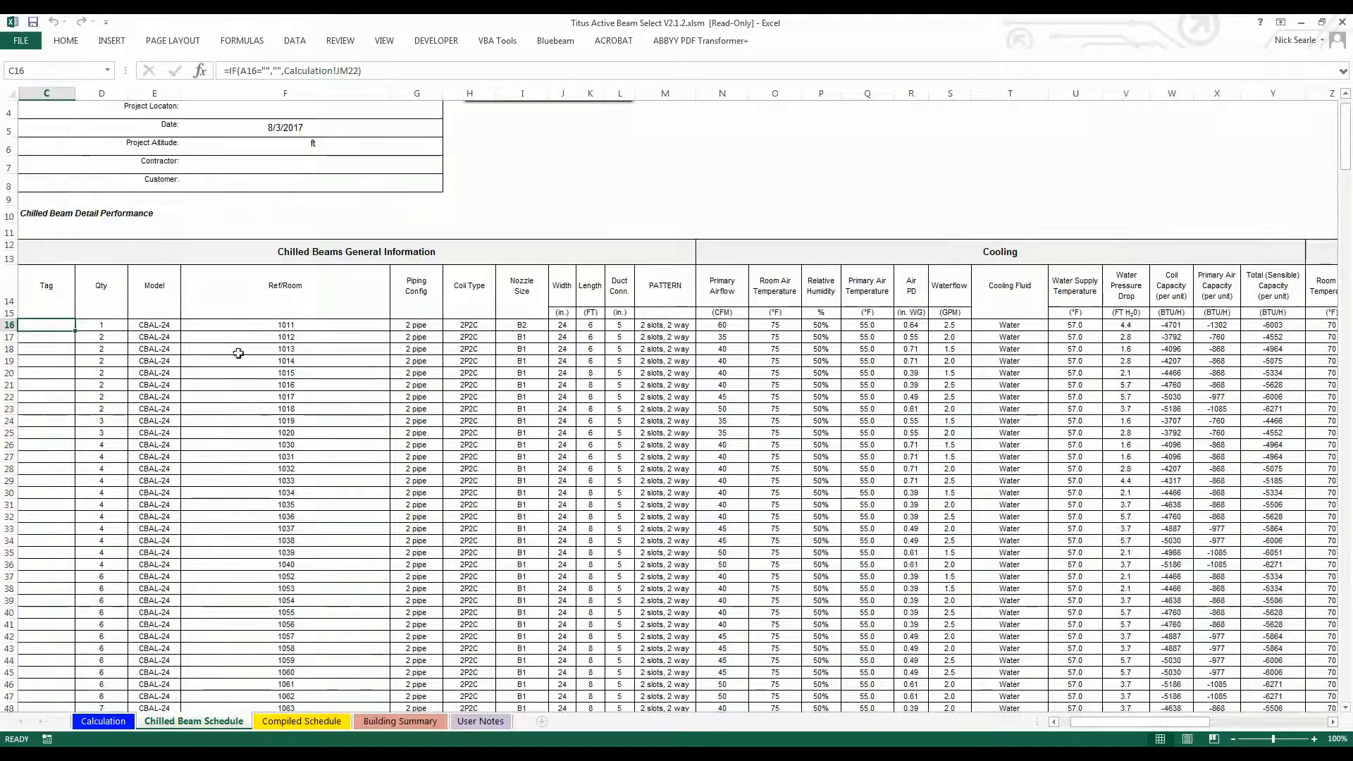
pyautogui.scroll(-3)
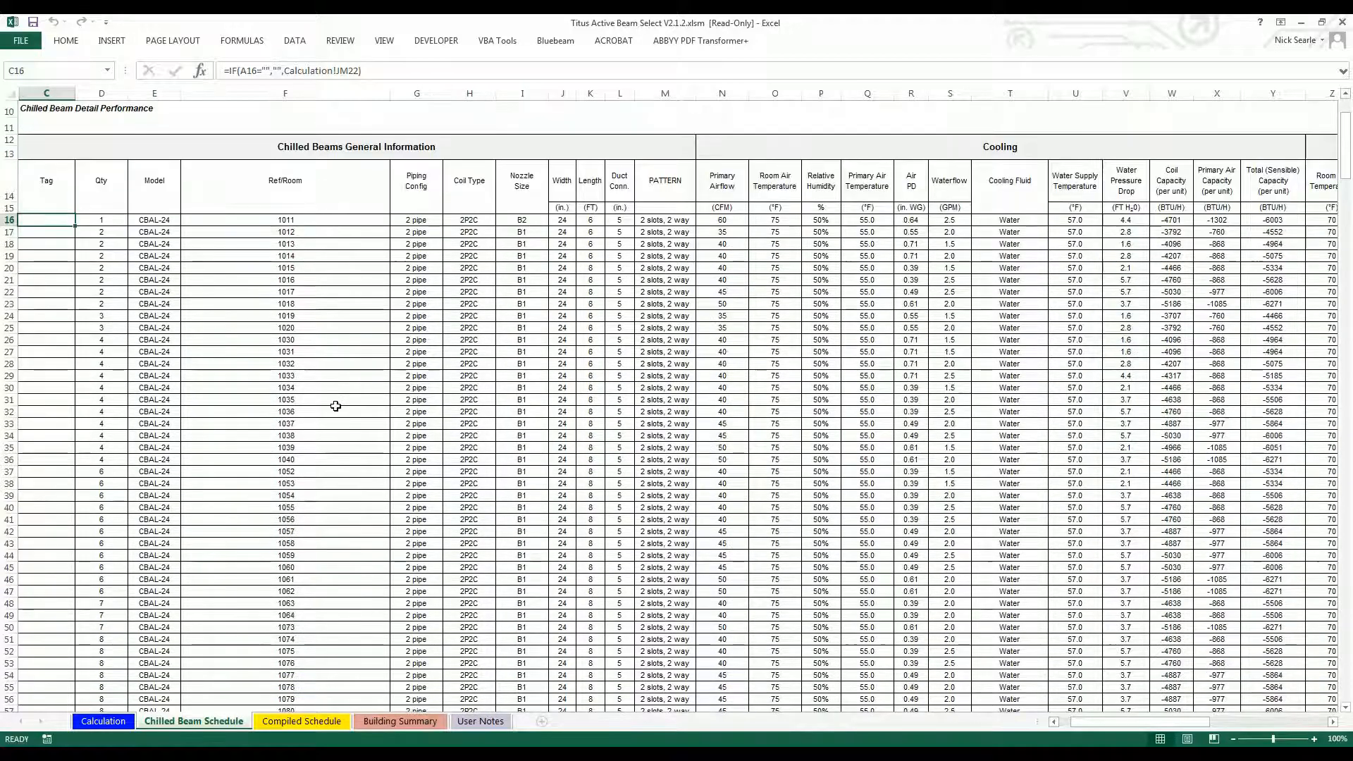
pyautogui.scroll(-3)
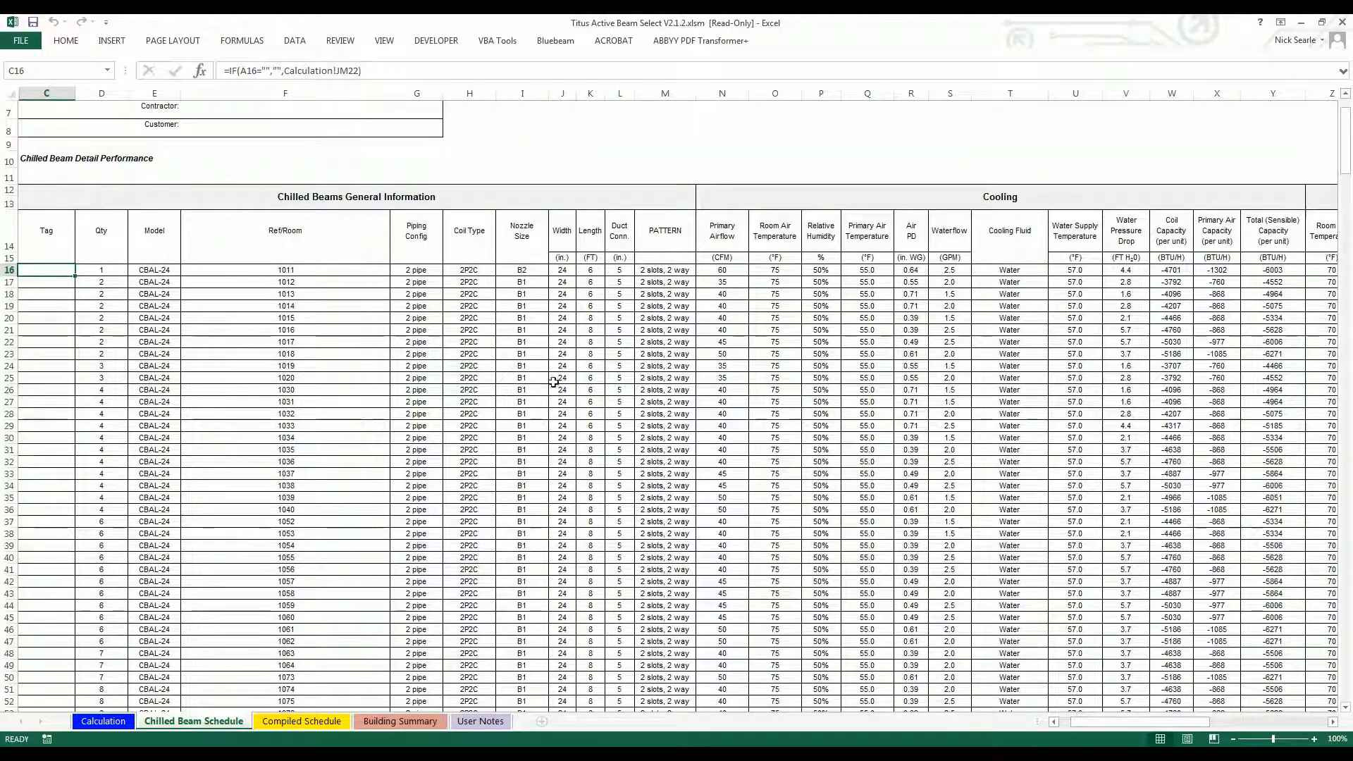
pyautogui.click(301, 721)
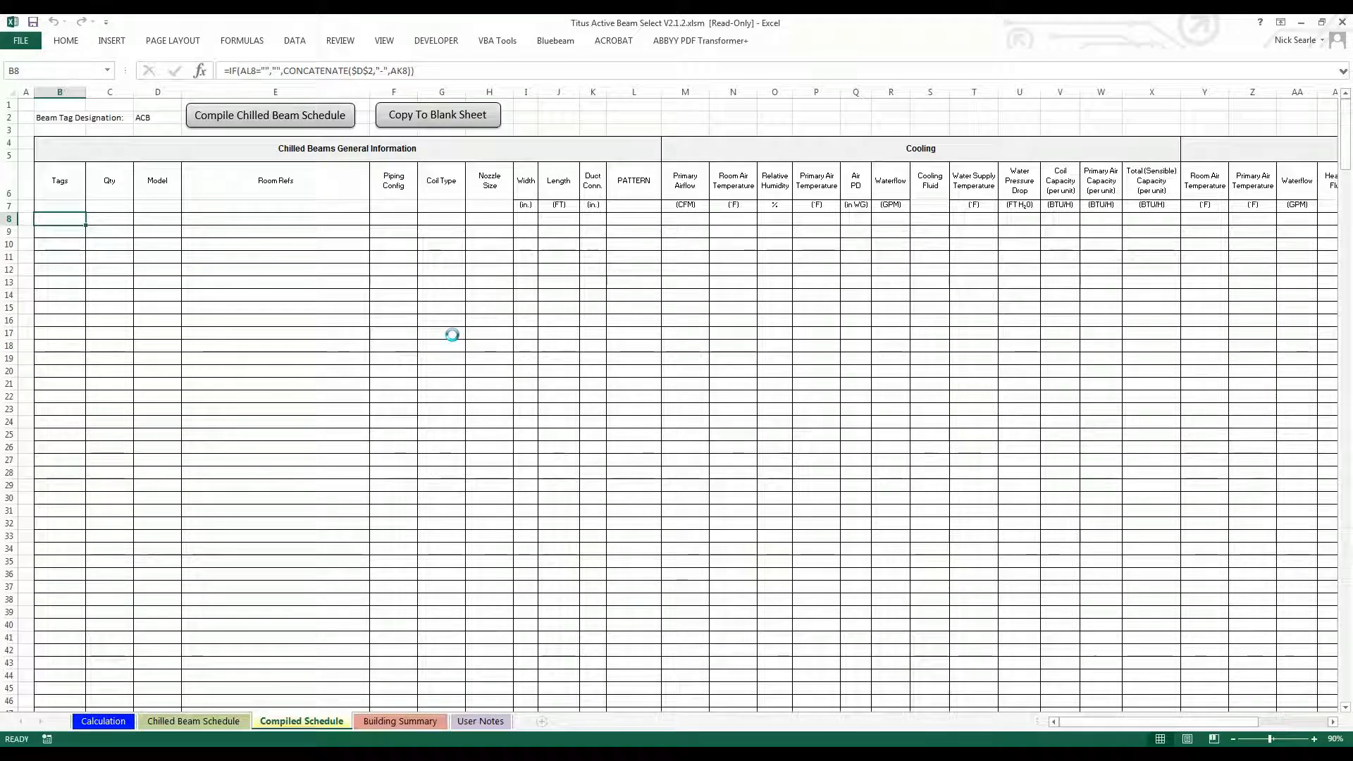
# Compile the schedule into tags ACB-1 to ACB-14 and copy it to a new workbook.
pyautogui.click(269, 115)
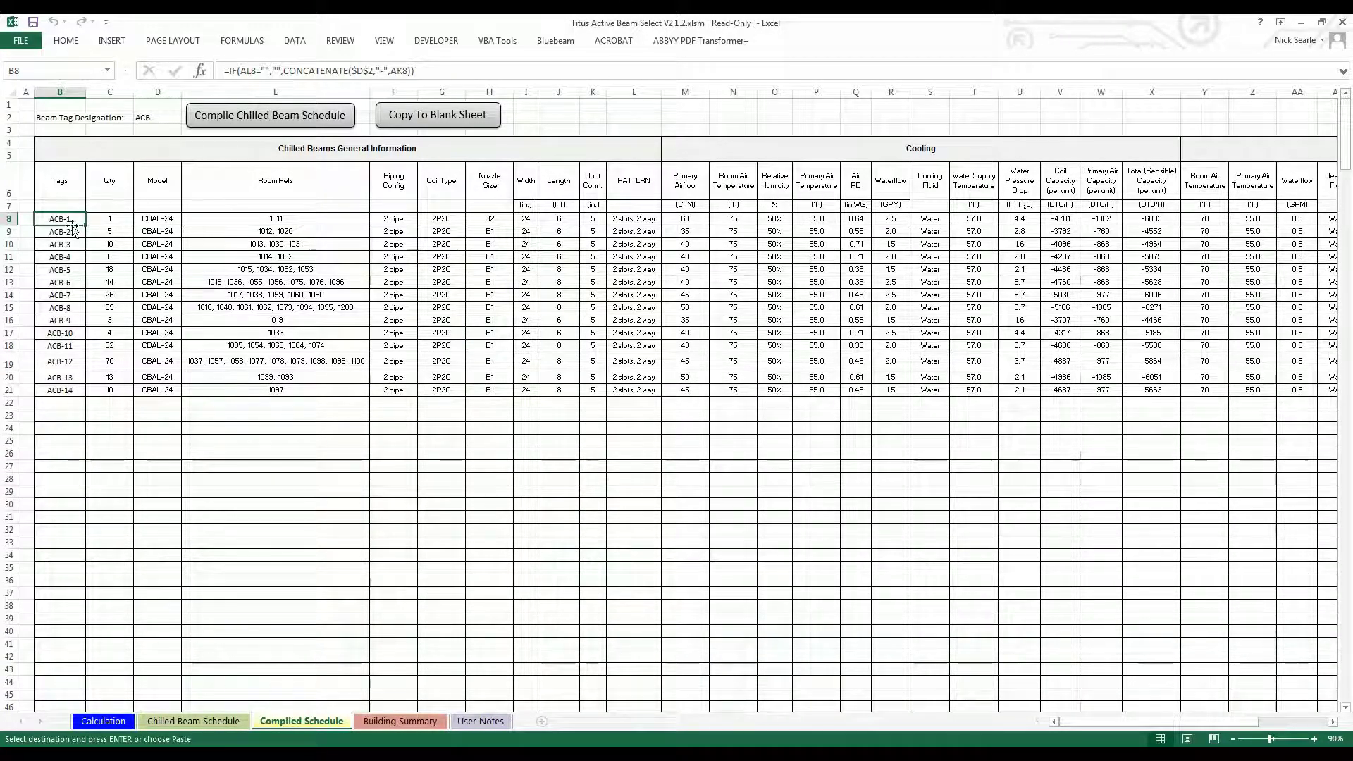
pyautogui.moveTo(324, 231)
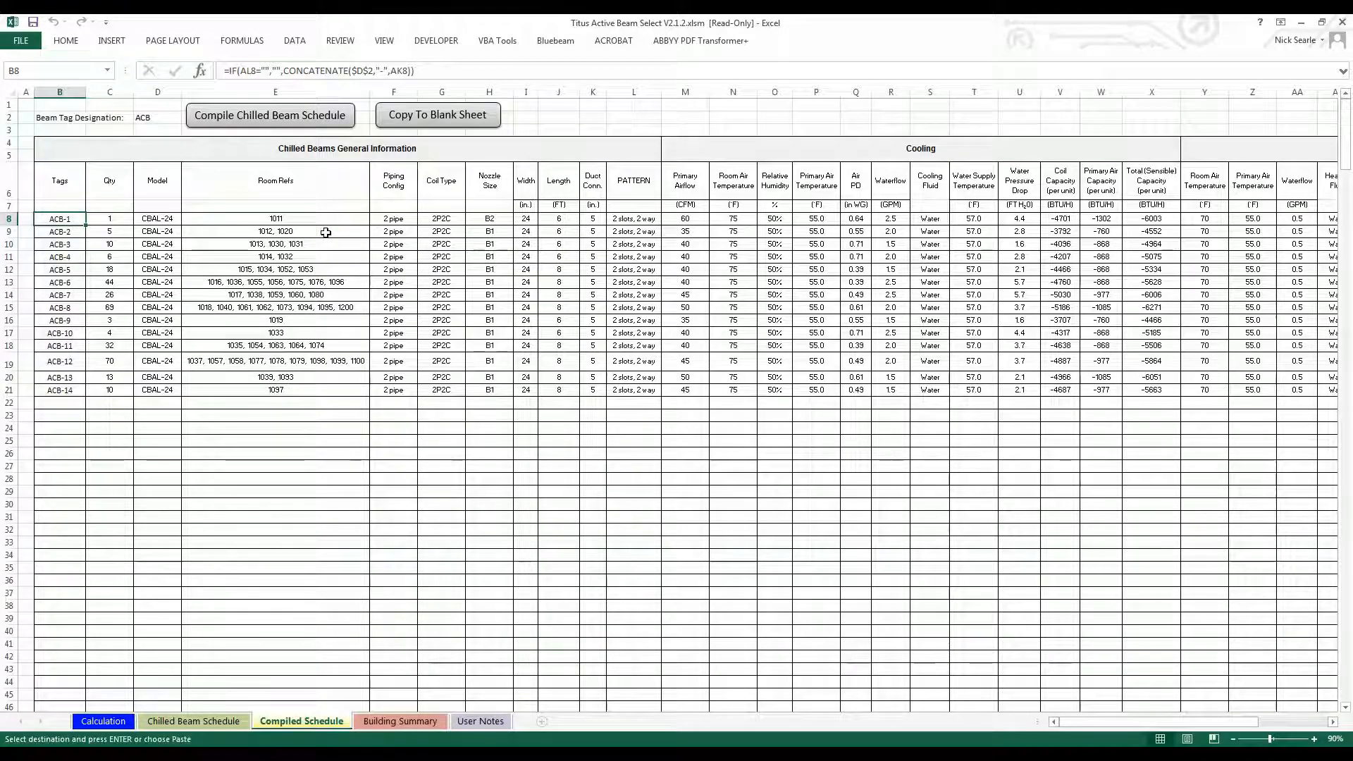
pyautogui.click(194, 722)
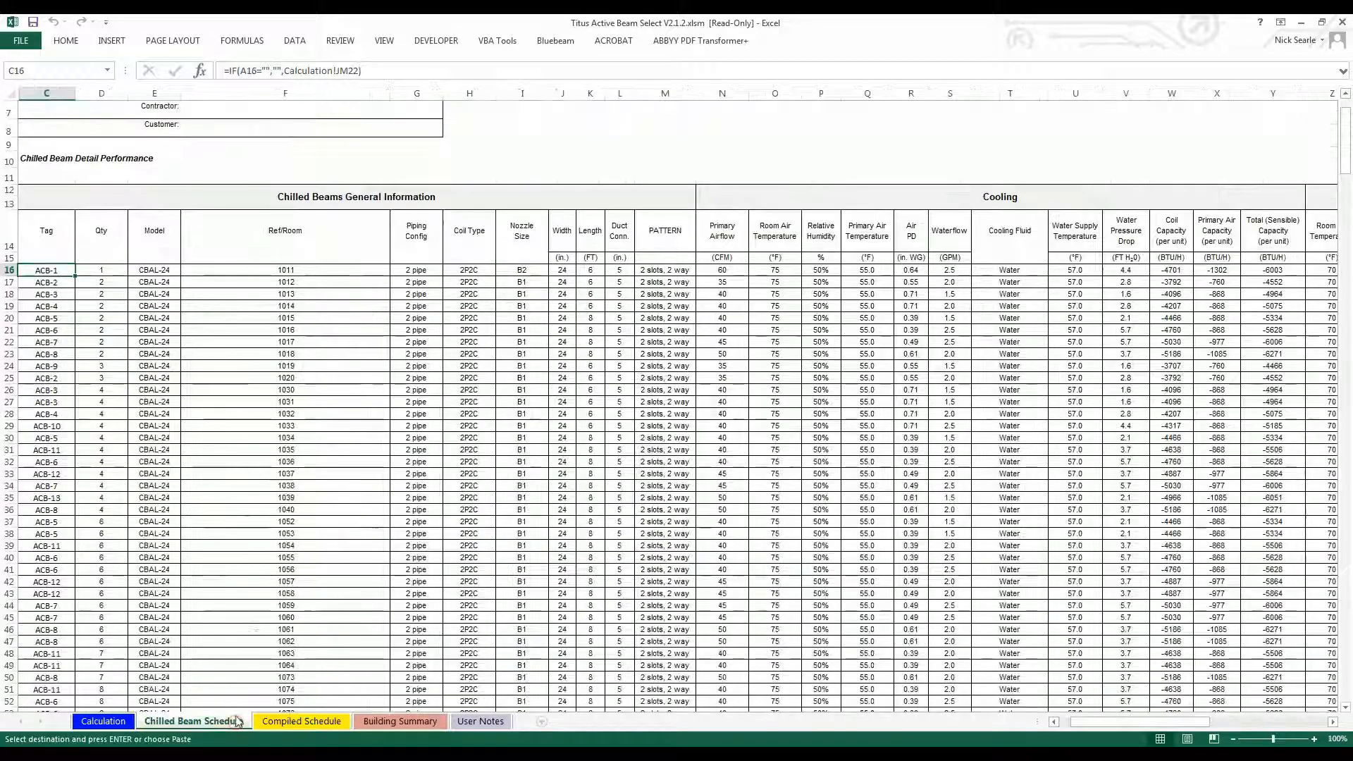
pyautogui.click(302, 721)
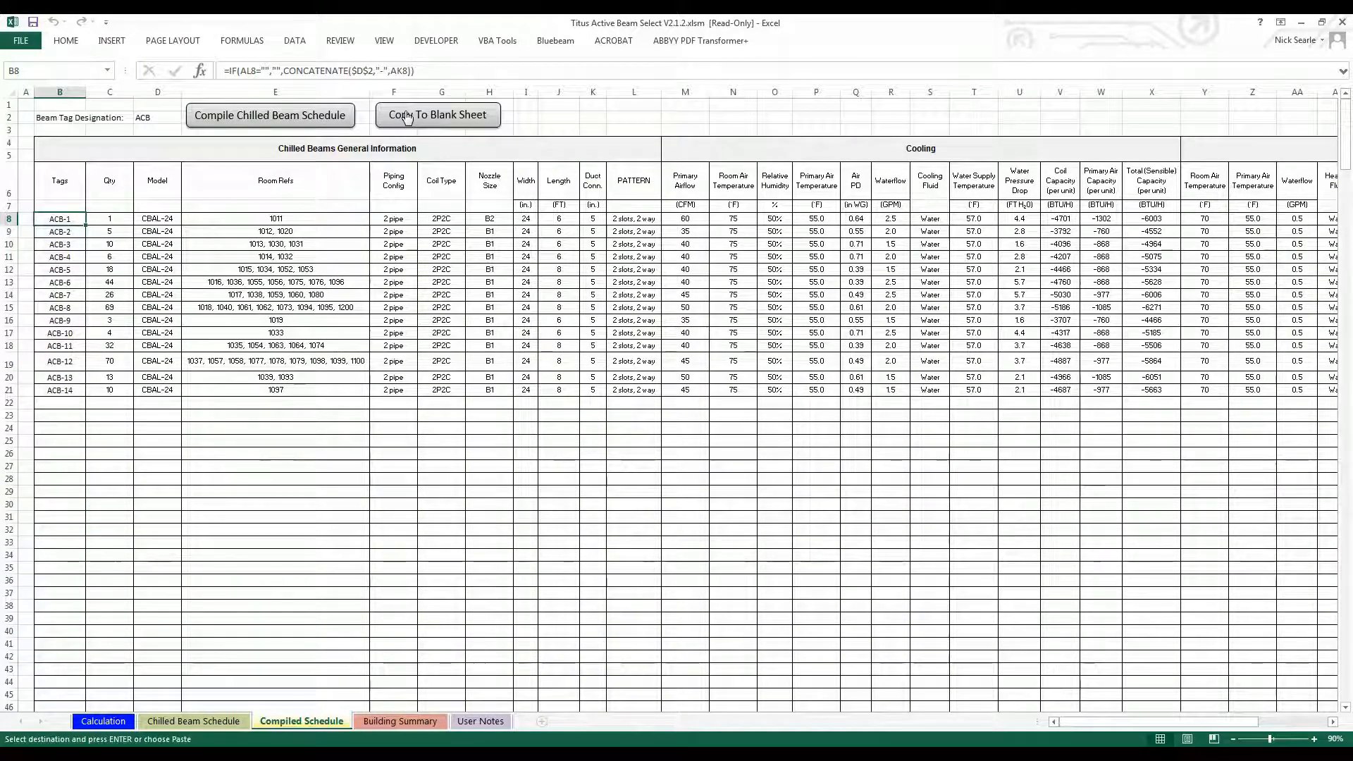
pyautogui.click(437, 116)
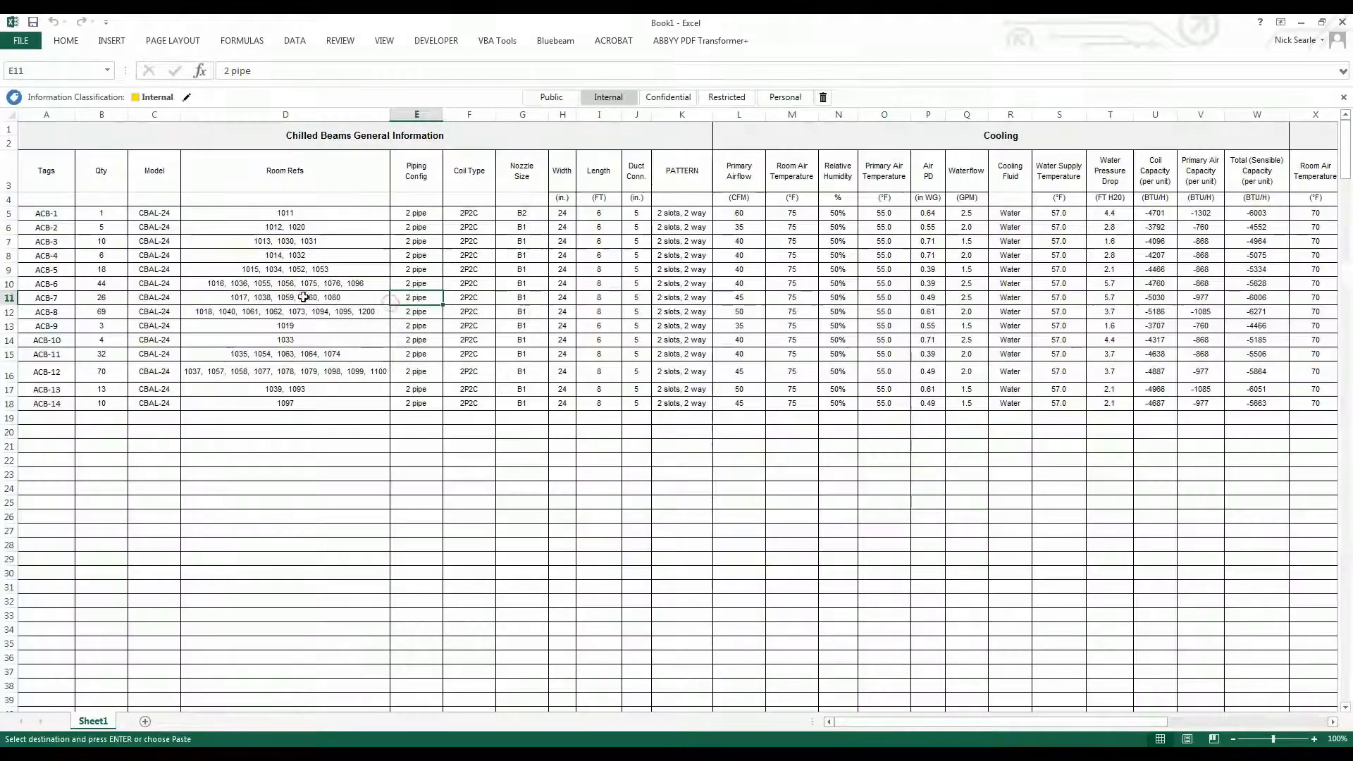
pyautogui.click(284, 212)
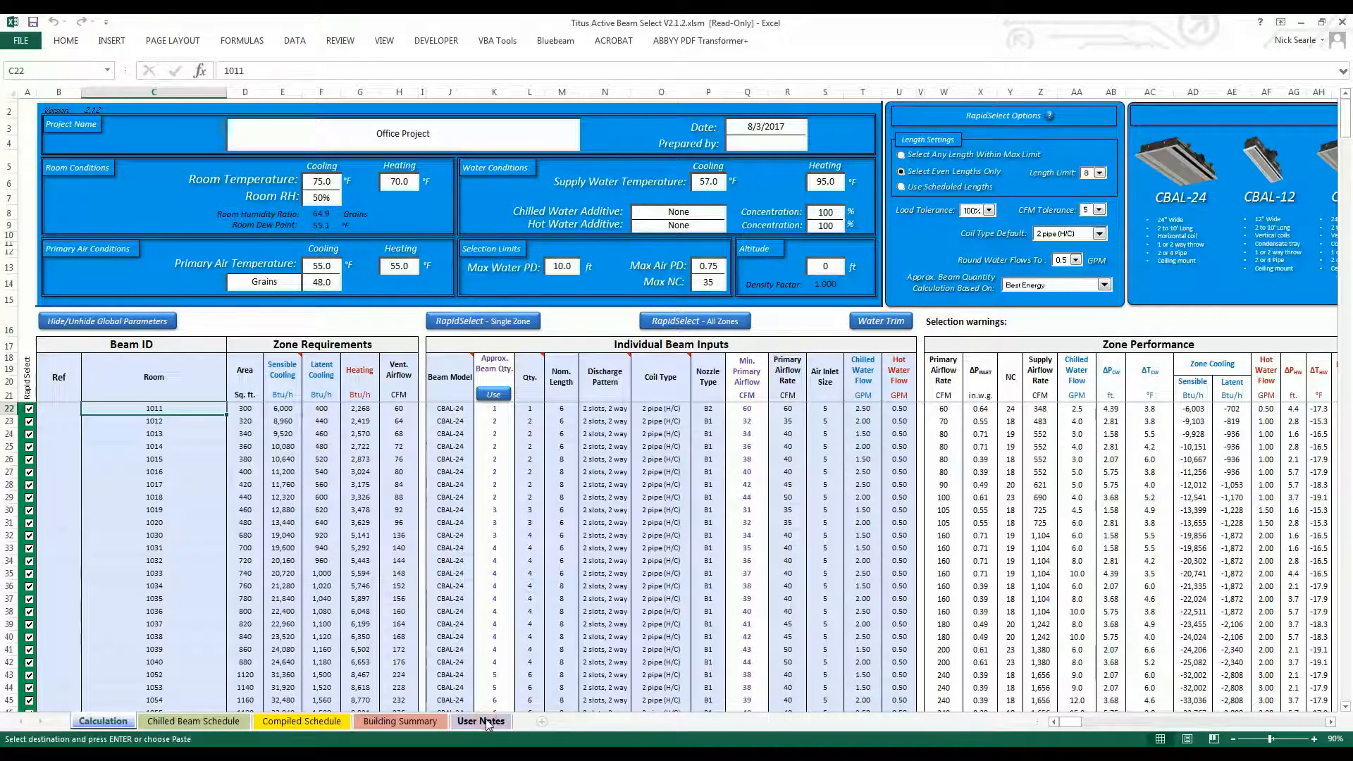
# Read through the User Notes sheet to its end.
pyautogui.click(479, 721)
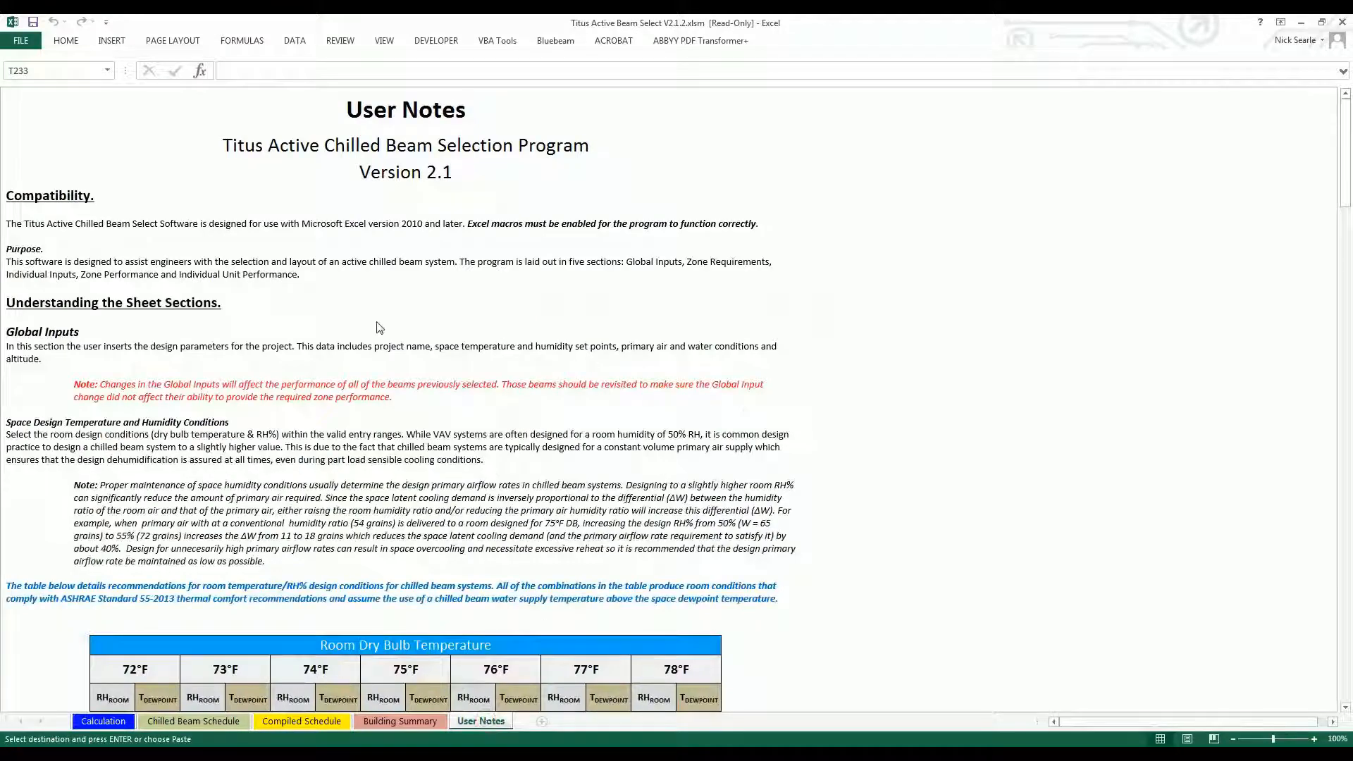
pyautogui.scroll(-3)
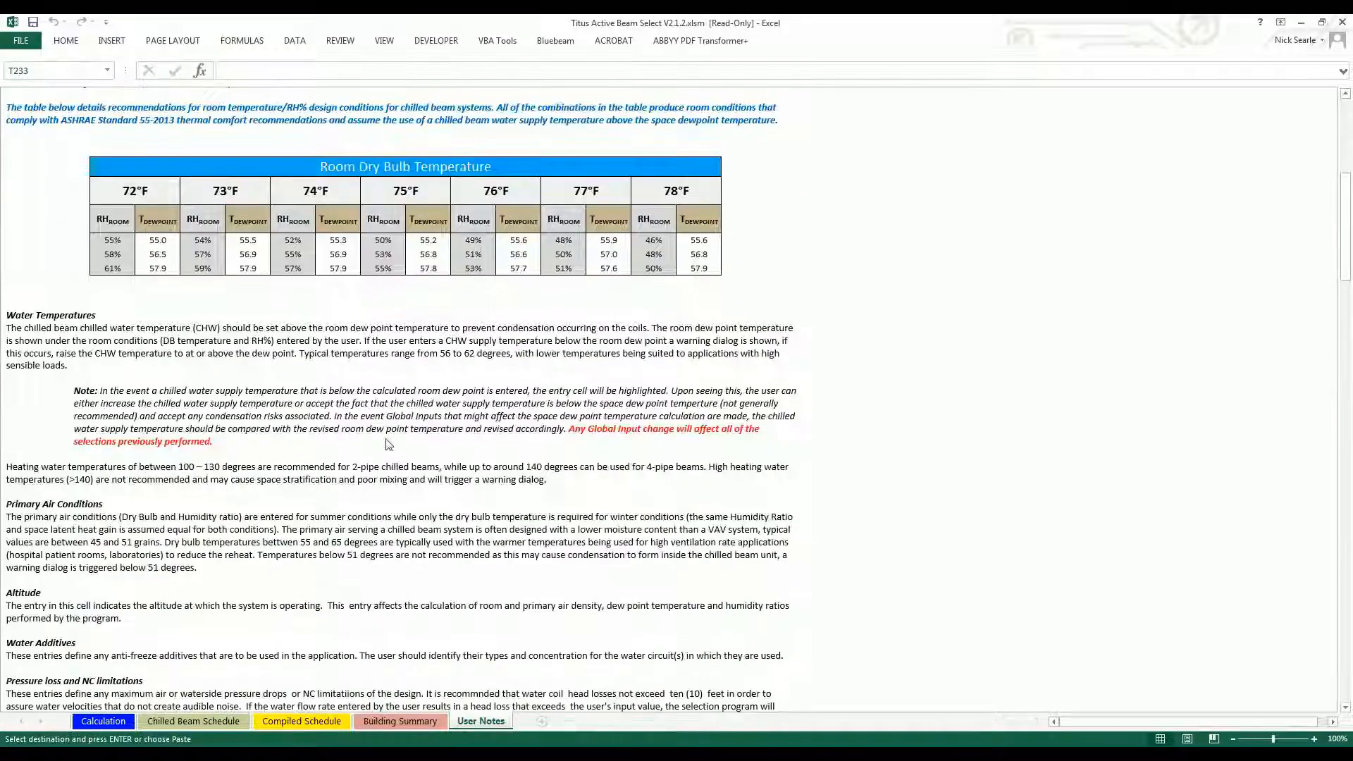
pyautogui.scroll(-3)
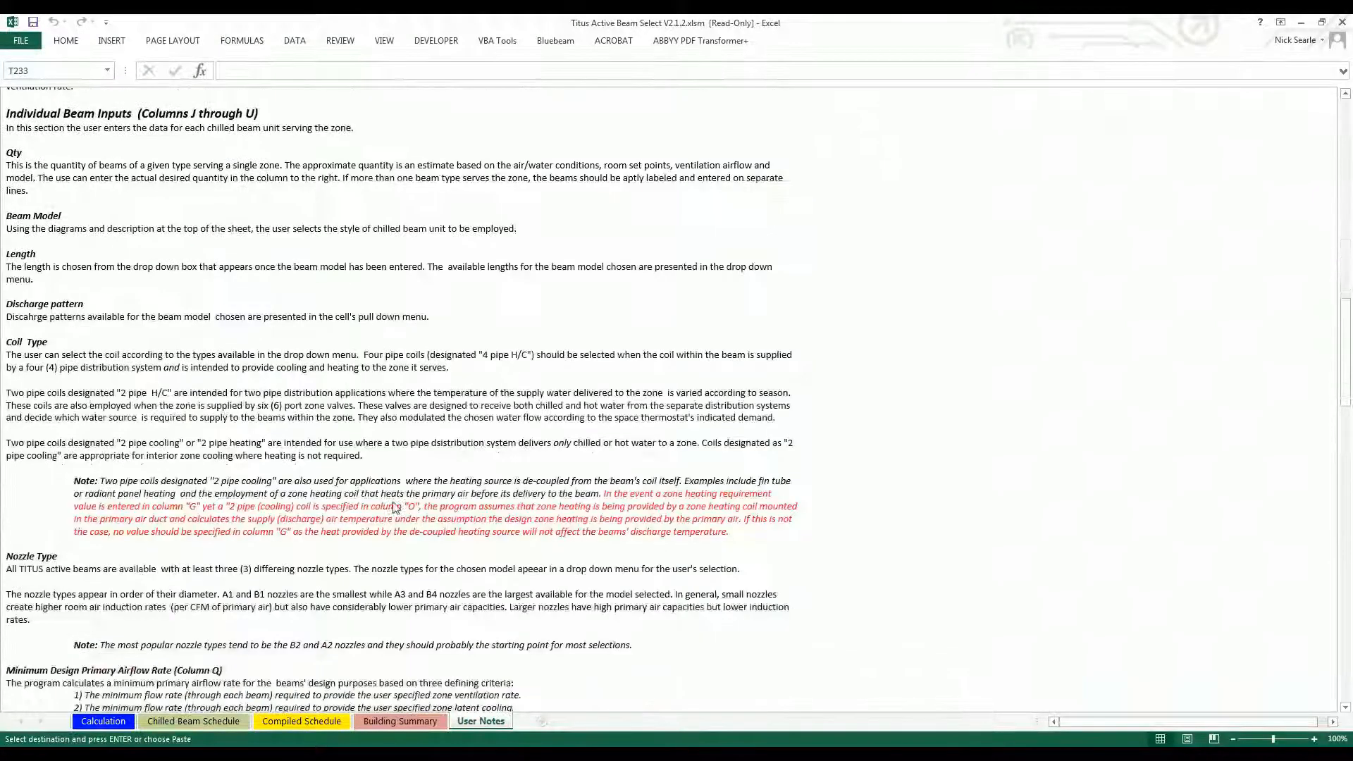
pyautogui.scroll(-3)
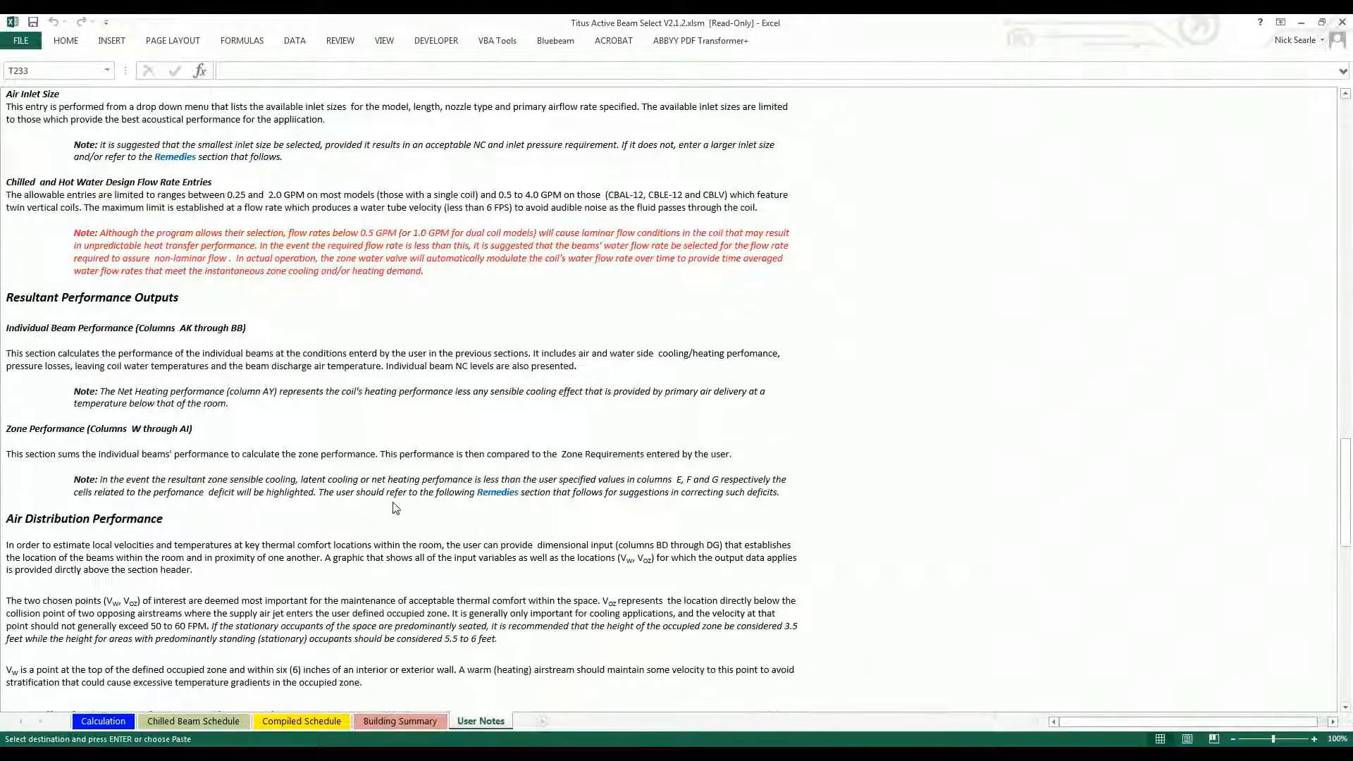
pyautogui.scroll(-3)
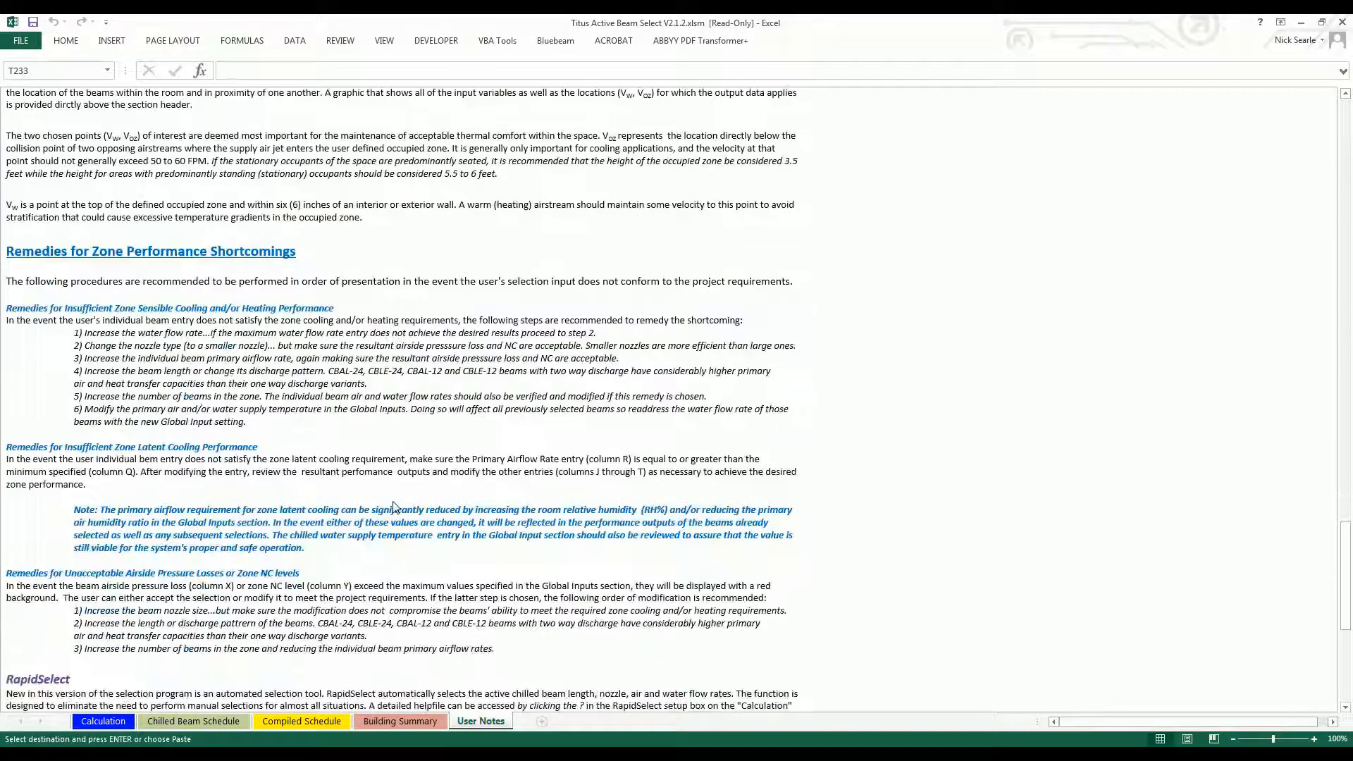
pyautogui.scroll(-3)
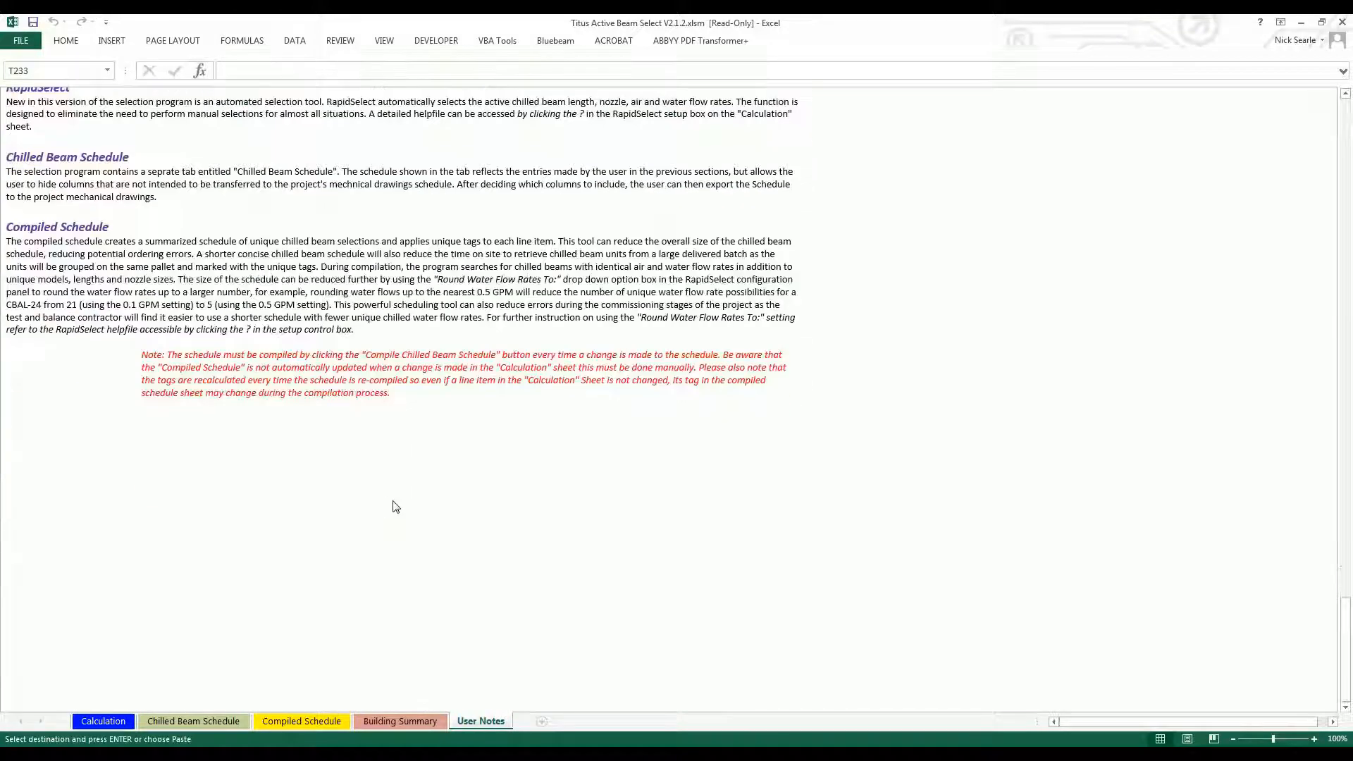
pyautogui.scroll(-3)
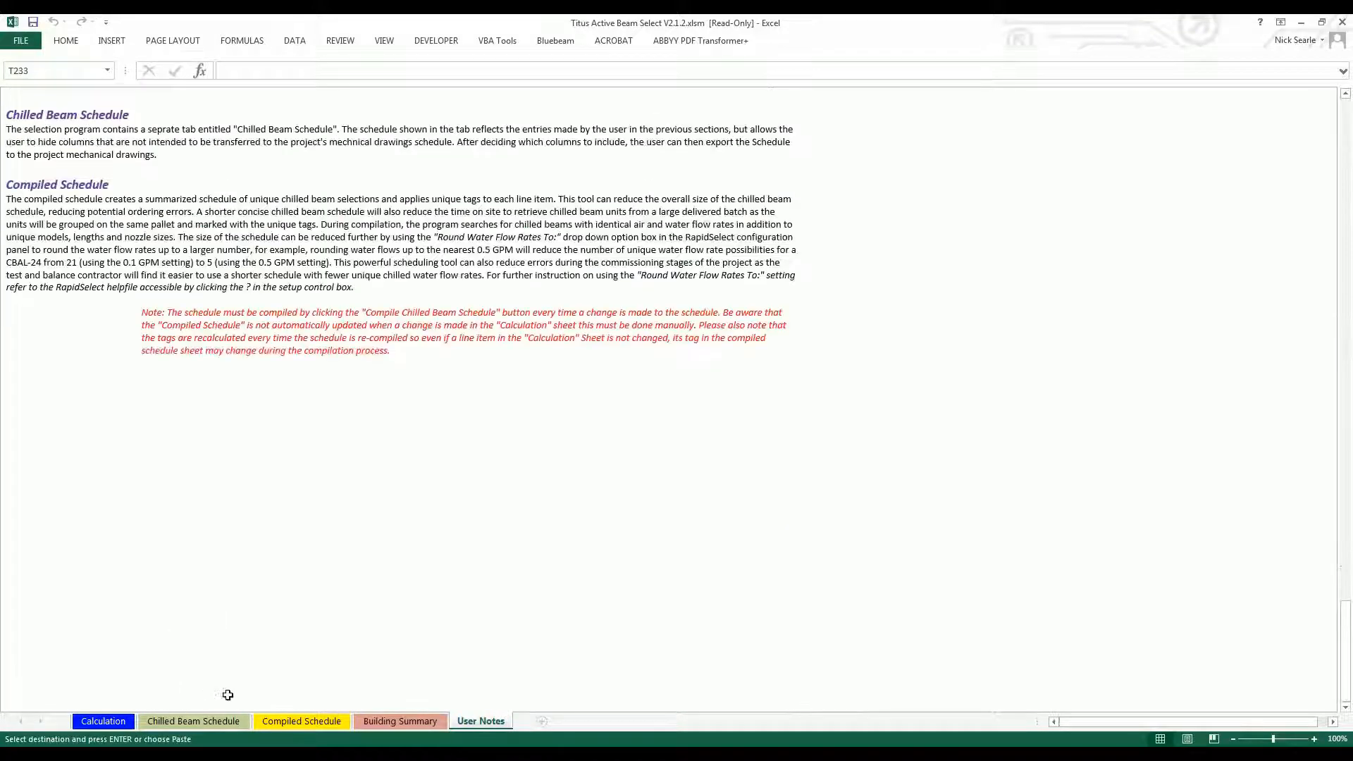
# Back on the Calculation sheet, bring up the RapidSelect Options help window.
pyautogui.click(103, 722)
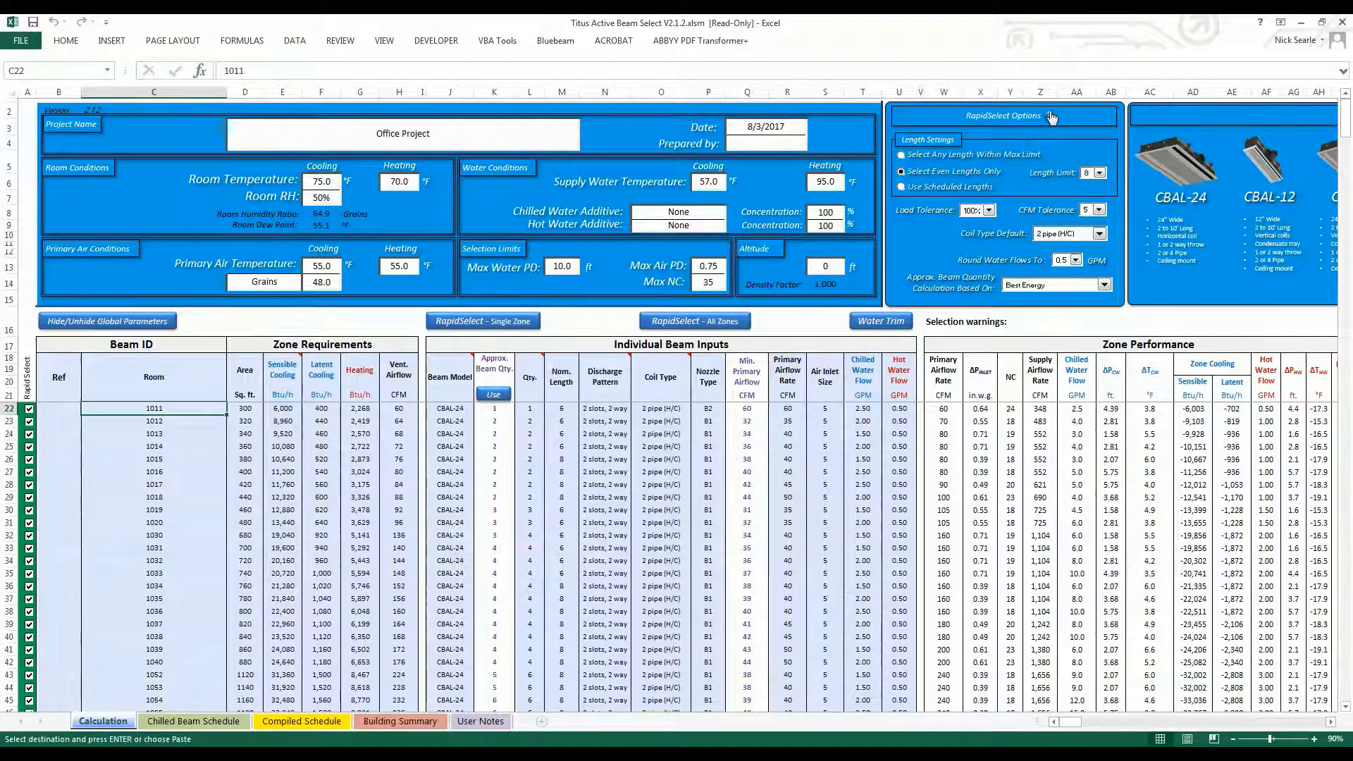
pyautogui.click(1054, 115)
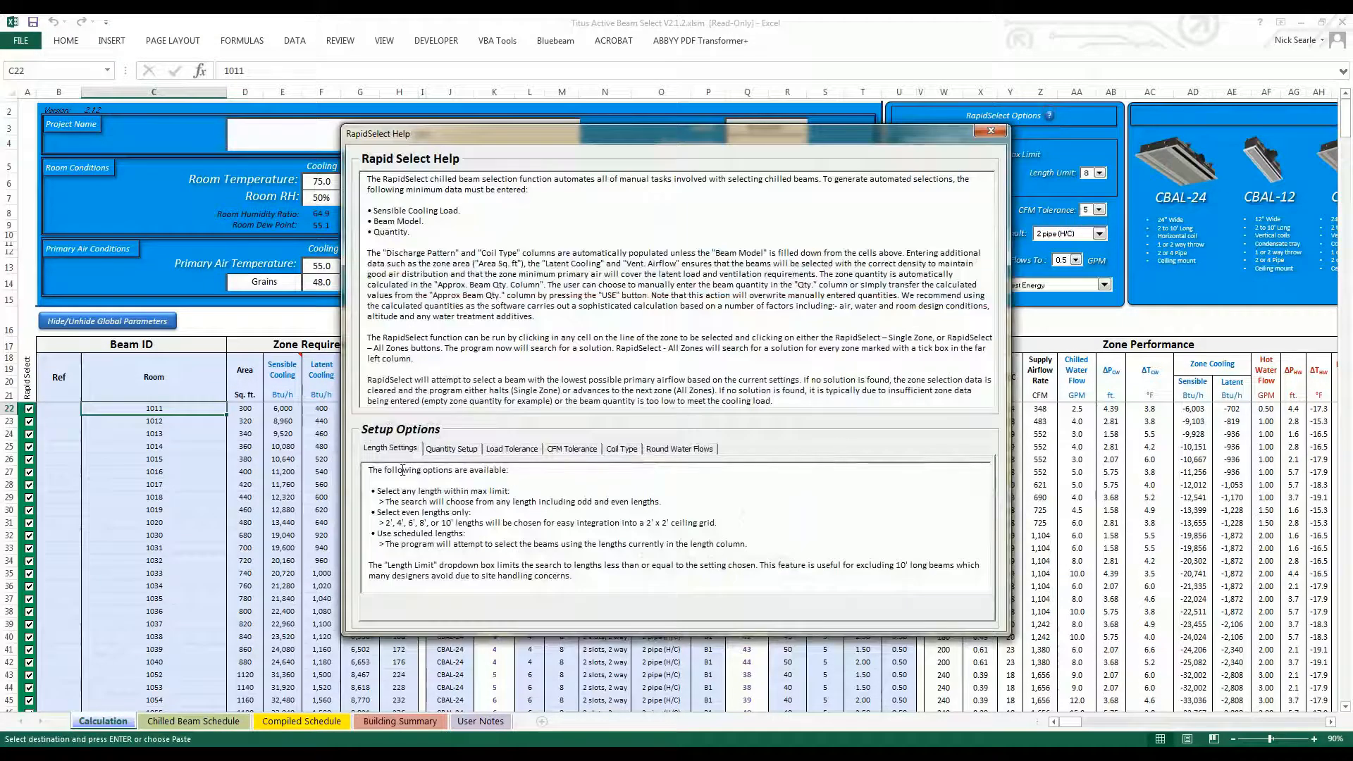